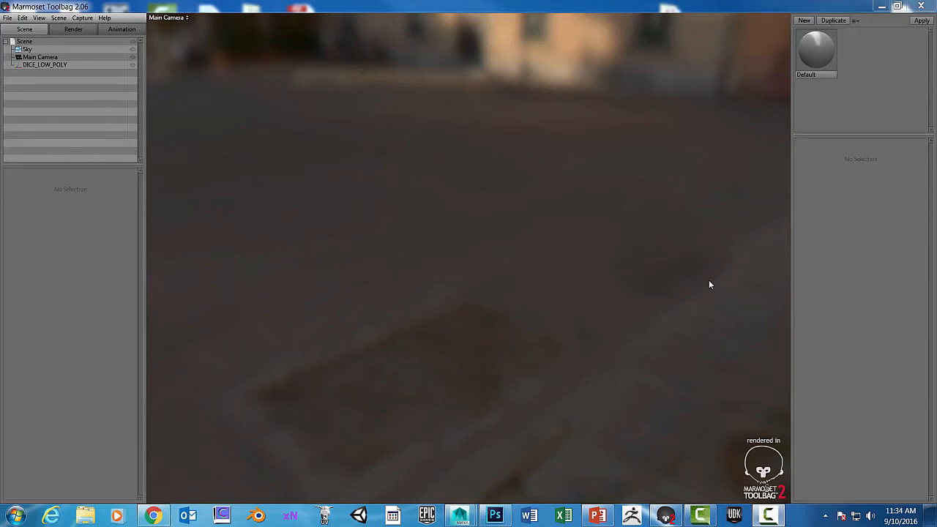
mouse_move(730, 428)
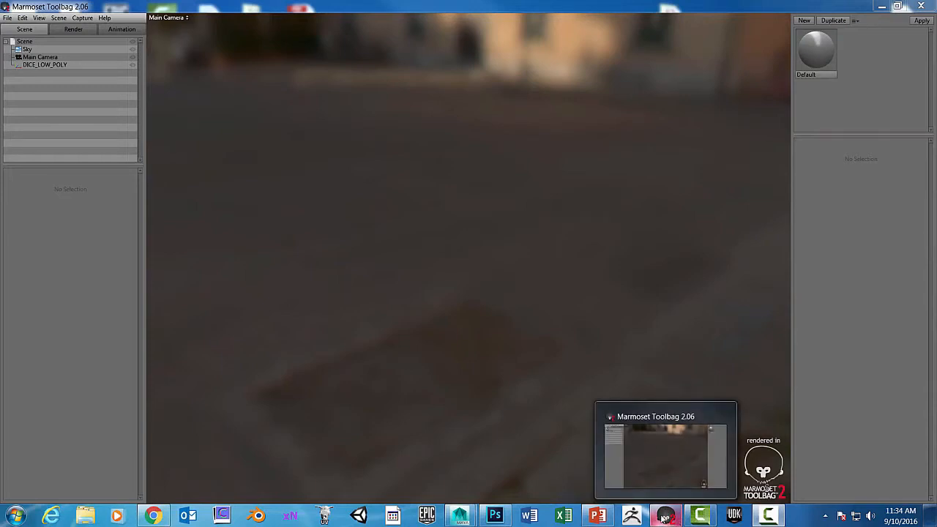
mouse_move(641, 180)
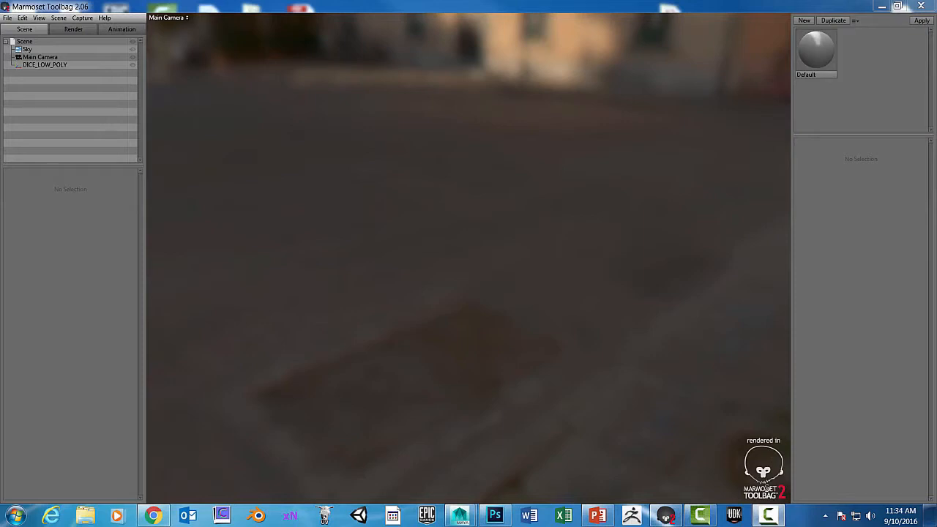
mouse_move(575, 116)
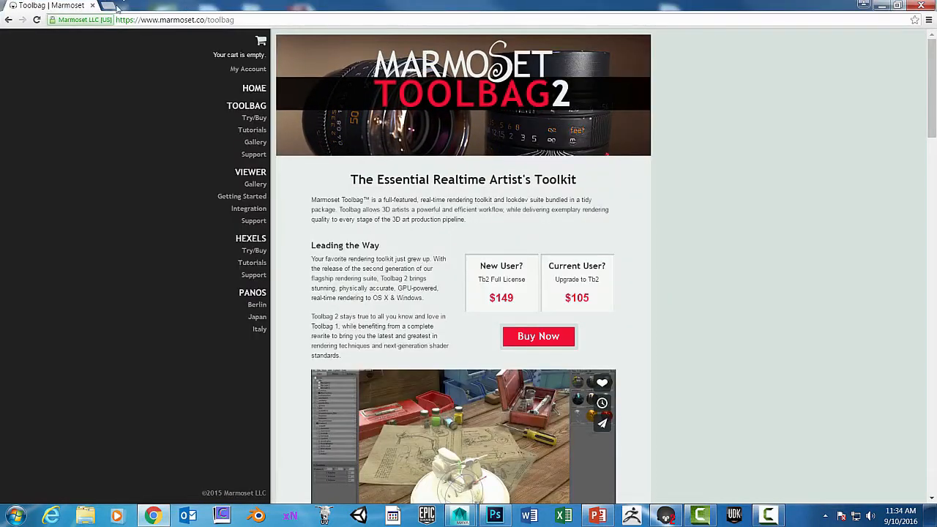
mouse_move(315, 40)
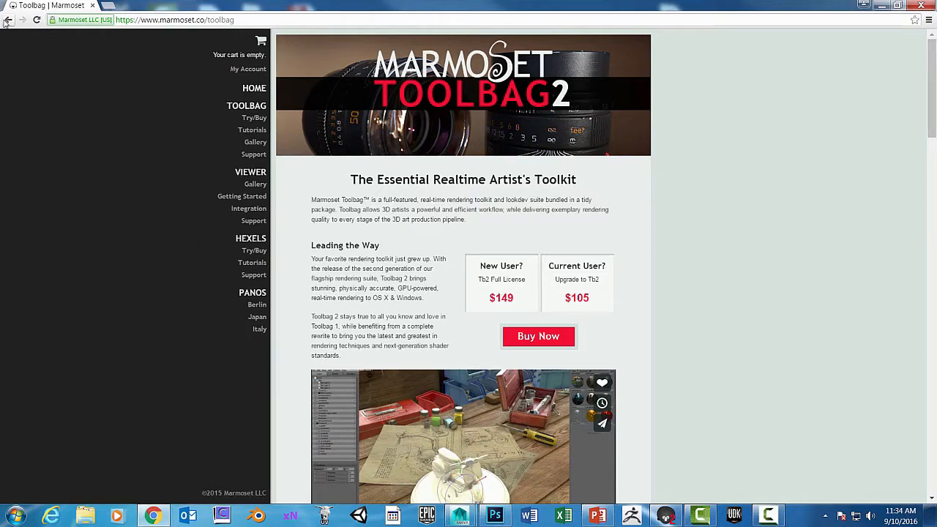
Open the Toolbag | Marmoset search result, then its Try/Buy page with Windows and Mac downloads.
left_click(8, 20)
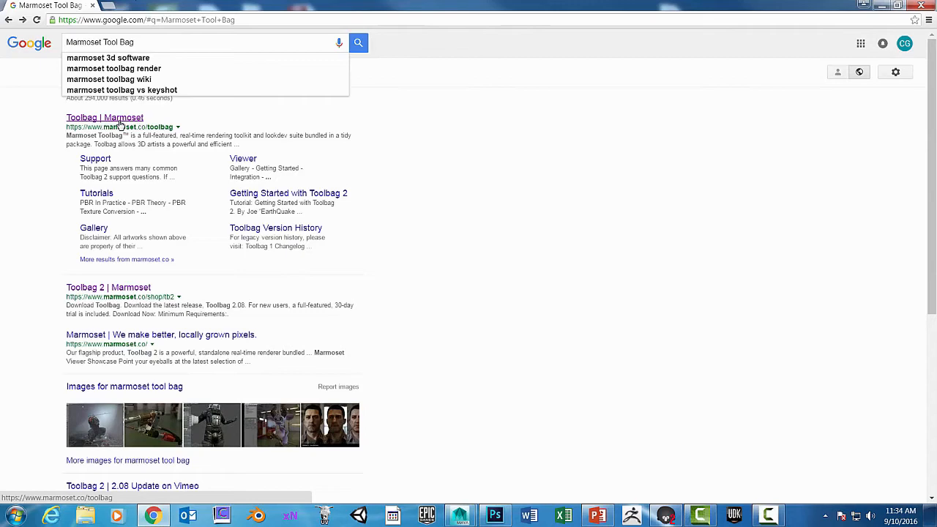
left_click(105, 117)
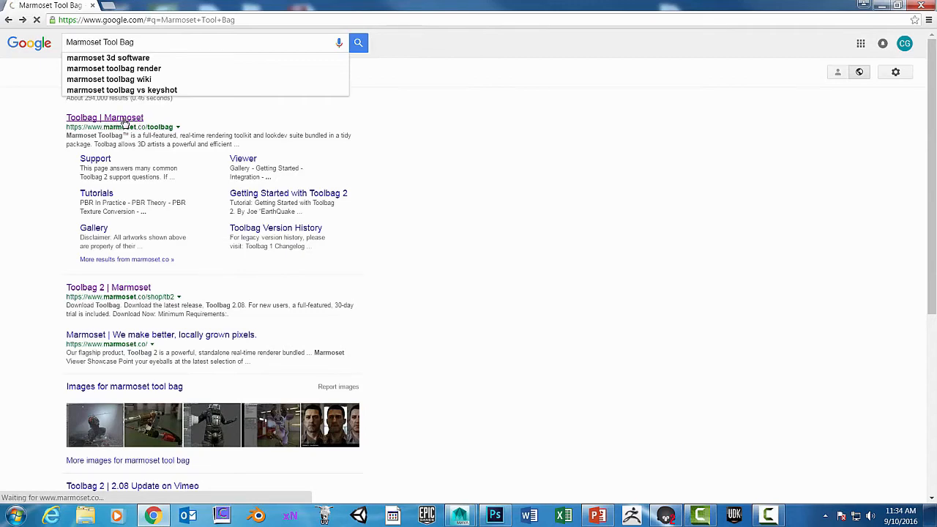
left_click(104, 117)
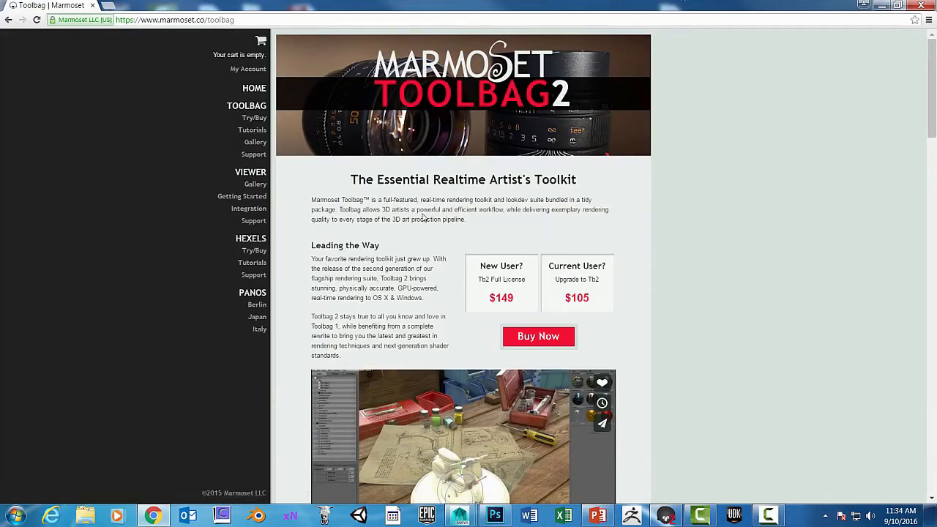
left_click(254, 118)
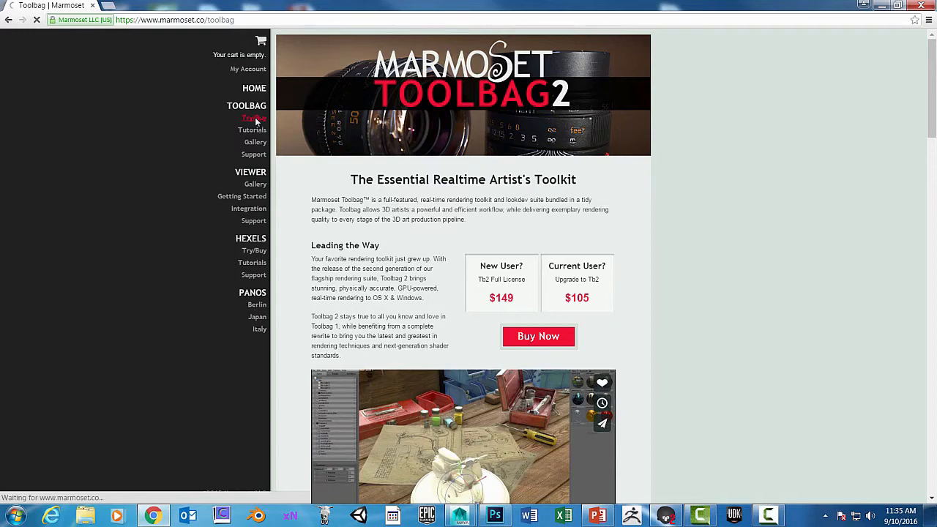
left_click(254, 118)
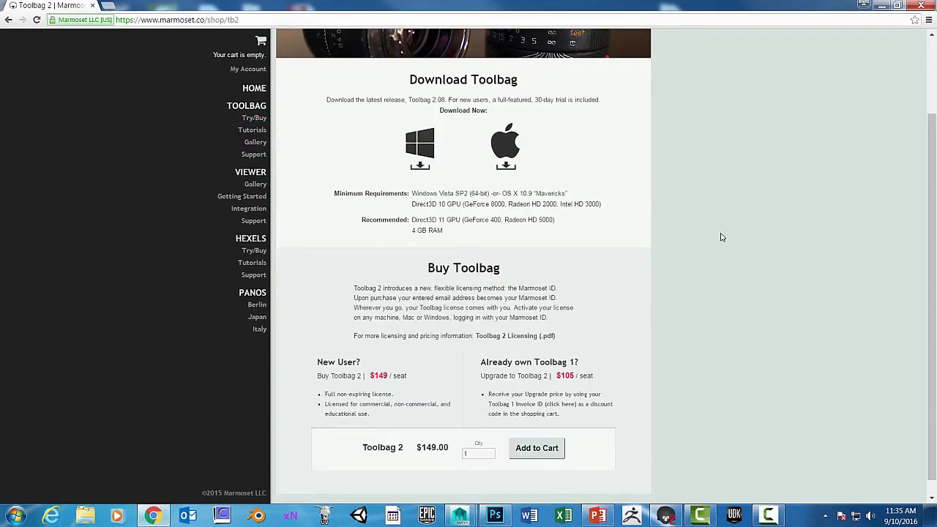
mouse_move(533, 100)
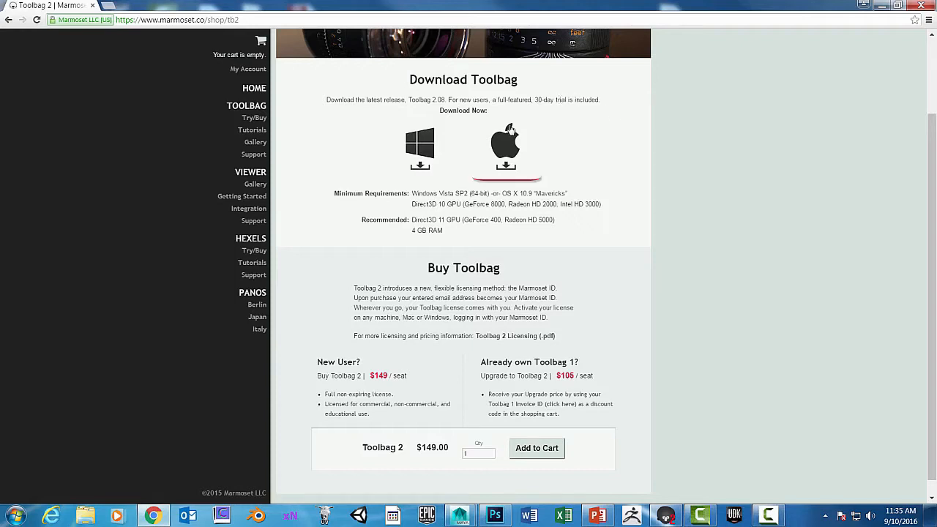
mouse_move(506, 143)
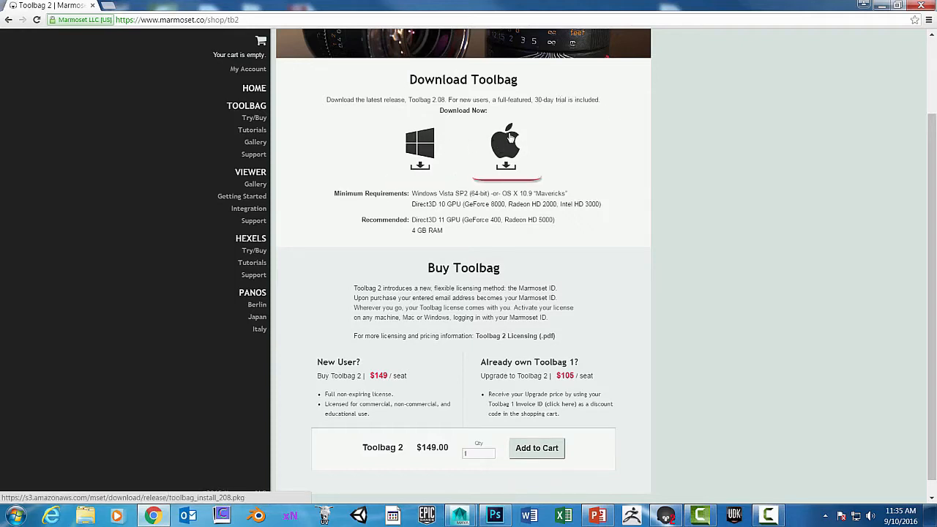
mouse_move(421, 152)
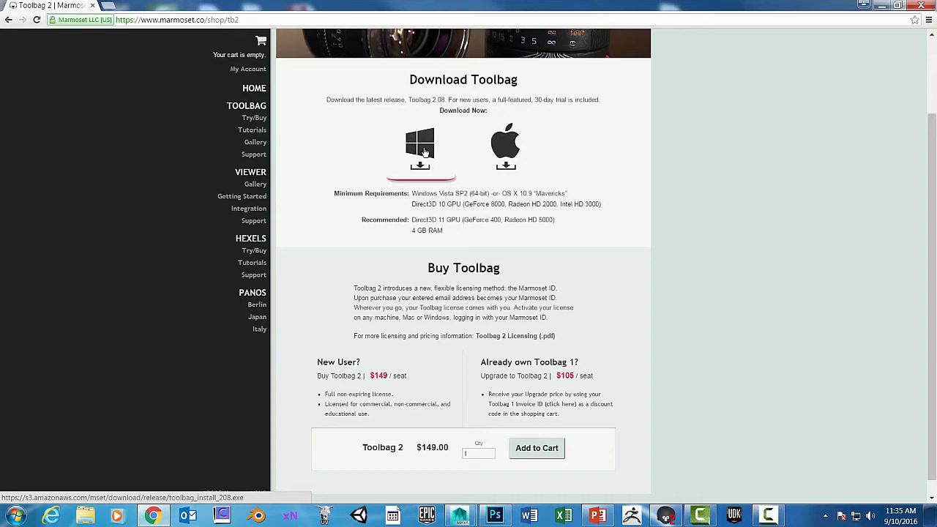
mouse_move(646, 227)
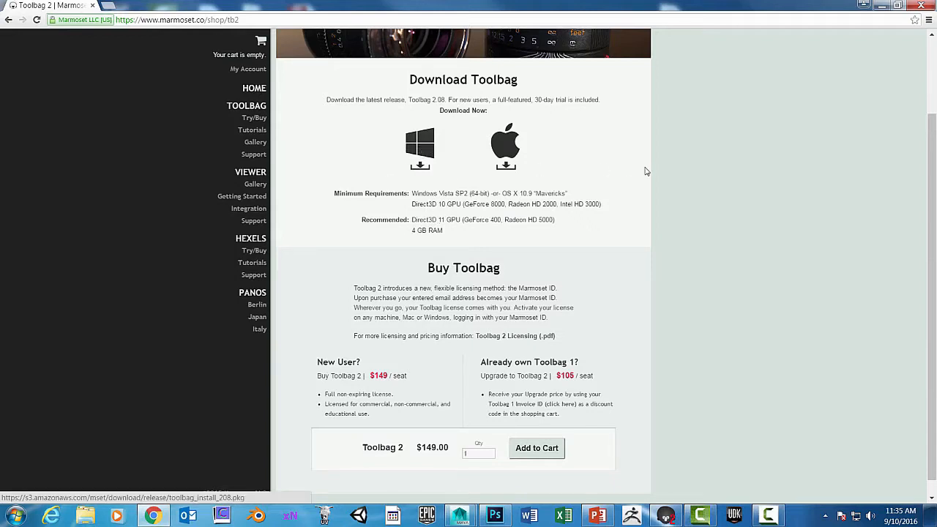
scroll("up", 3)
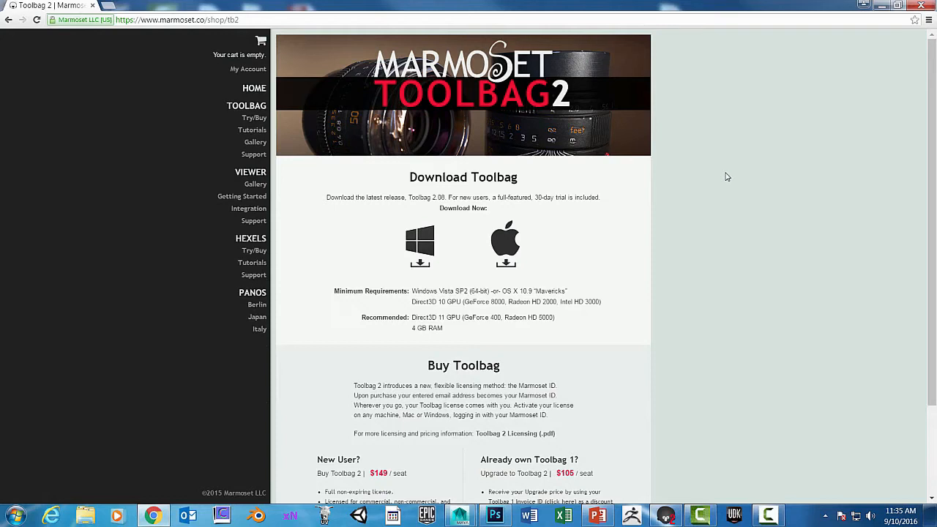
mouse_move(612, 214)
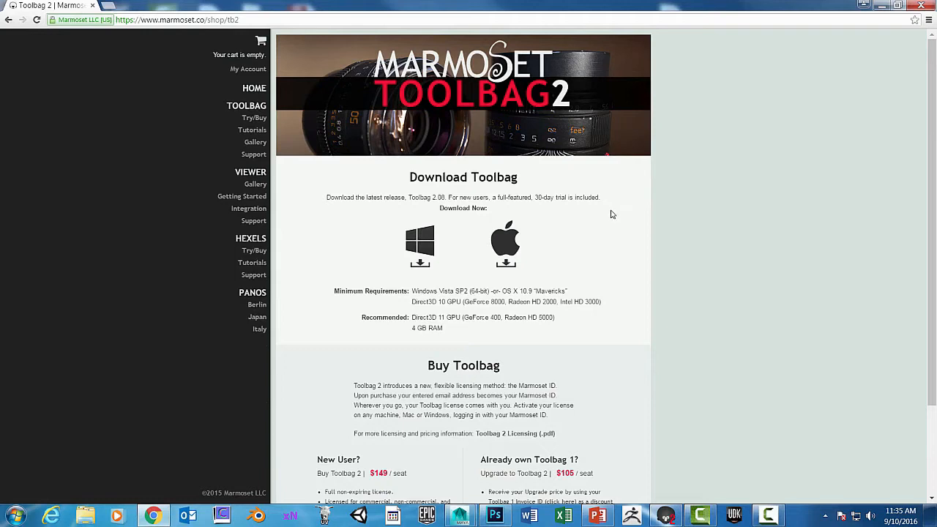
mouse_move(635, 268)
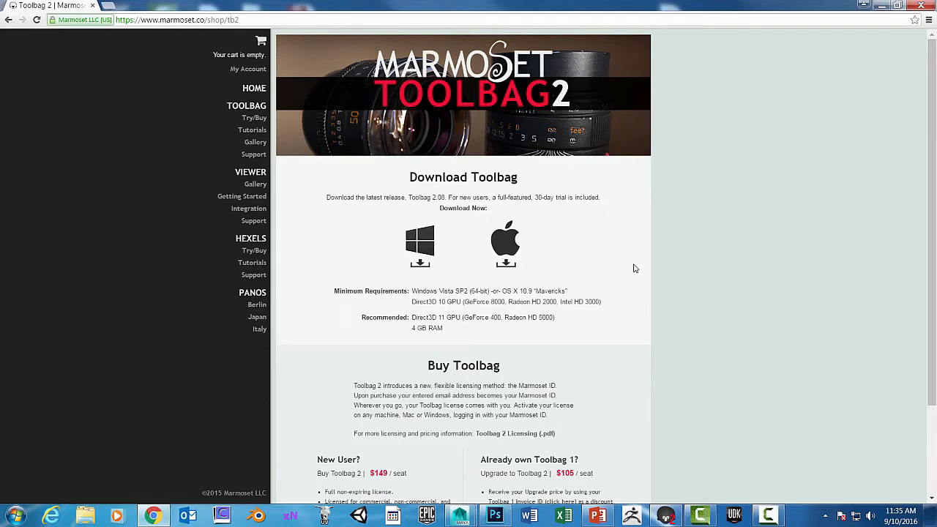
mouse_move(454, 57)
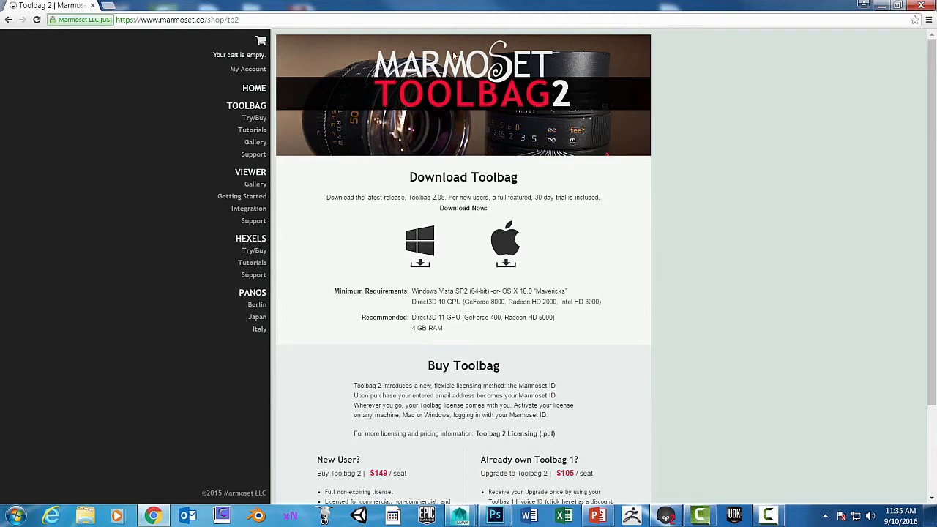
mouse_move(179, 14)
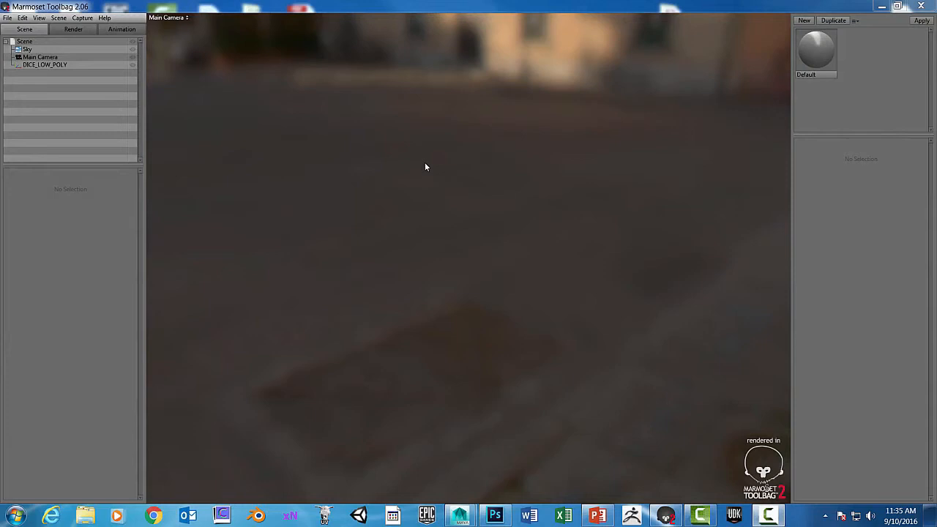
mouse_move(412, 166)
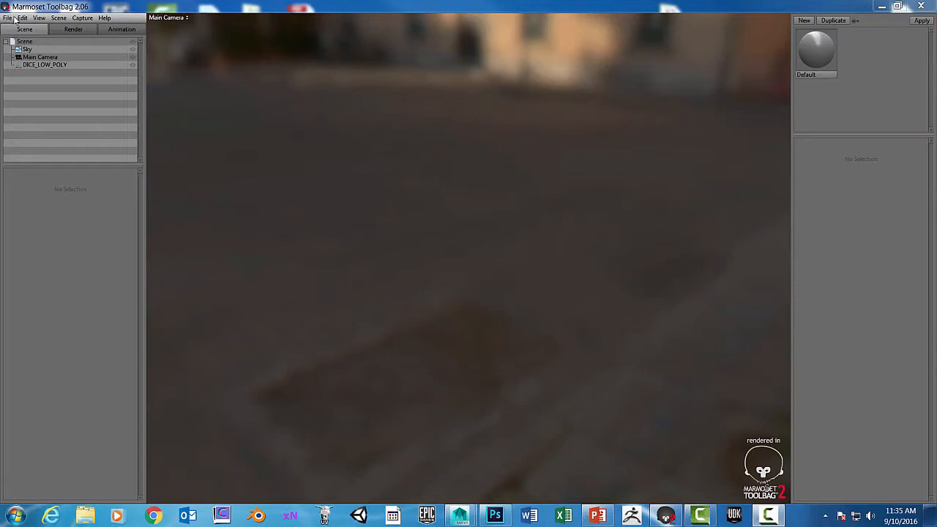
Import the DICE_LOW_POLY mesh through File > Import Mesh.
left_click(7, 18)
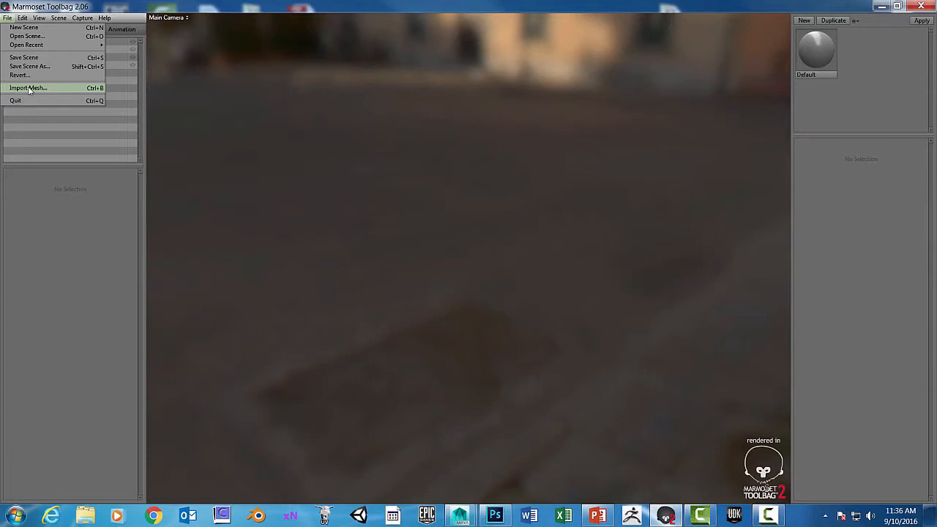
left_click(28, 88)
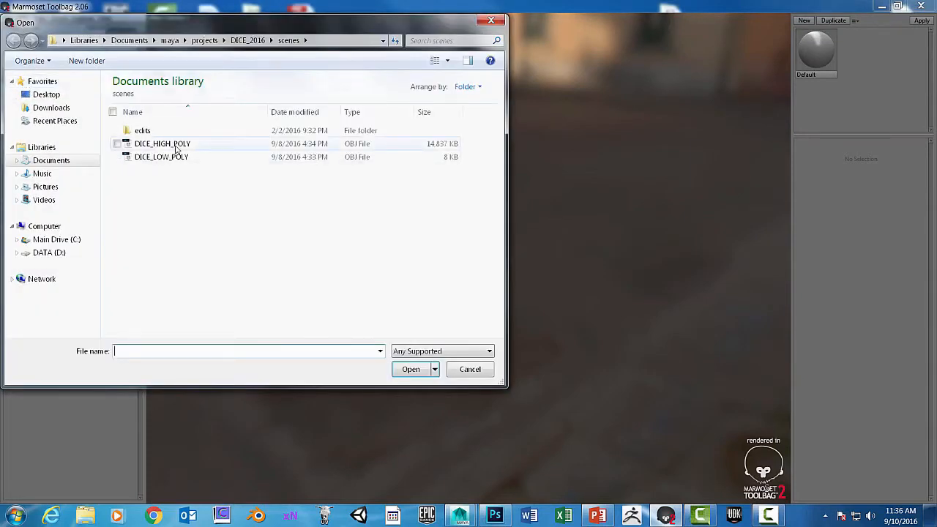
left_click(161, 156)
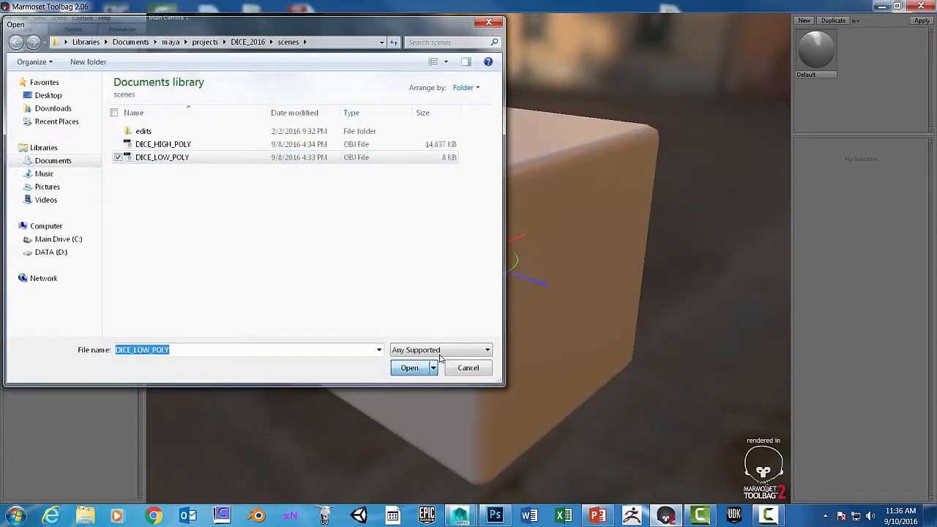
left_click(409, 368)
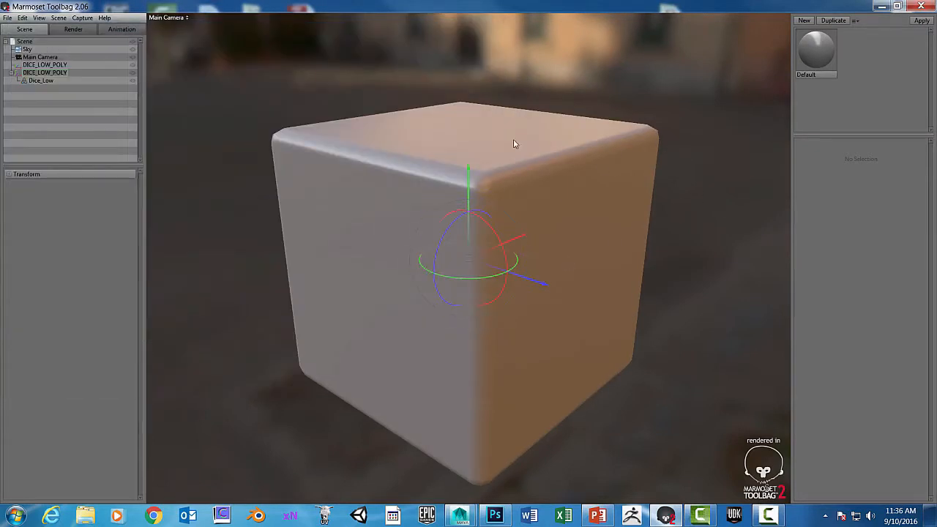
left_click_drag(514, 144, 679, 255)
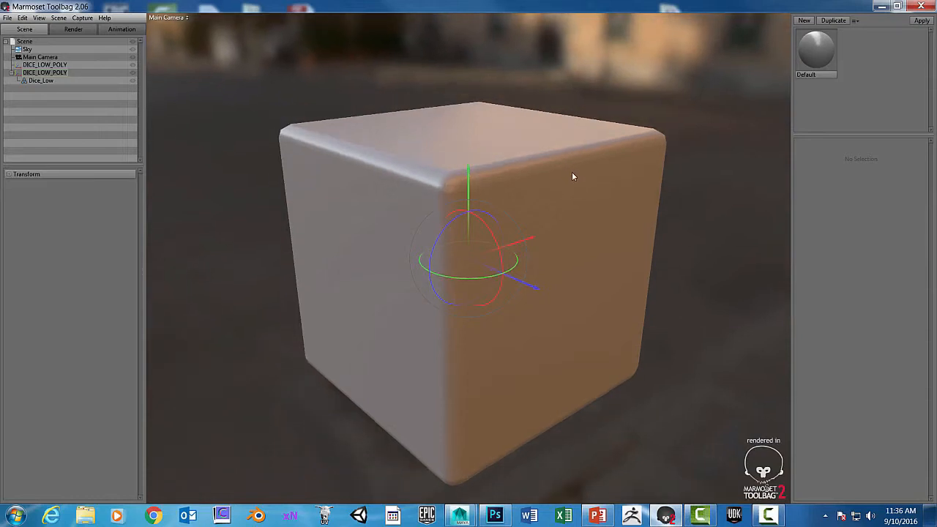
left_click_drag(573, 176, 585, 188)
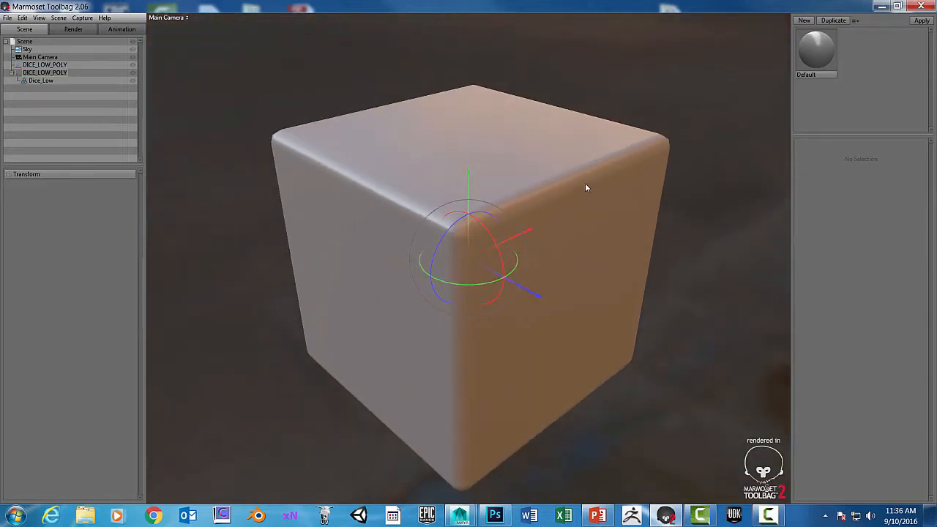
left_click_drag(585, 188, 513, 133)
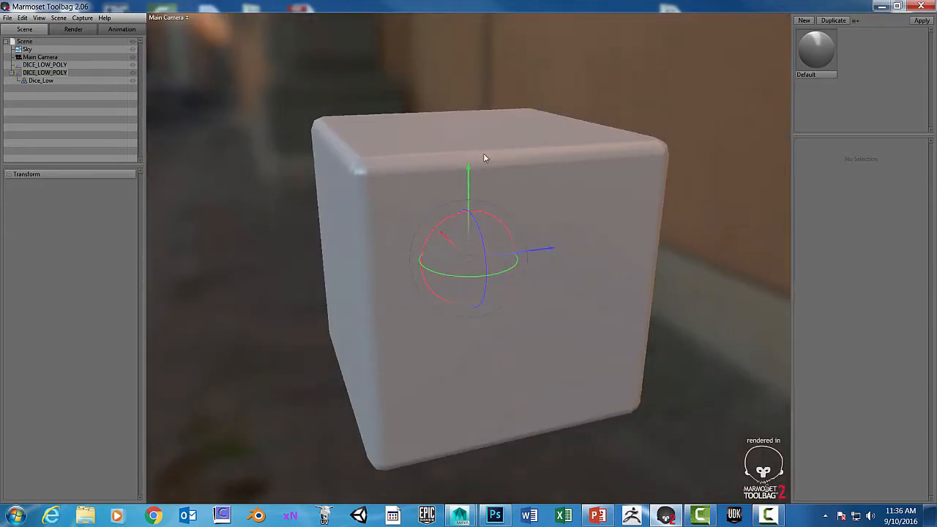
left_click_drag(483, 158, 459, 120)
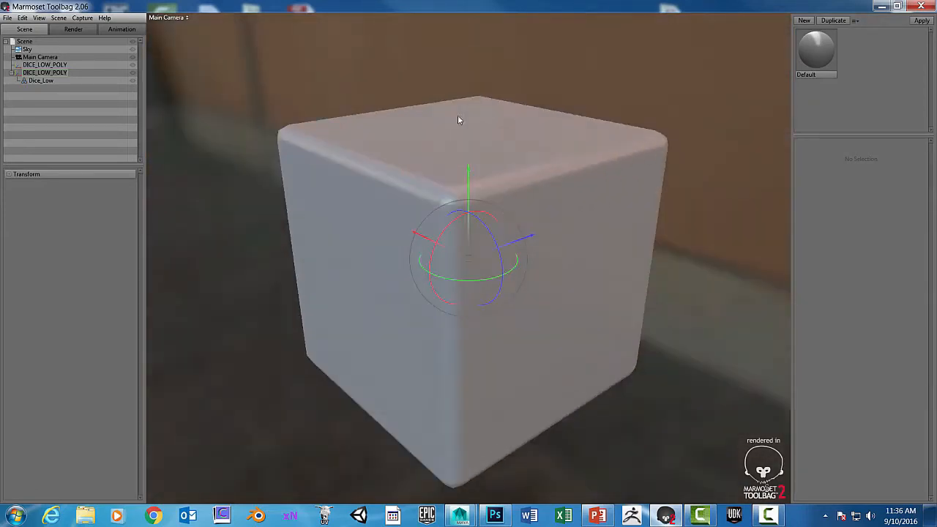
left_click_drag(458, 120, 482, 172)
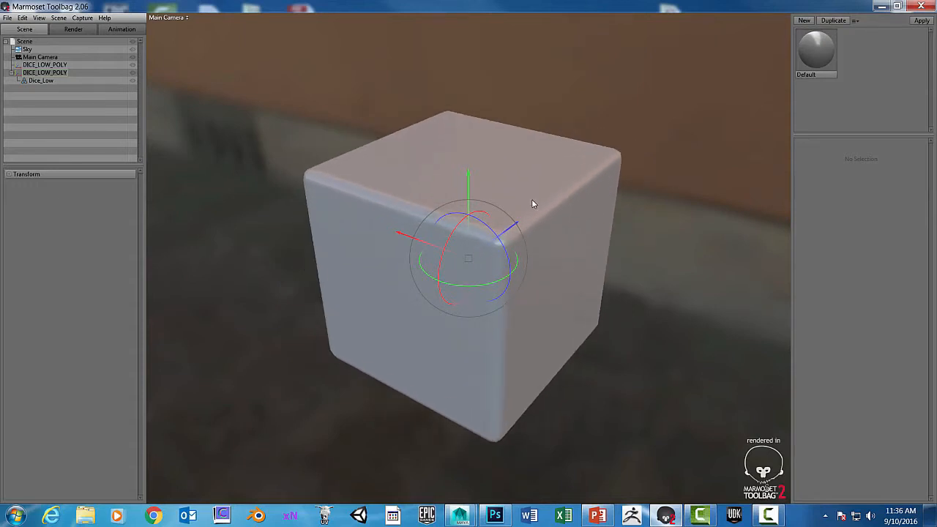
left_click_drag(533, 204, 557, 181)
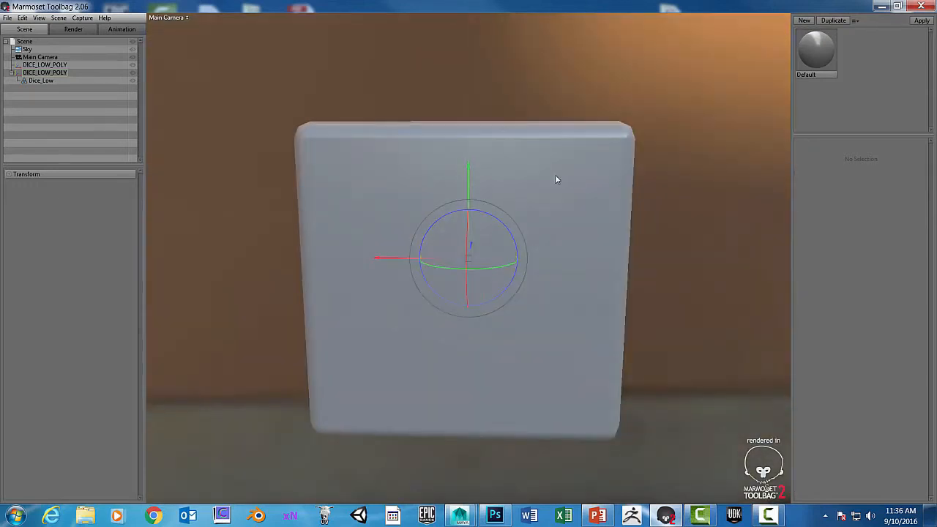
left_click_drag(556, 180, 550, 203)
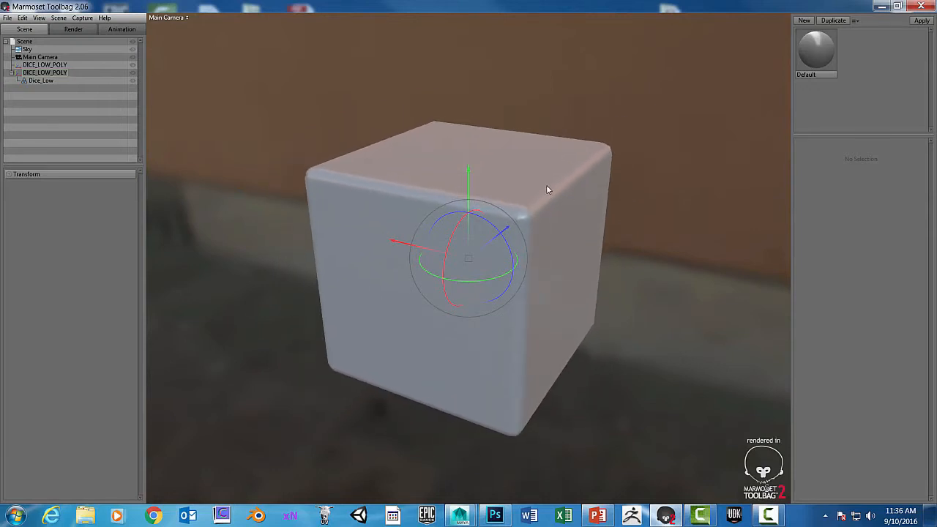
left_click_drag(545, 189, 449, 116)
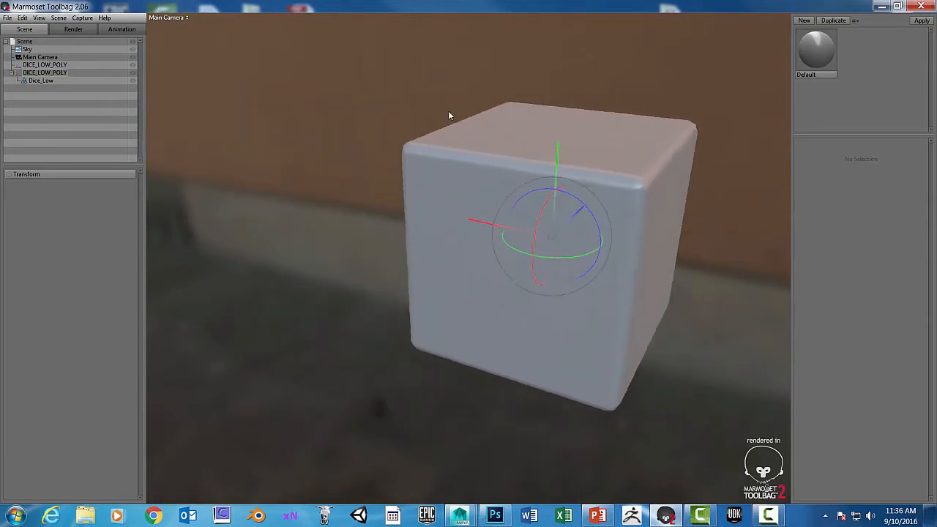
left_click_drag(450, 115, 554, 174)
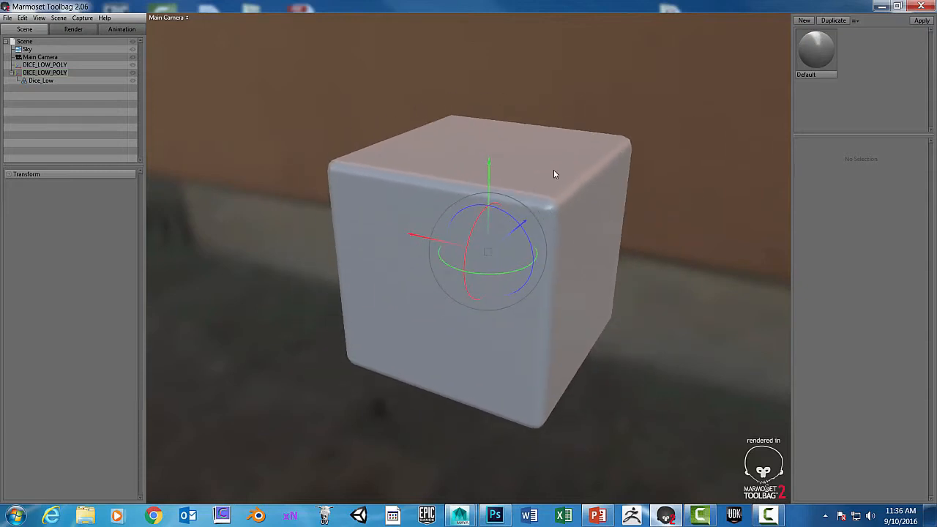
left_click_drag(554, 174, 671, 262)
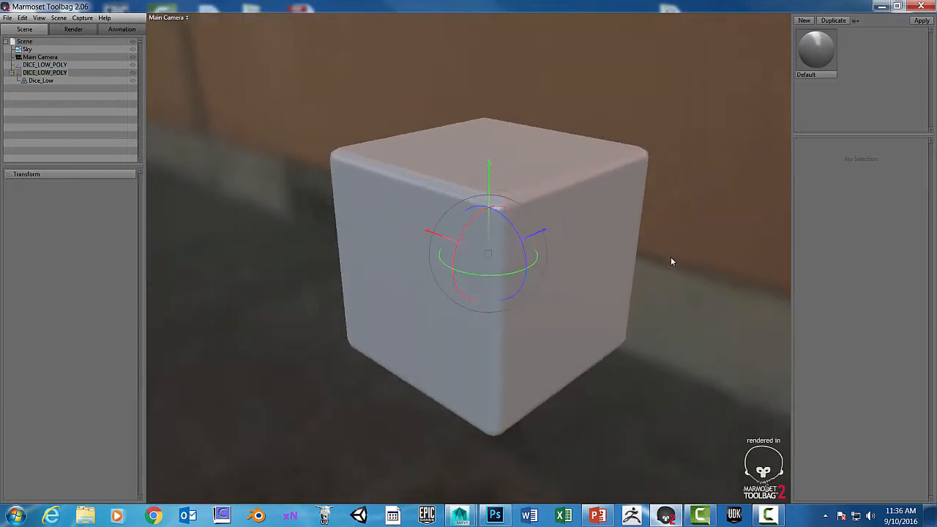
left_click_drag(672, 262, 640, 237)
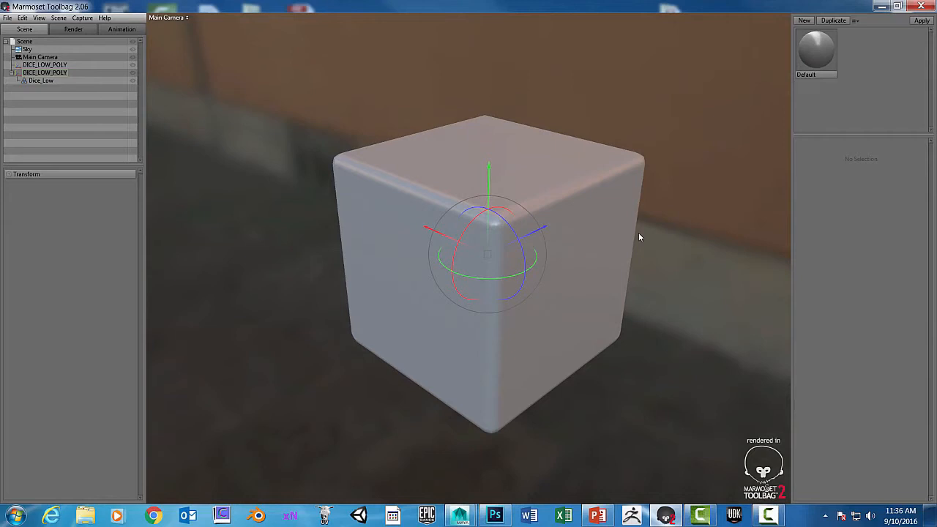
left_click_drag(639, 236, 582, 176)
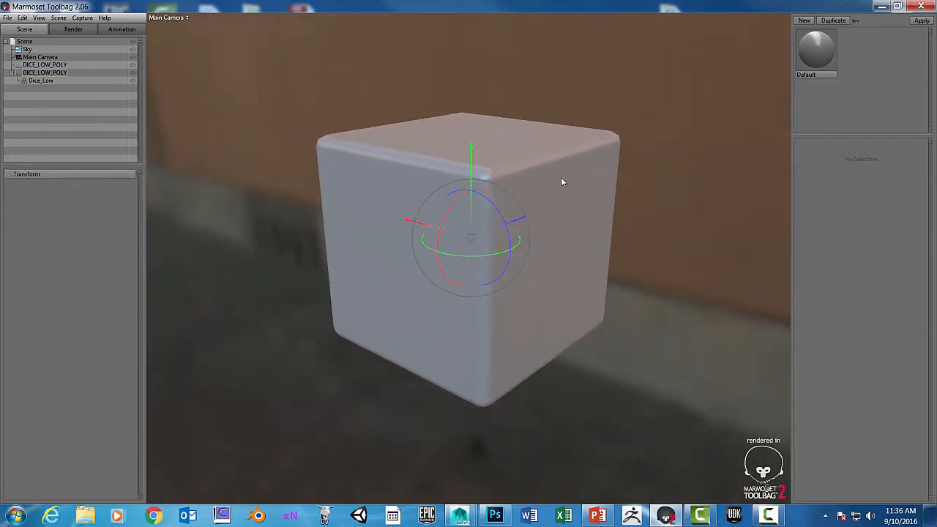
left_click_drag(564, 182, 578, 199)
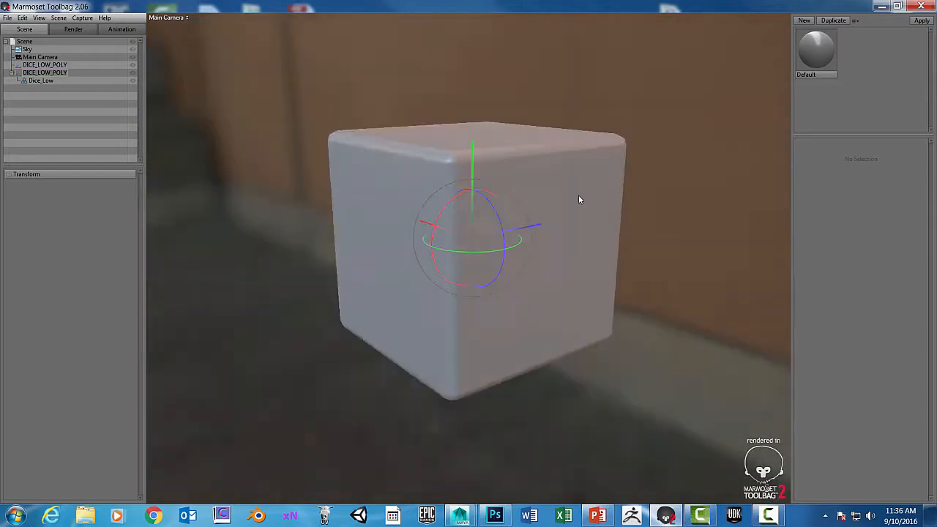
left_click_drag(579, 200, 586, 195)
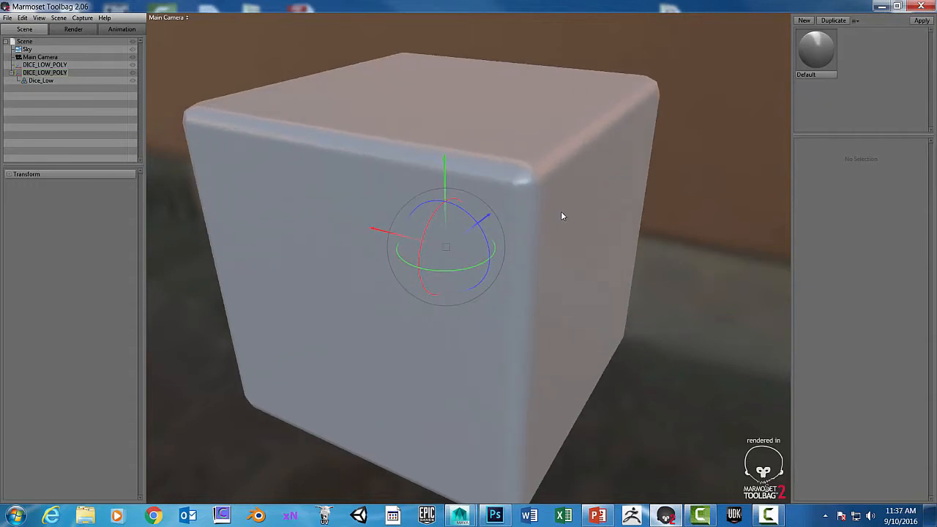
left_click_drag(564, 216, 690, 248)
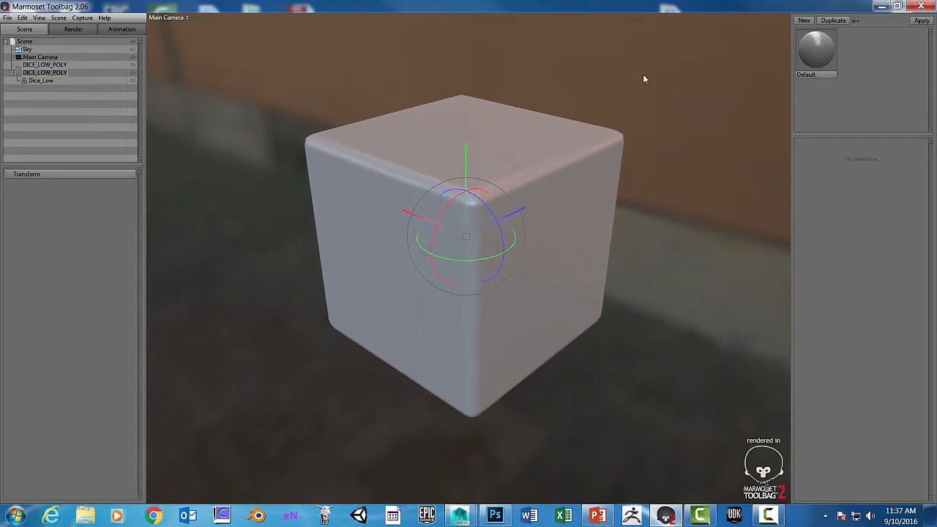
mouse_move(440, 136)
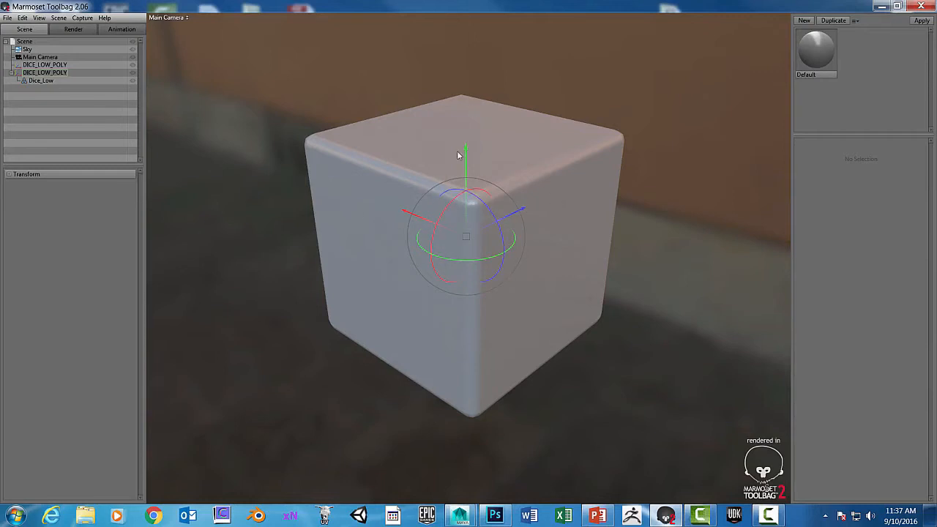
mouse_move(37, 49)
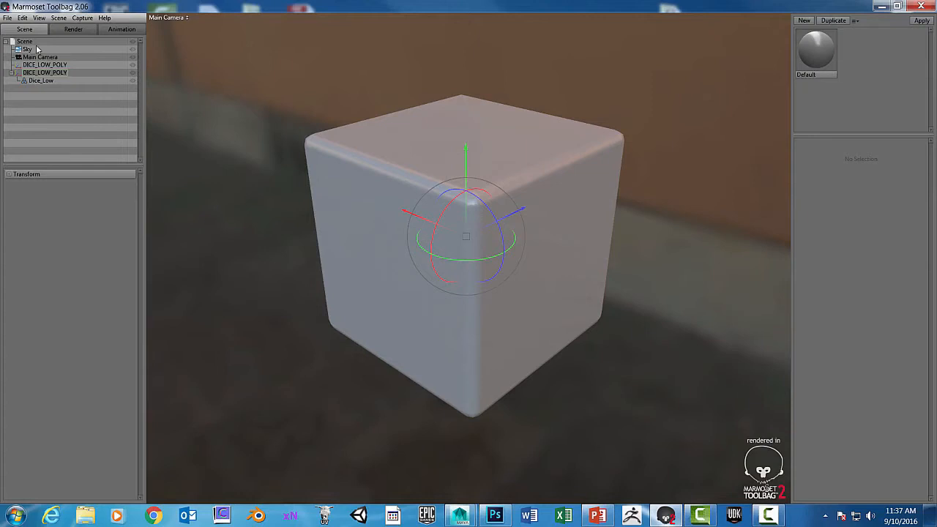
Select Sky in the Scene outliner and open the Sky Light presets browser.
left_click(27, 49)
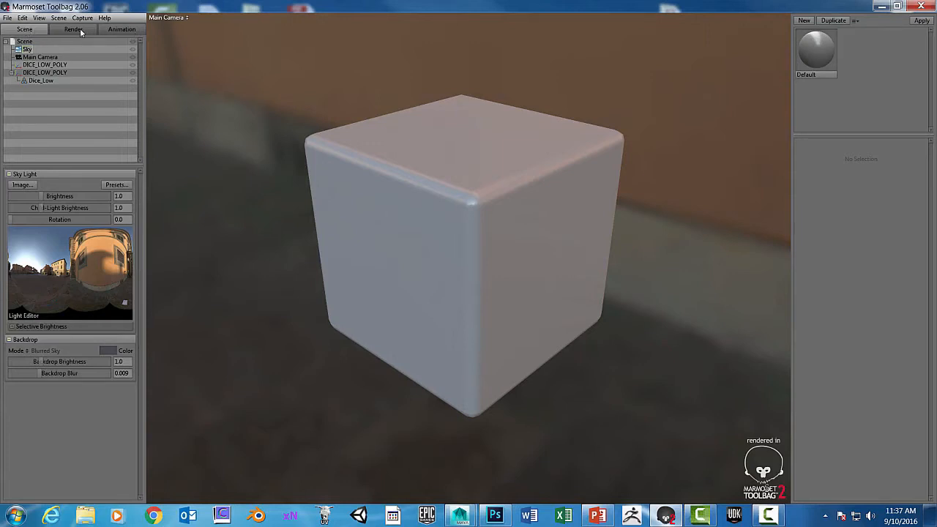
left_click(25, 30)
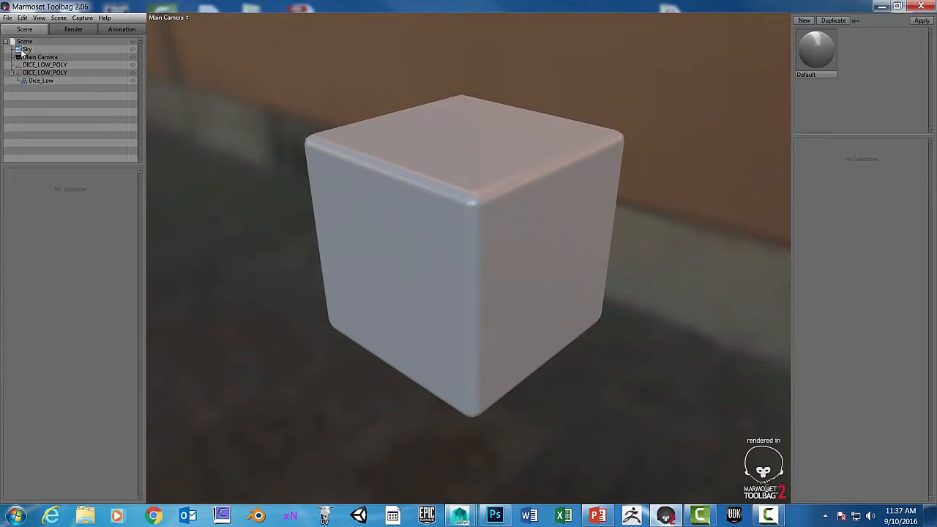
left_click(27, 49)
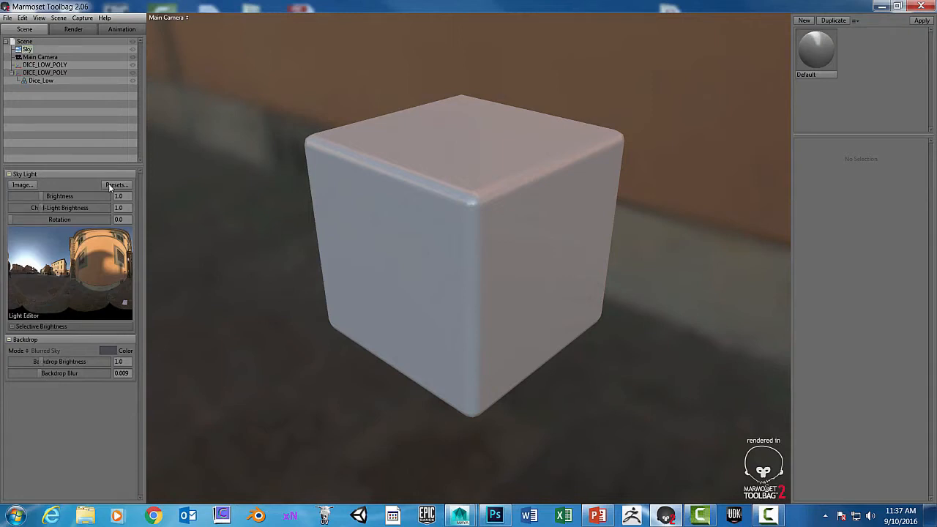
left_click(117, 184)
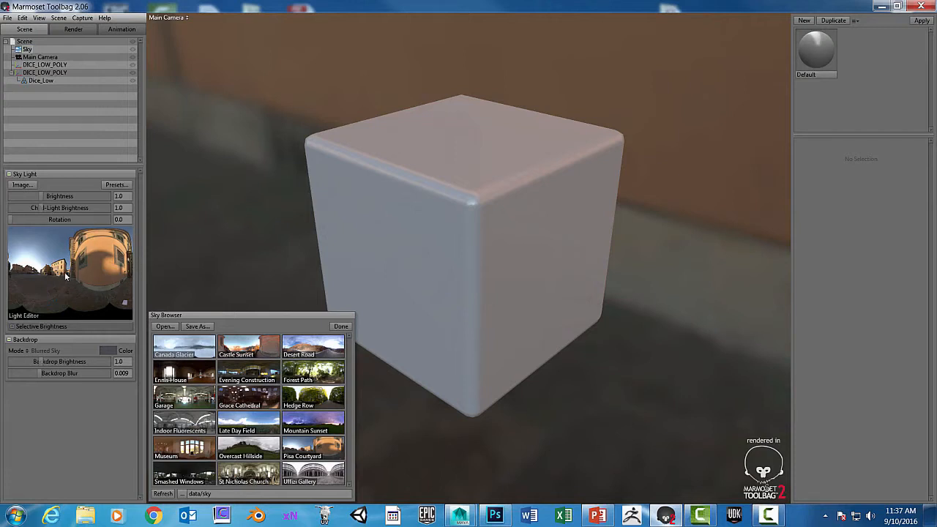
mouse_move(48, 257)
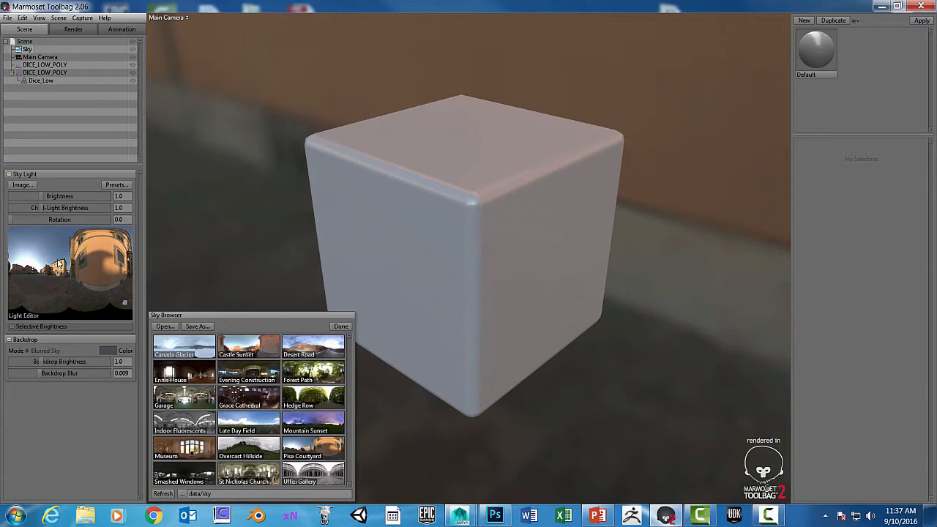
mouse_move(99, 256)
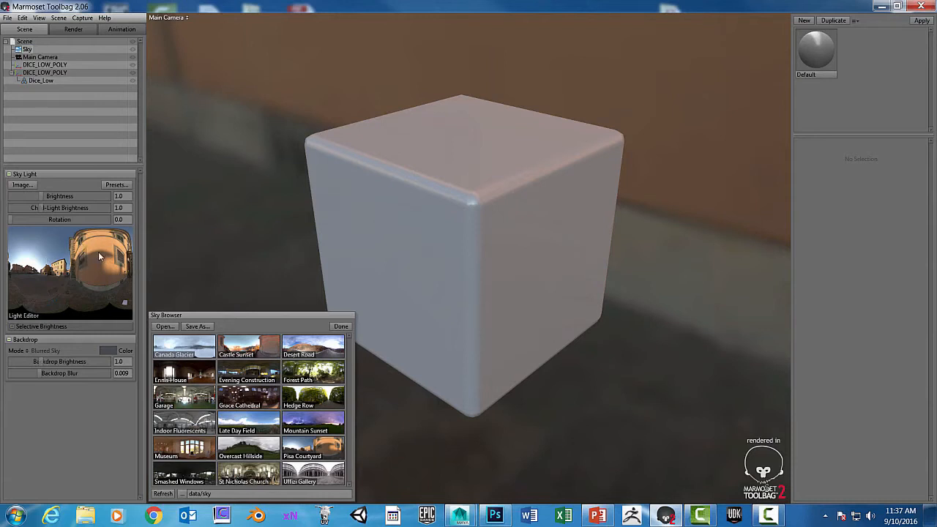
mouse_move(88, 224)
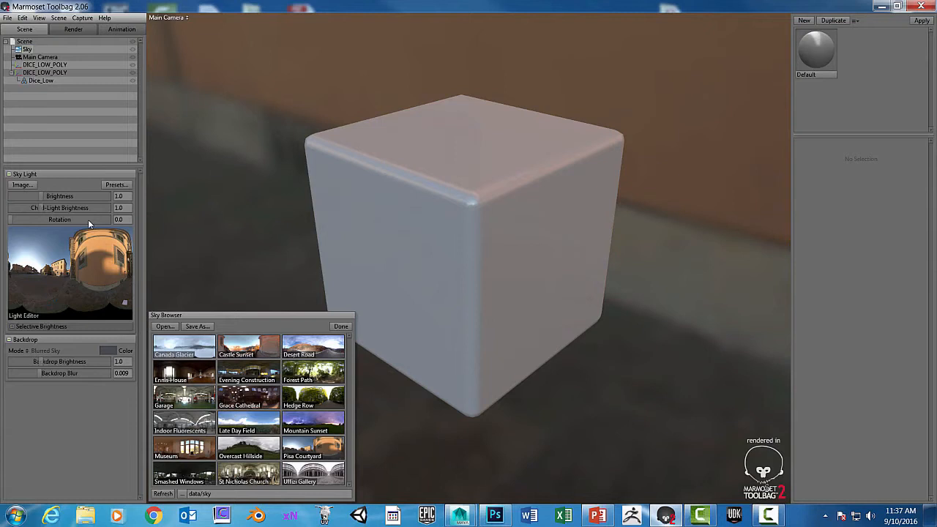
mouse_move(31, 242)
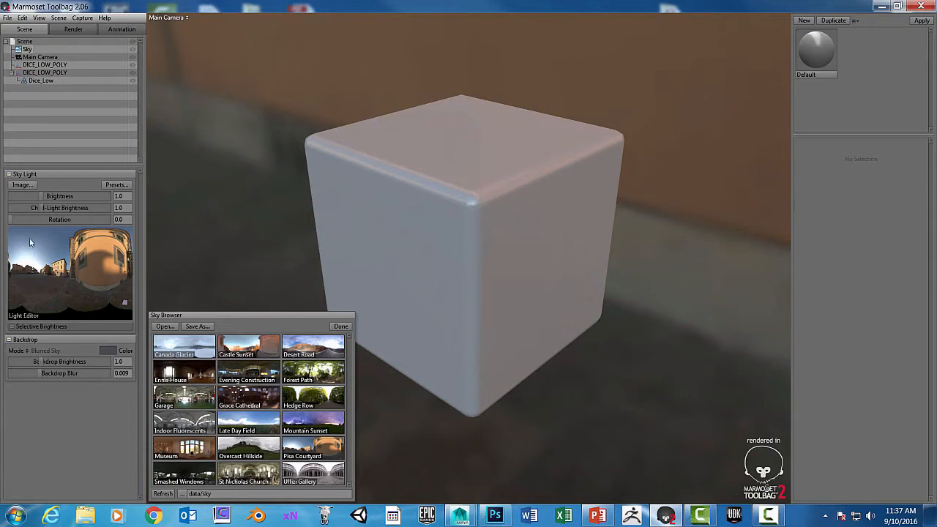
mouse_move(100, 247)
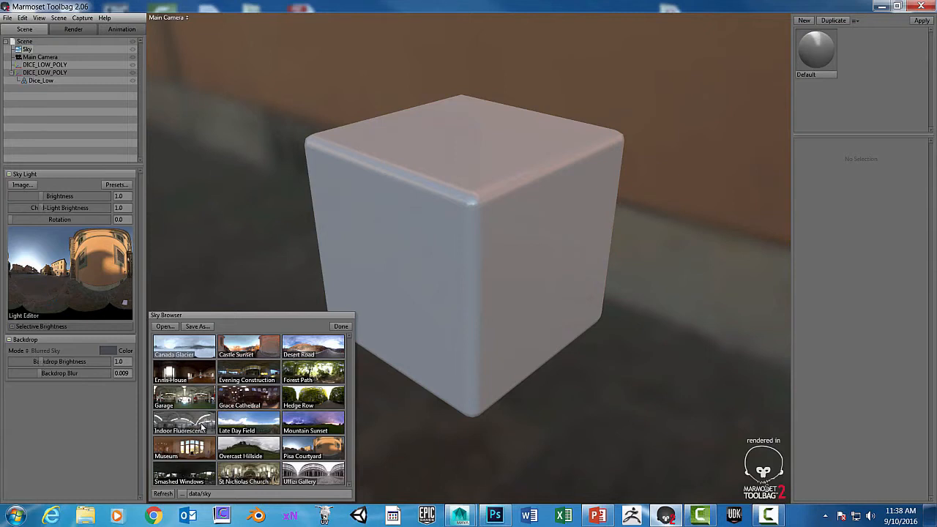
Try Indoor Fluorescents and another sky preset while orbiting the cube, then close the browser.
left_click(184, 423)
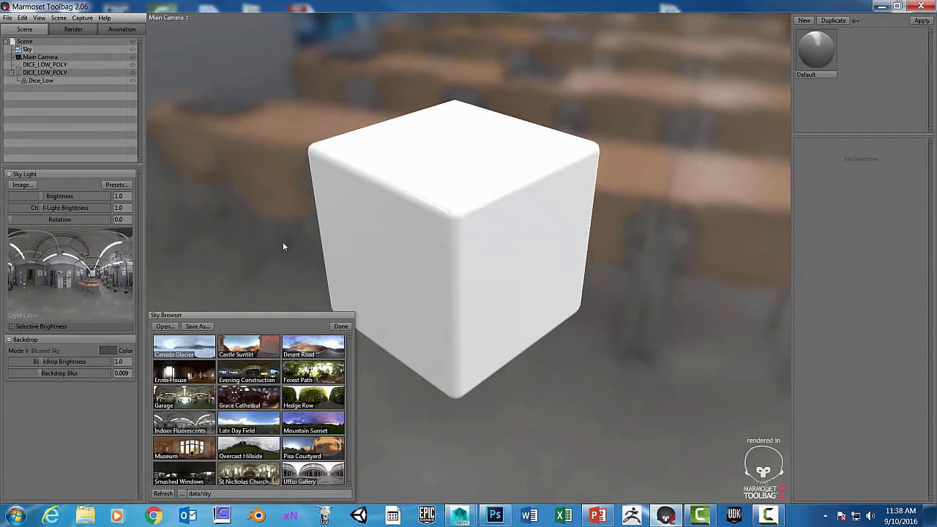
mouse_move(552, 248)
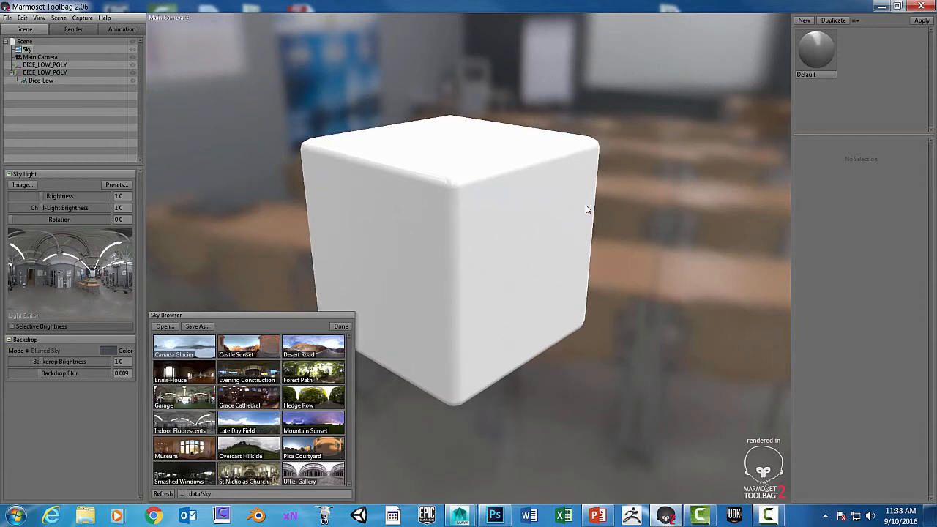
left_click_drag(585, 211, 355, 254)
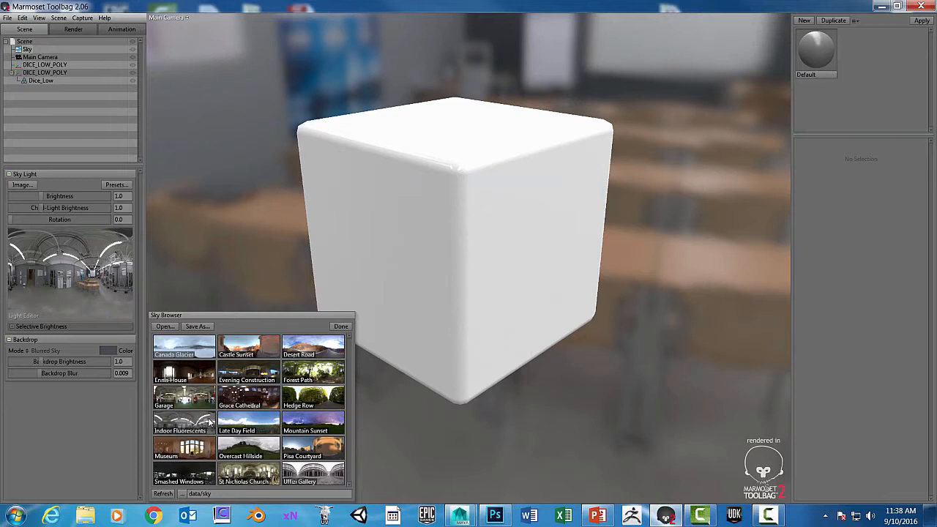
mouse_move(454, 218)
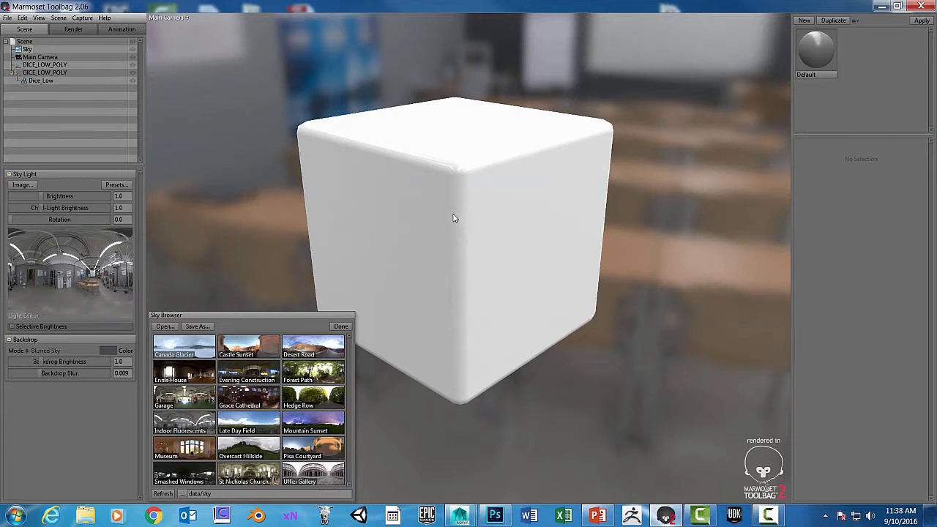
mouse_move(457, 272)
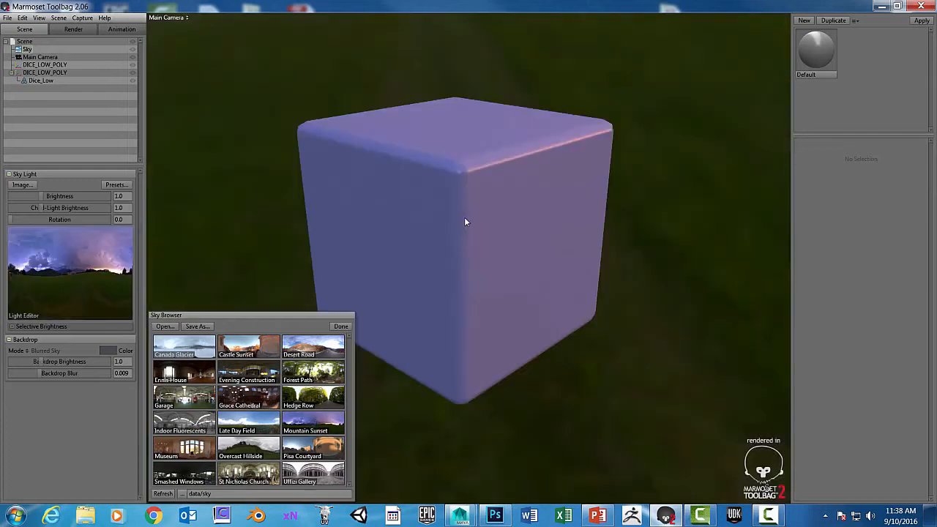
mouse_move(243, 478)
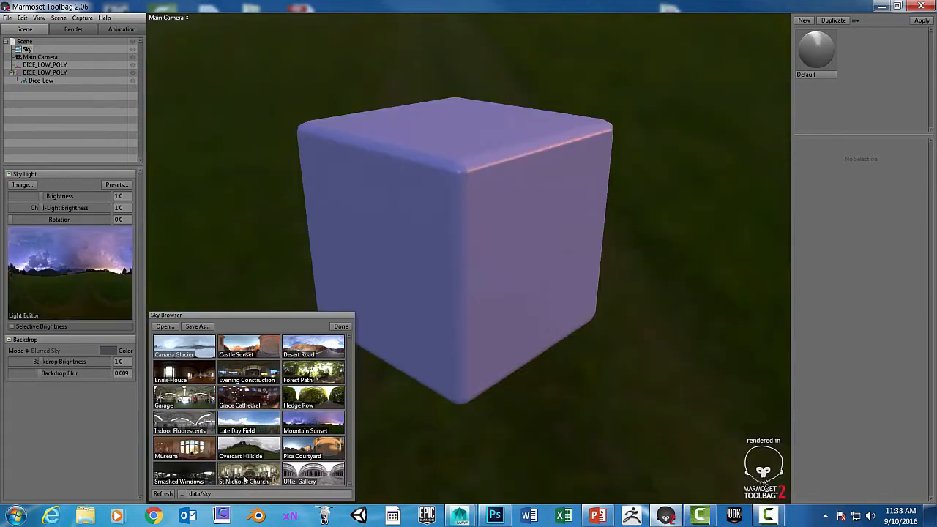
left_click(248, 472)
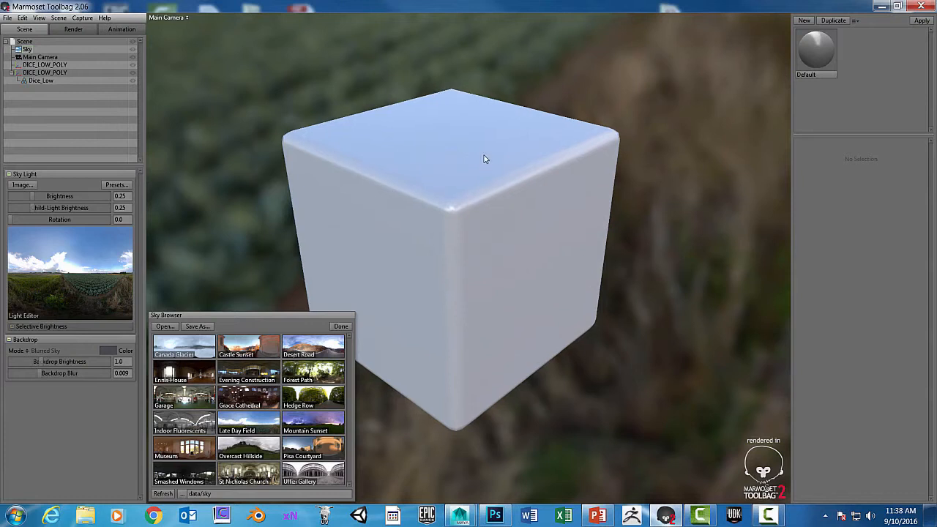
left_click_drag(483, 159, 551, 195)
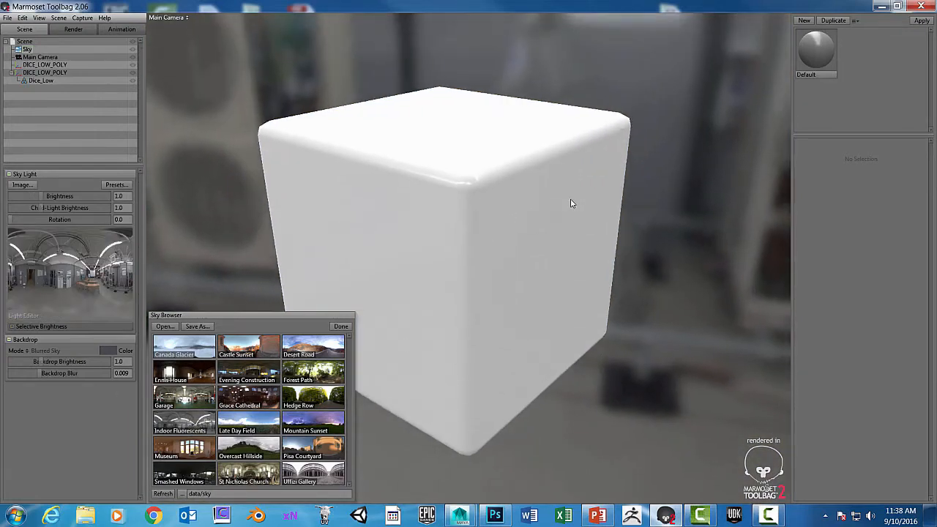
left_click(340, 326)
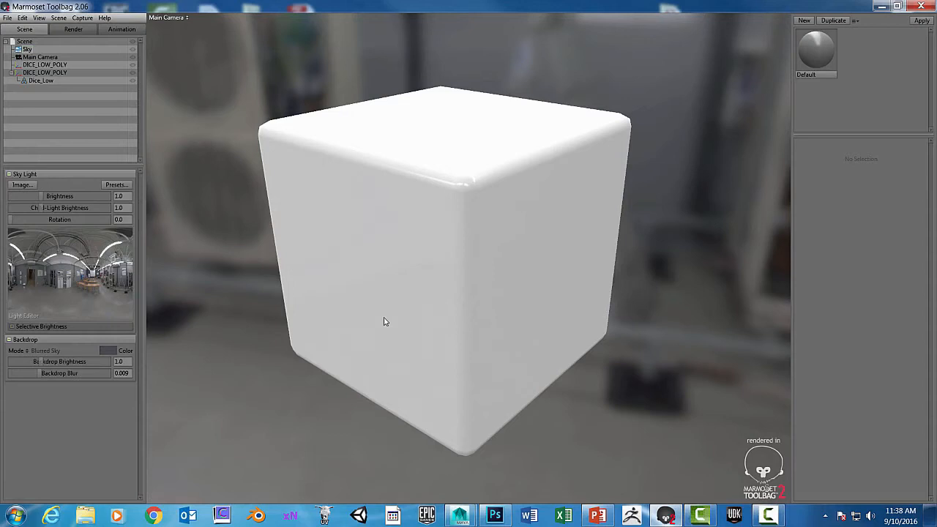
Orbit the cube, then collapse and re-expand the material's Surface section.
left_click_drag(386, 321, 640, 199)
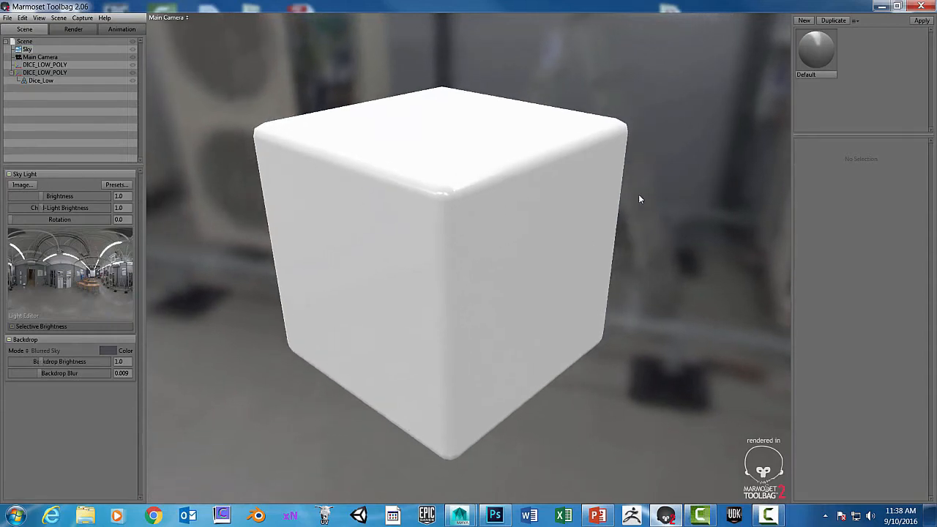
left_click_drag(641, 200, 526, 180)
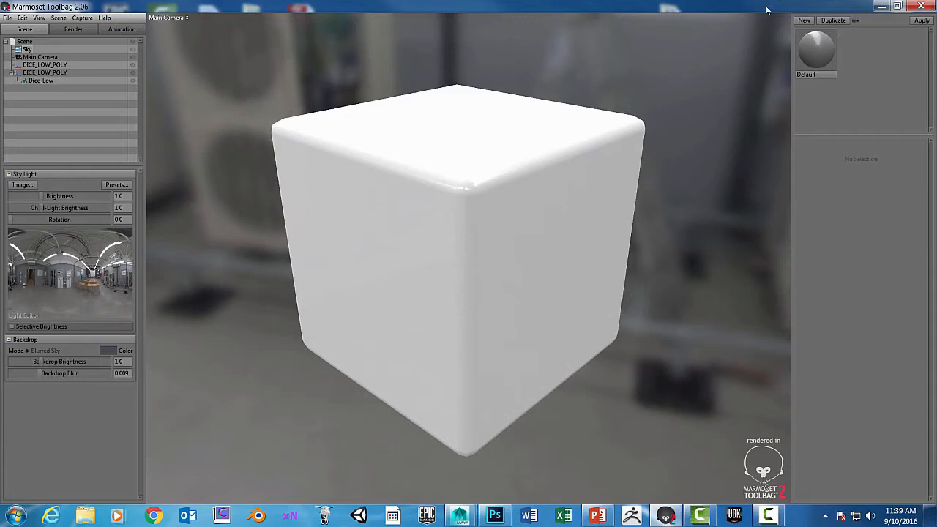
mouse_move(840, 22)
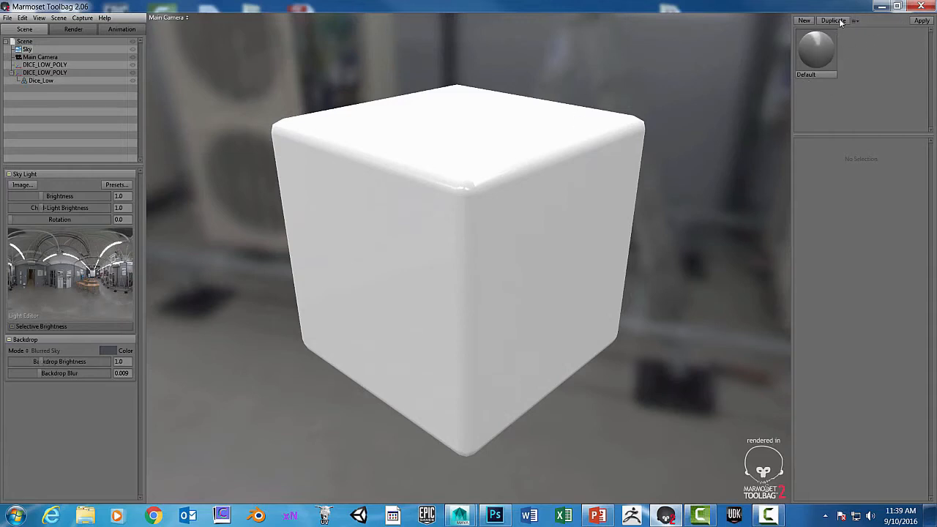
mouse_move(818, 39)
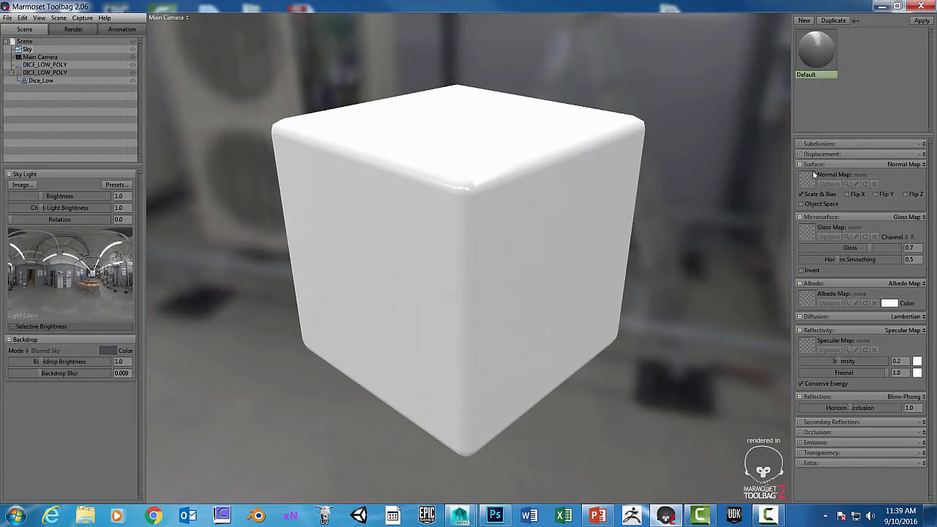
mouse_move(766, 250)
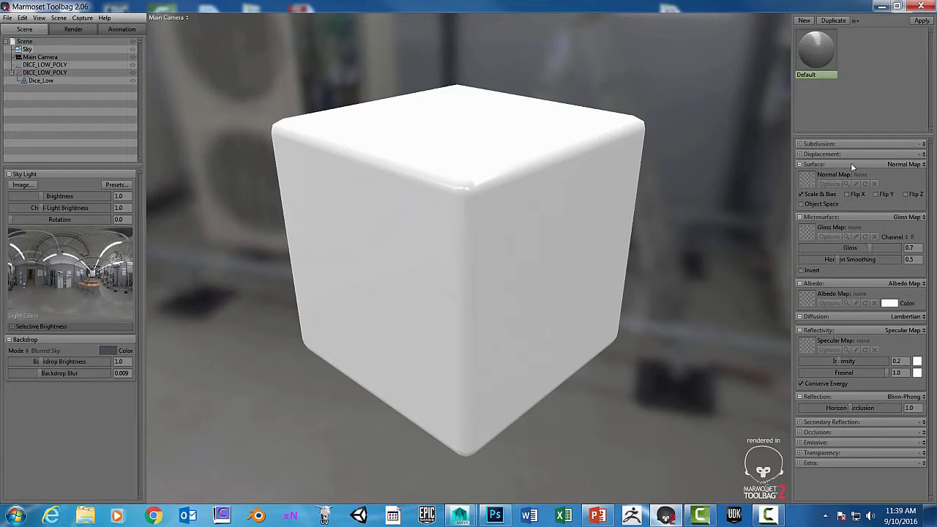
left_click(800, 164)
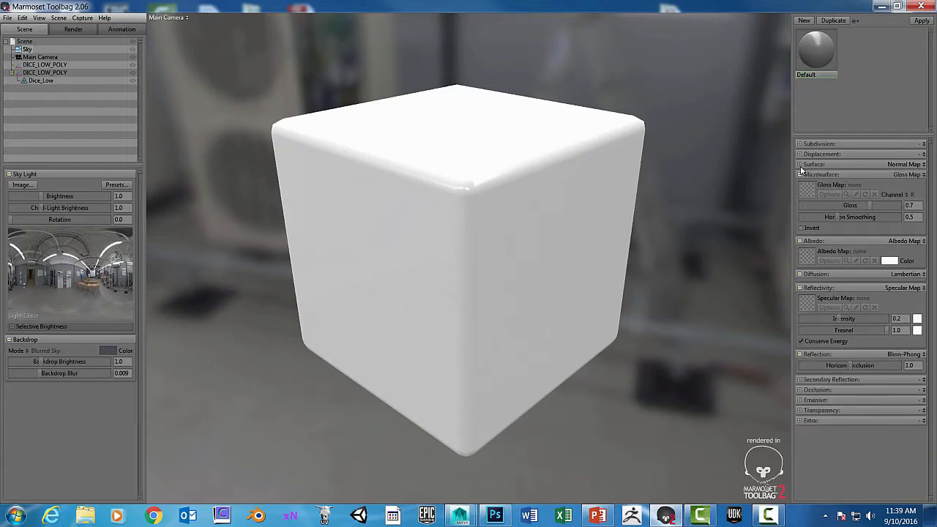
left_click(814, 164)
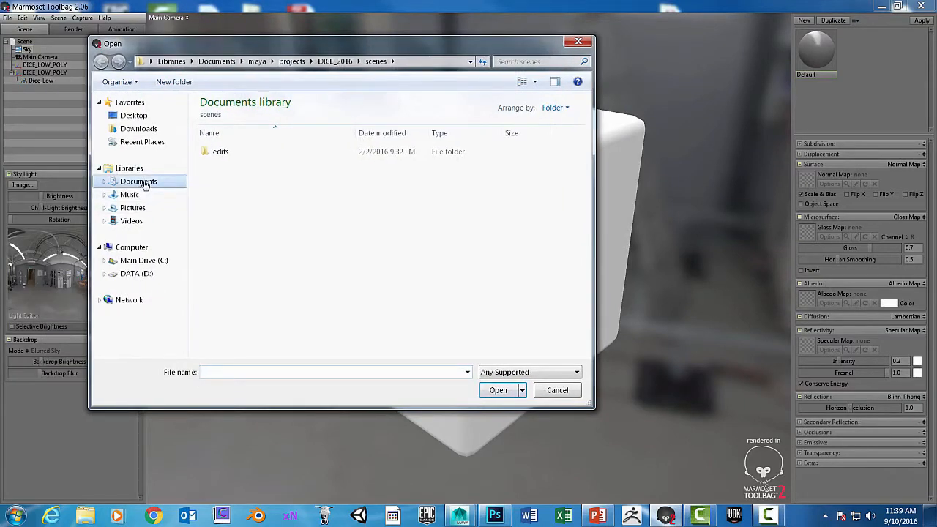
Load Dice_Normal_Fin_normals from Documents > maya > DICE_2016 > sourceimages as the normal map.
left_click(217, 61)
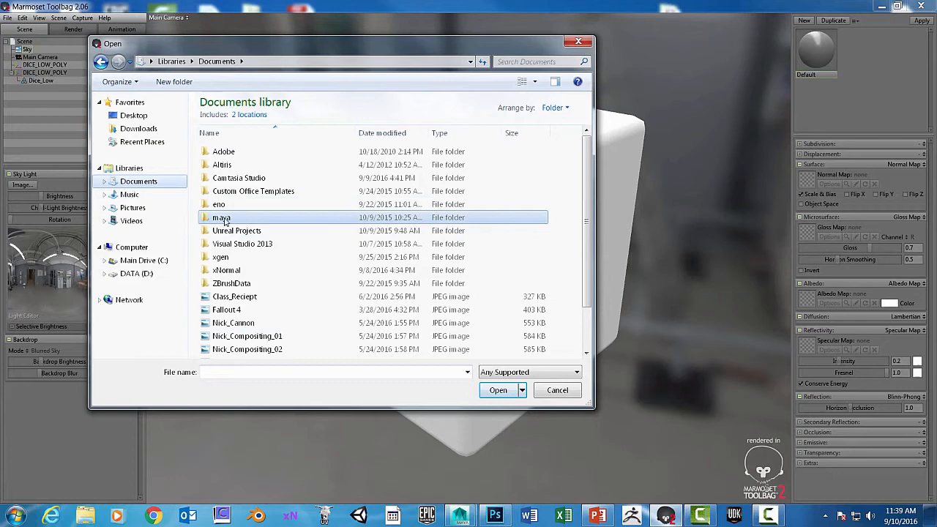
double_click(221, 218)
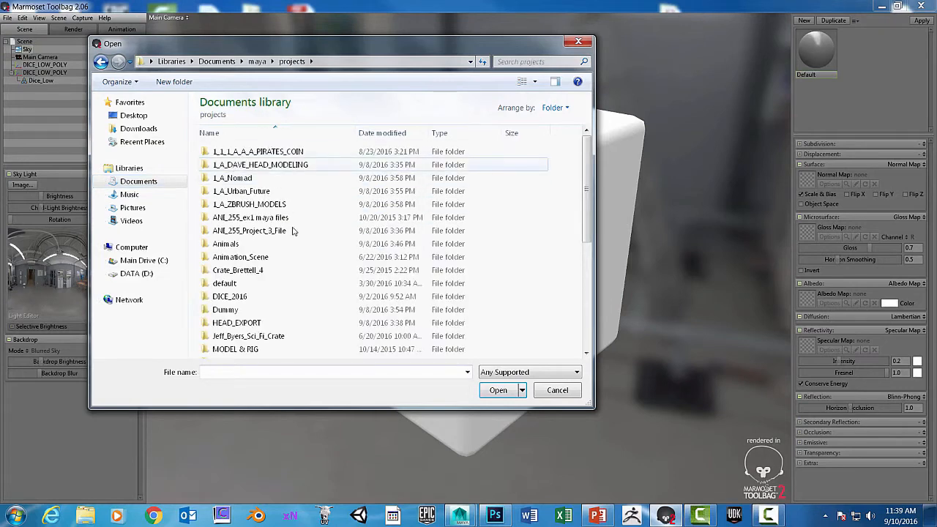
double_click(230, 296)
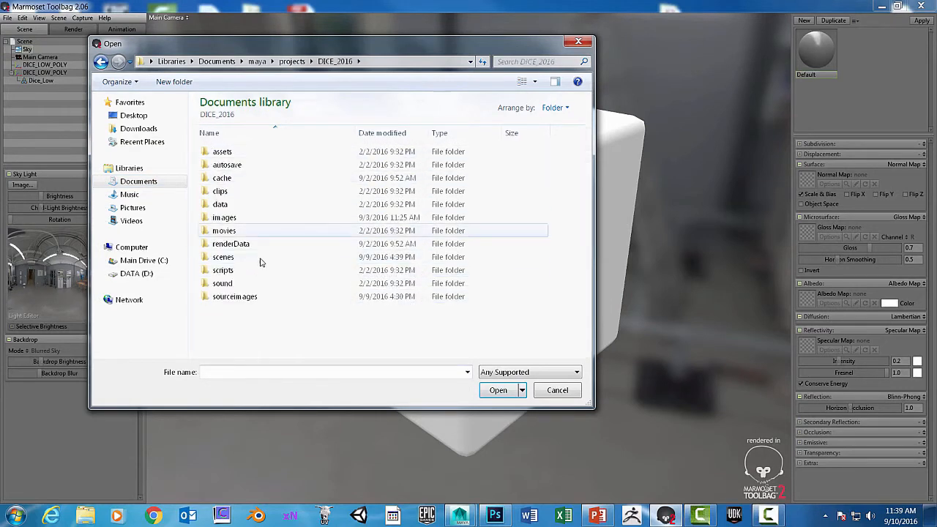
double_click(235, 296)
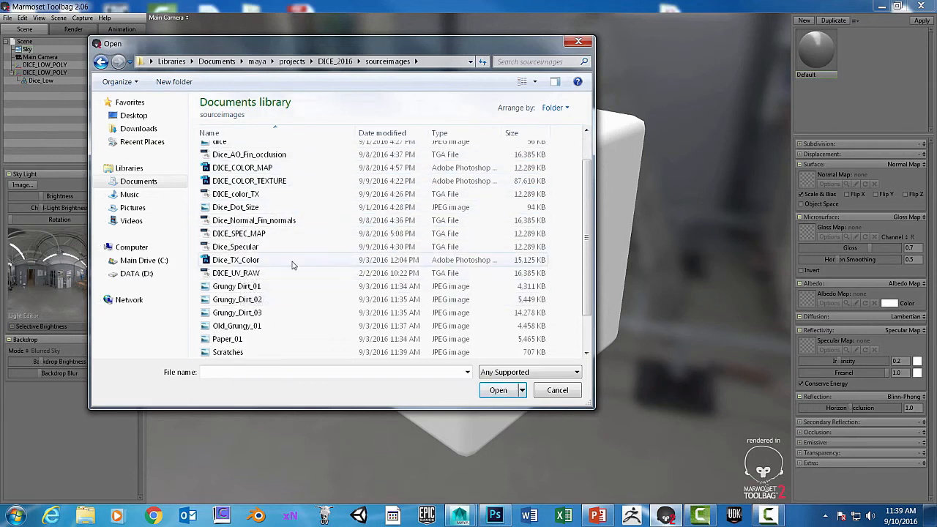
mouse_move(253, 220)
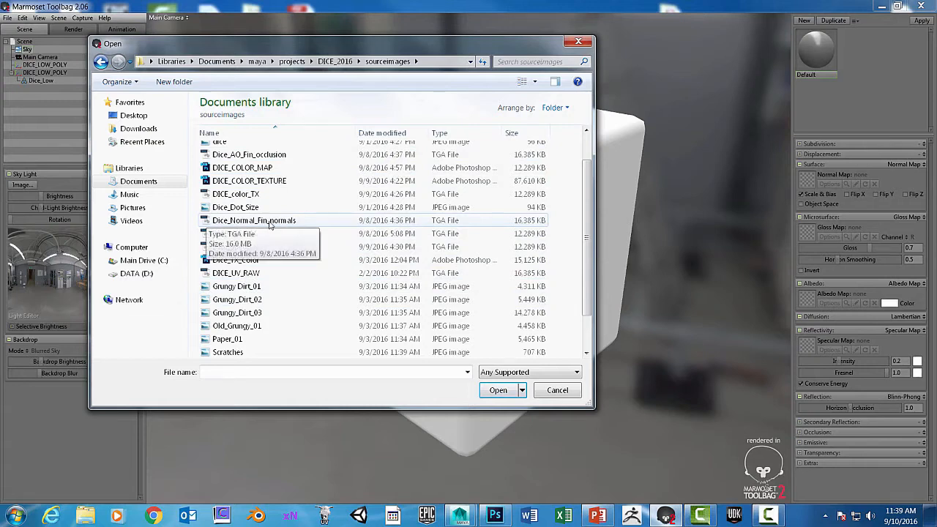
left_click(253, 220)
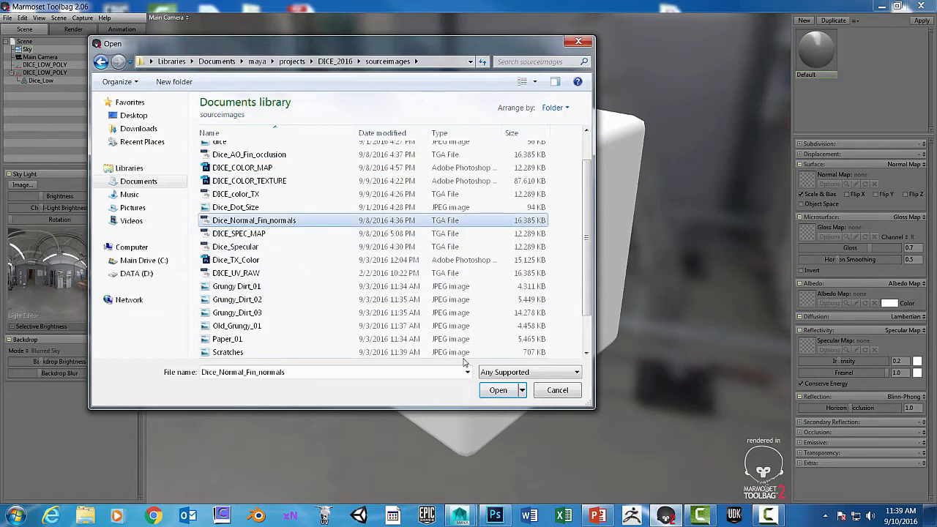
left_click(498, 390)
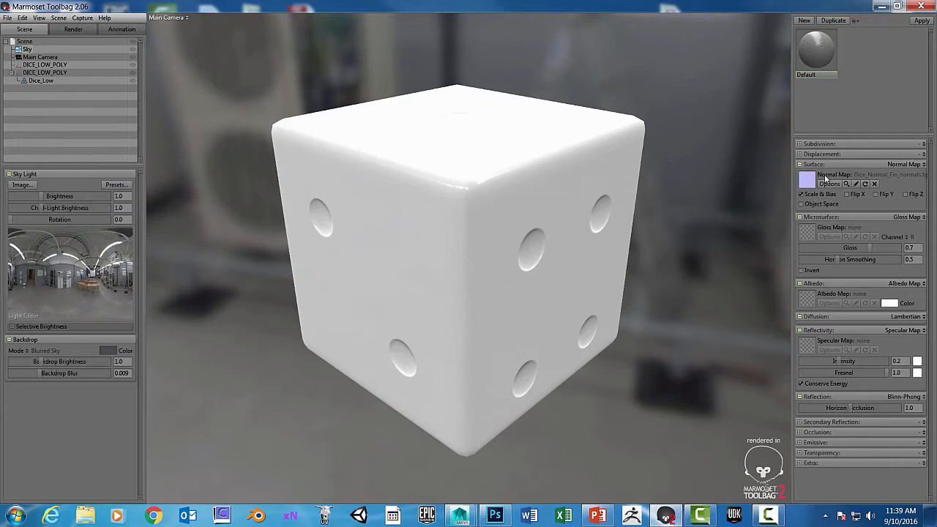
mouse_move(494, 193)
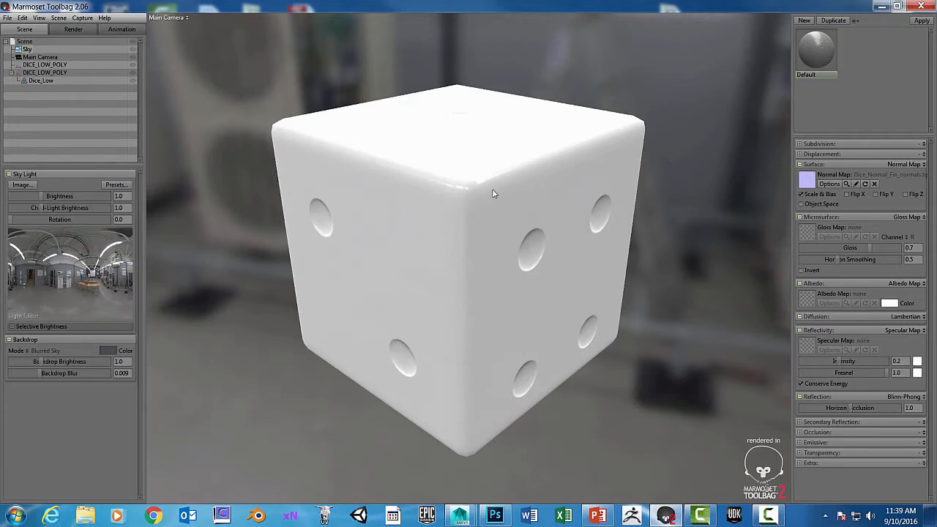
left_click_drag(494, 194, 512, 251)
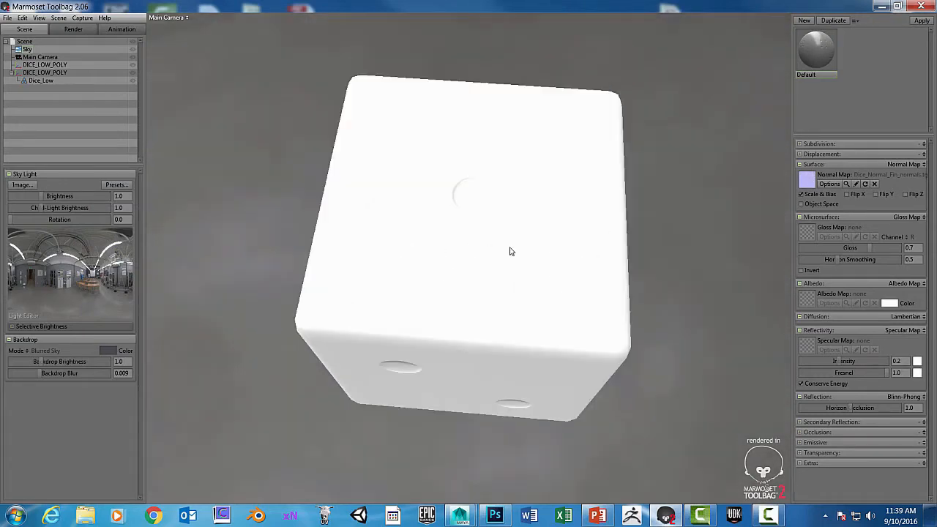
left_click_drag(512, 252, 432, 192)
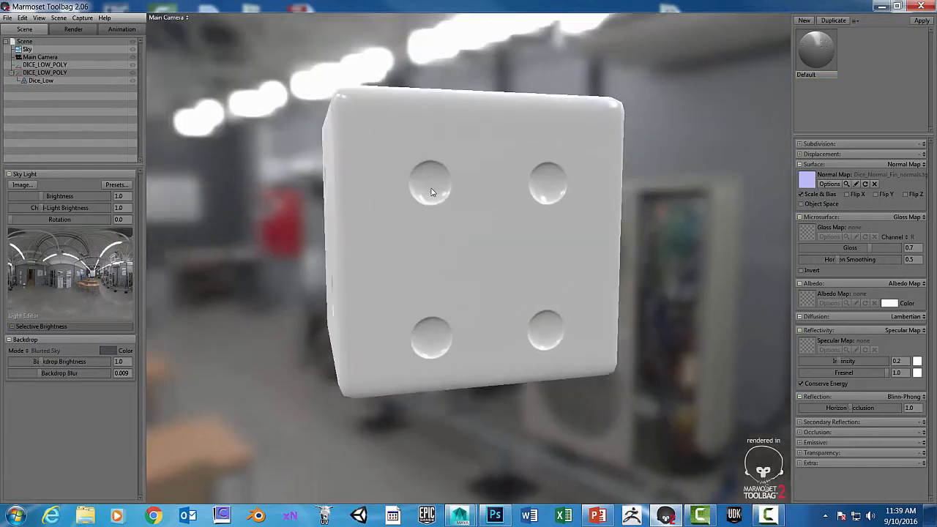
left_click_drag(432, 193, 492, 102)
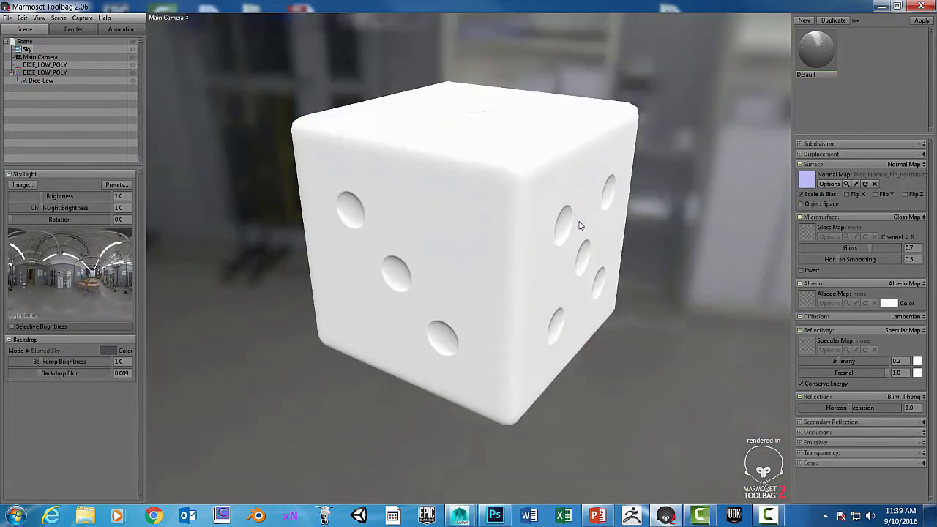
left_click_drag(578, 227, 386, 249)
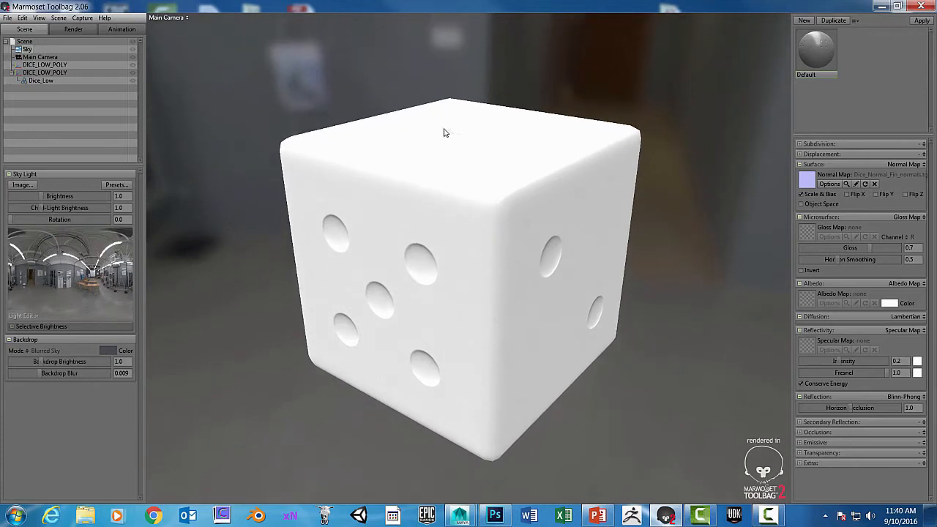
mouse_move(69, 261)
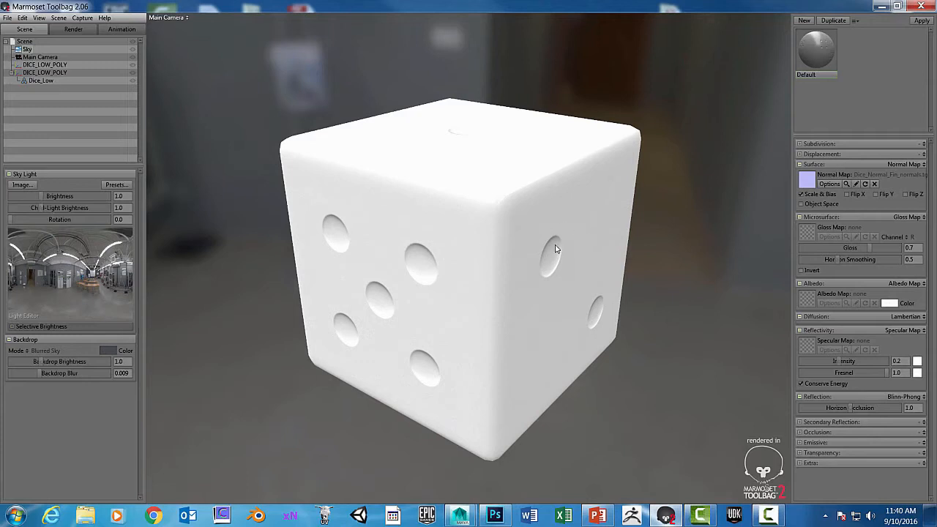
mouse_move(48, 201)
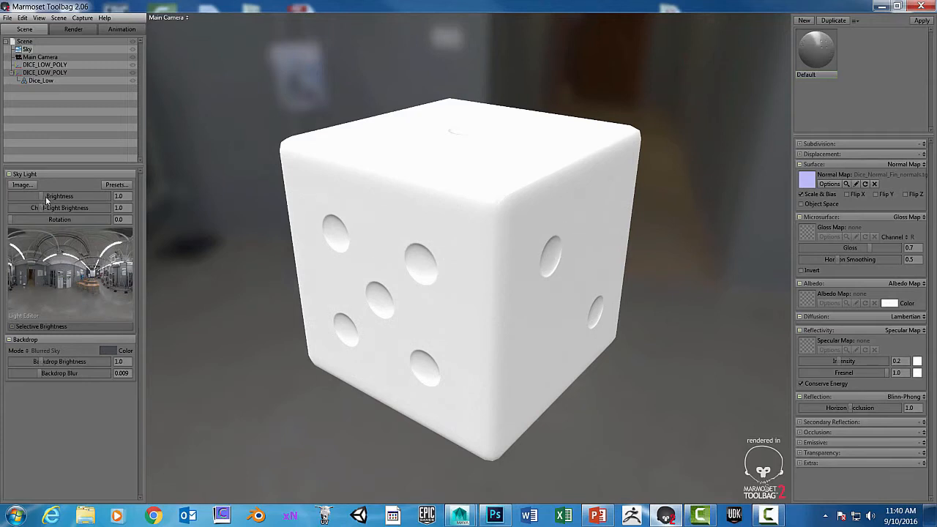
mouse_move(46, 183)
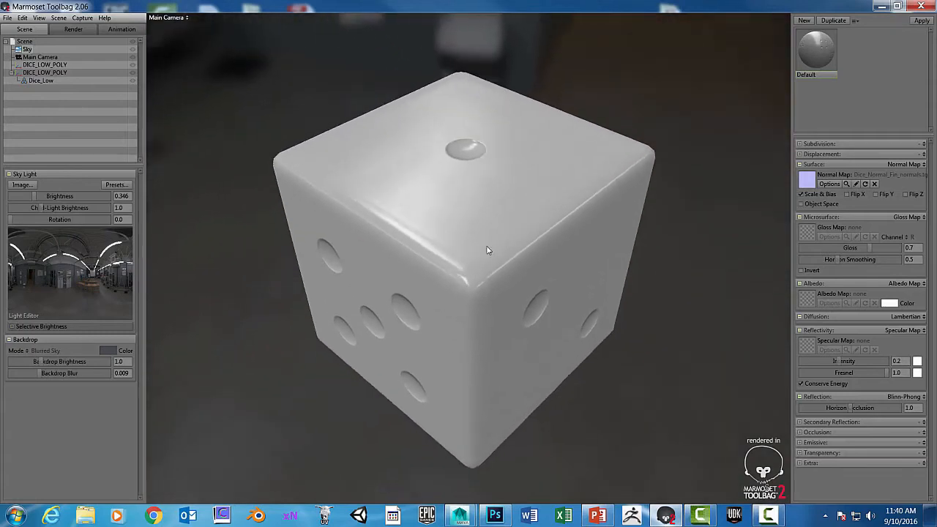
Orbit the dice to check the lighting at 0.346 sky brightness.
left_click_drag(487, 249, 505, 223)
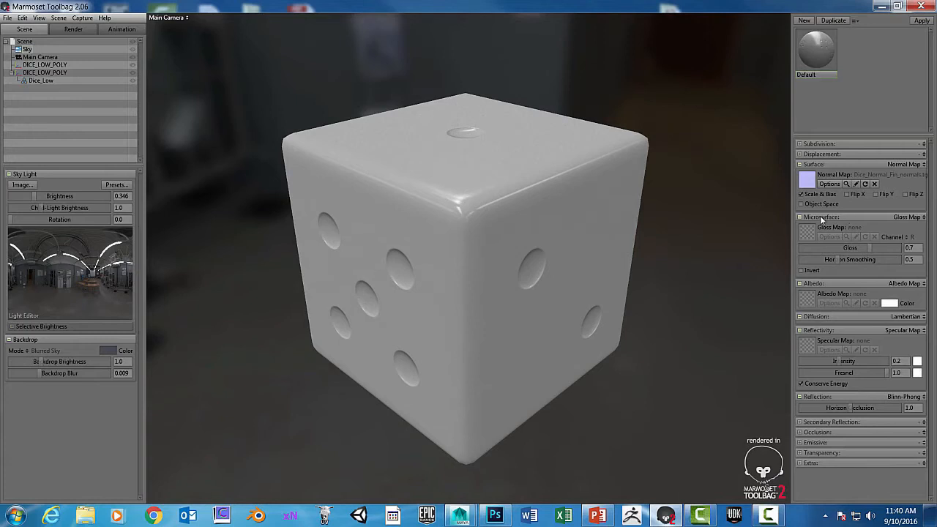
mouse_move(817, 258)
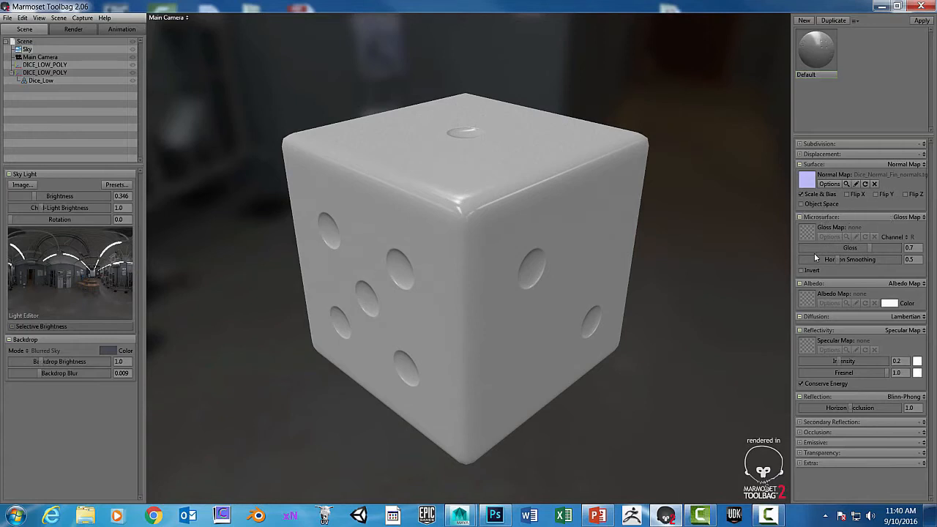
mouse_move(853, 344)
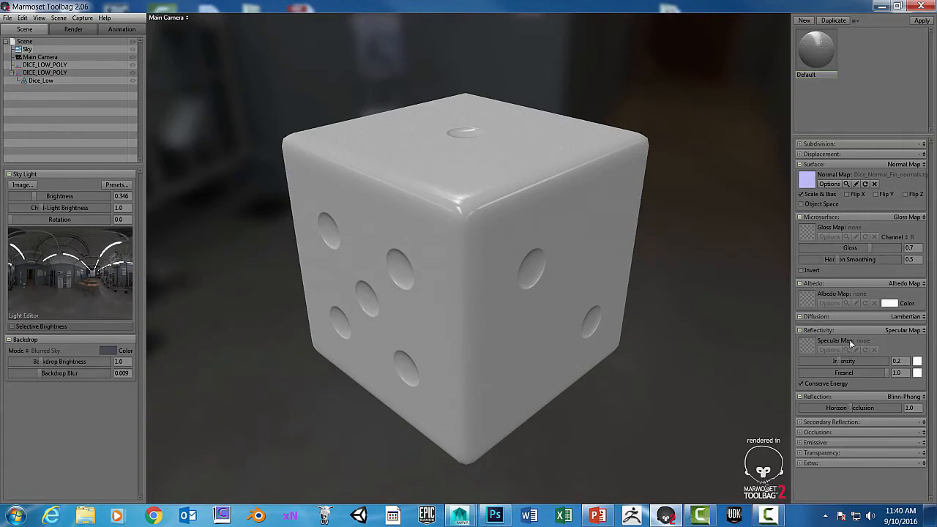
mouse_move(579, 218)
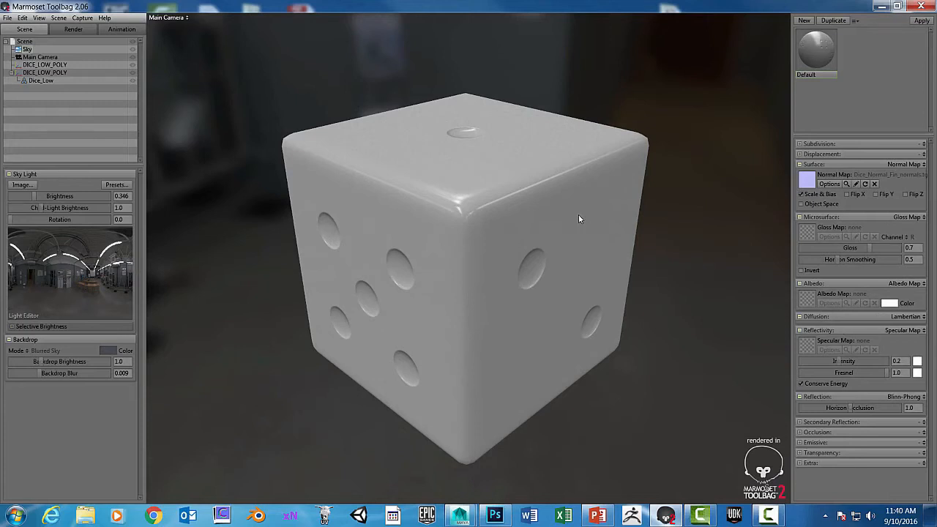
mouse_move(582, 212)
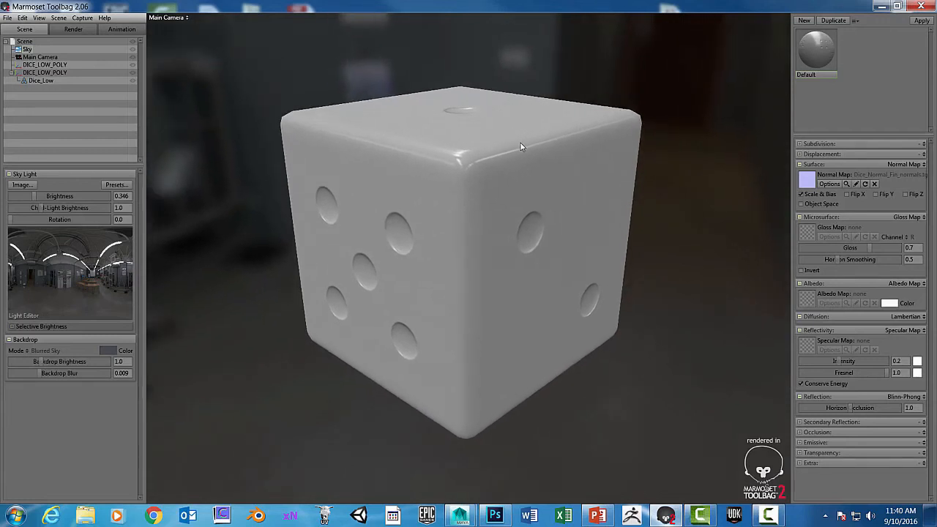
left_click_drag(521, 146, 580, 159)
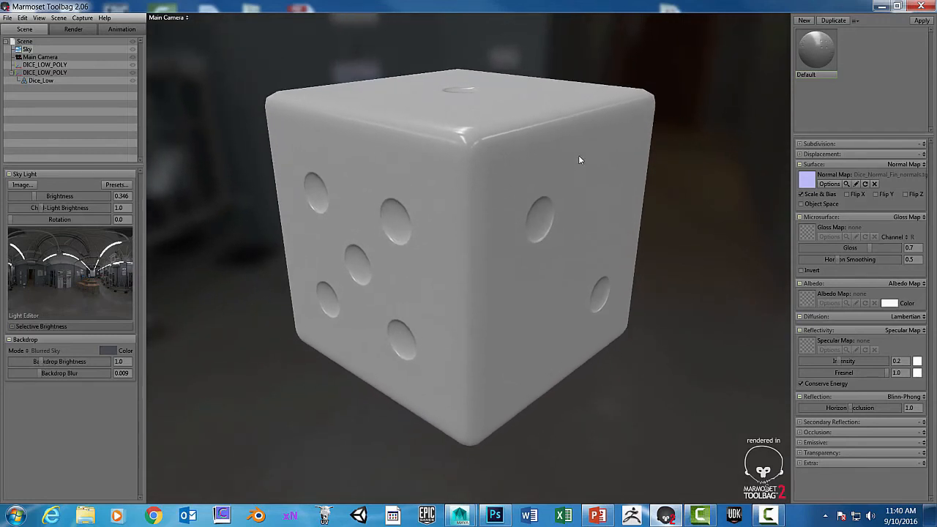
left_click_drag(581, 159, 574, 165)
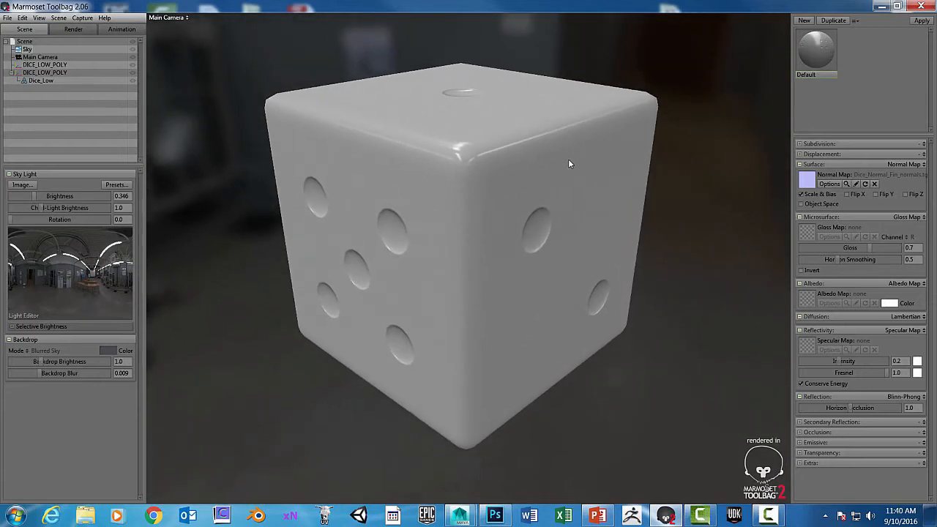
left_click_drag(571, 164, 553, 166)
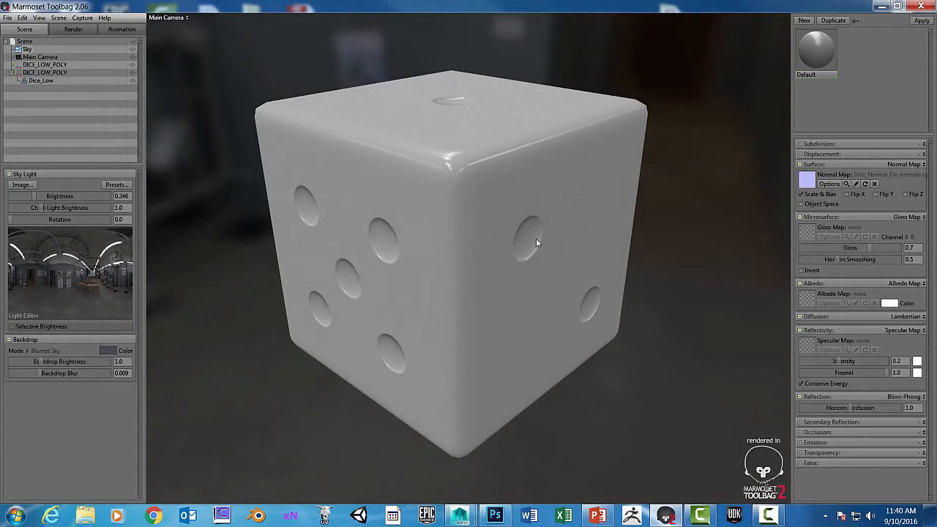
mouse_move(477, 80)
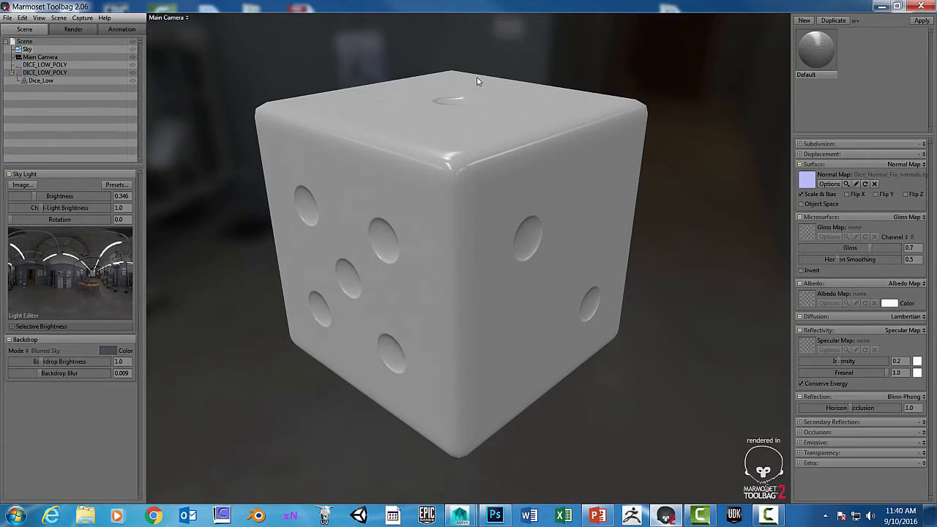
mouse_move(530, 152)
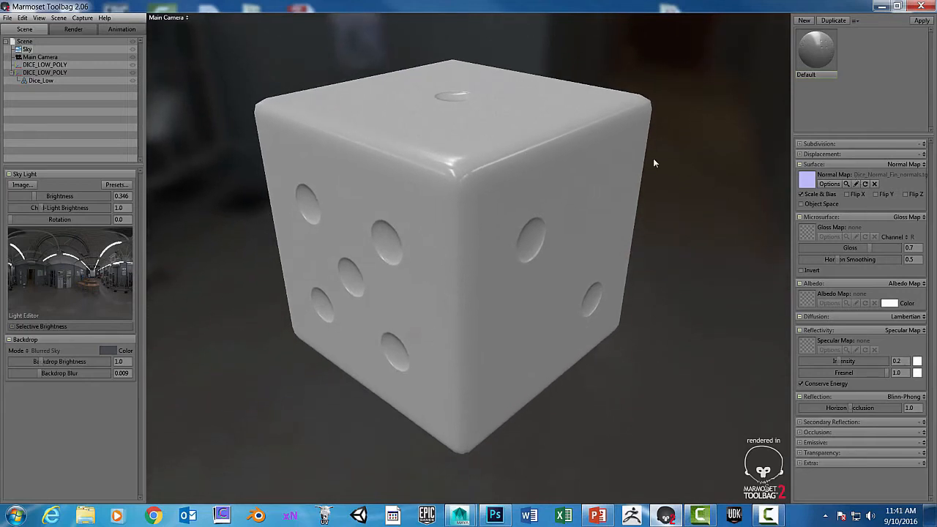
mouse_move(494, 154)
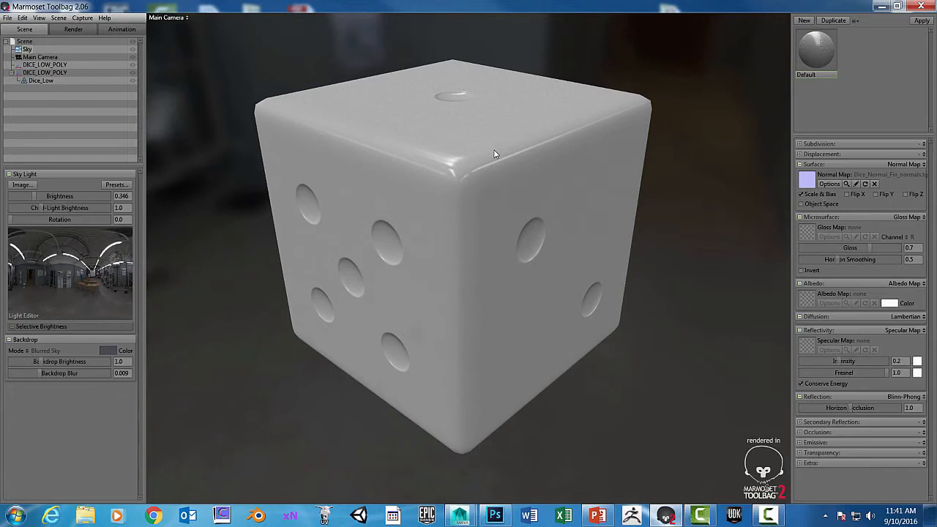
mouse_move(381, 203)
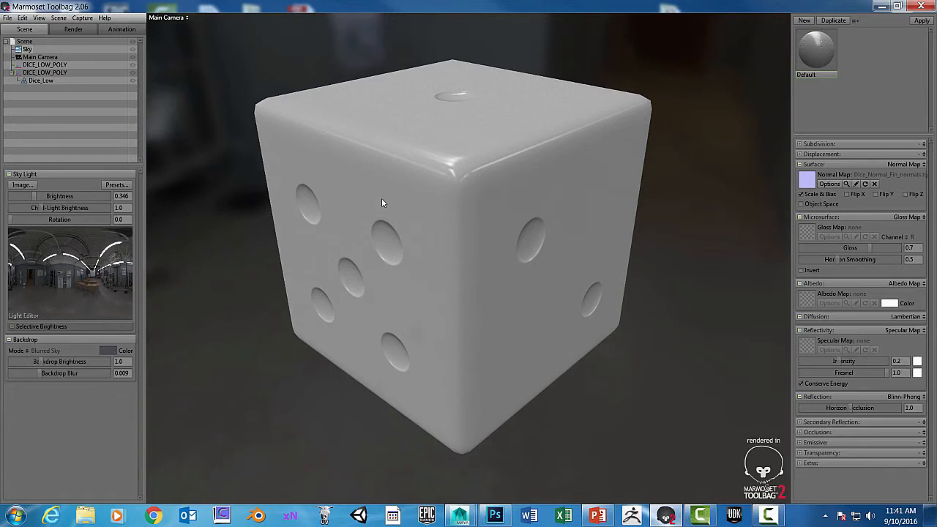
mouse_move(485, 189)
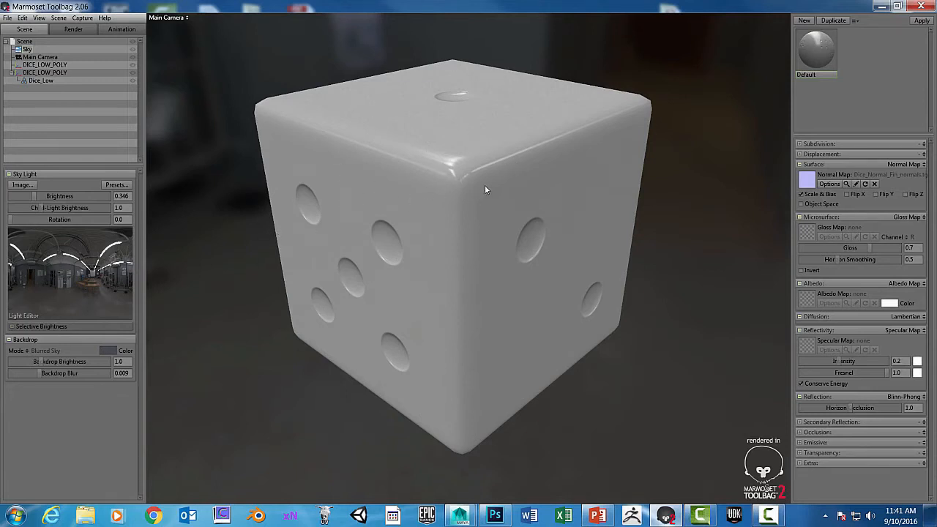
mouse_move(510, 254)
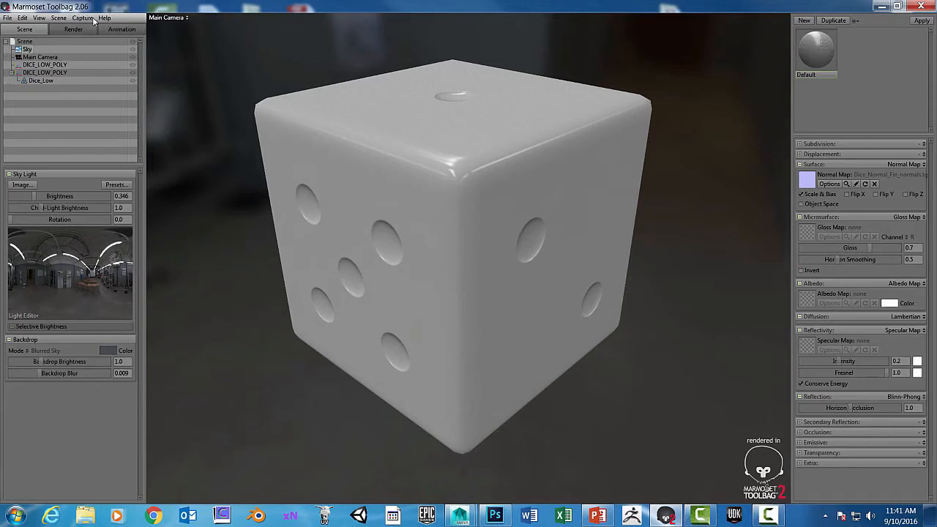
Capture an image of the dimmer-lit, normal-mapped dice view with Capture > Image.
left_click(82, 17)
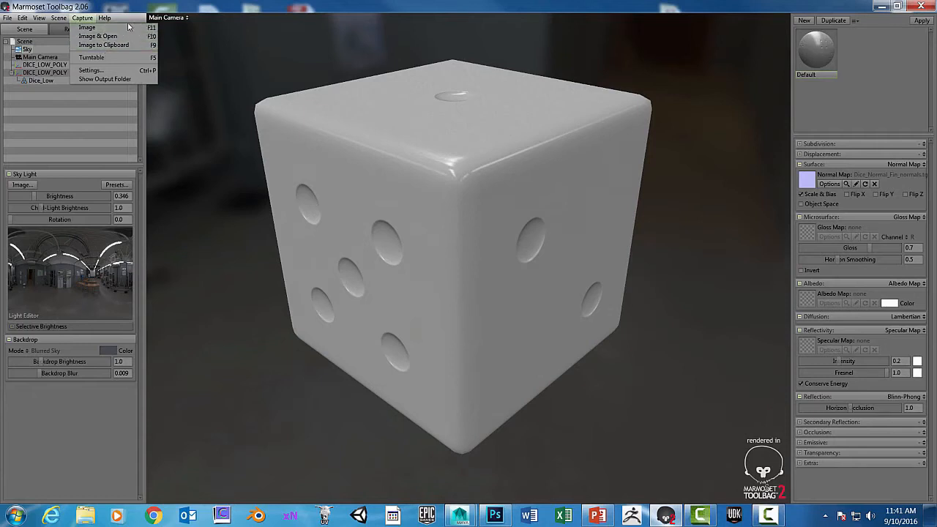
mouse_move(86, 27)
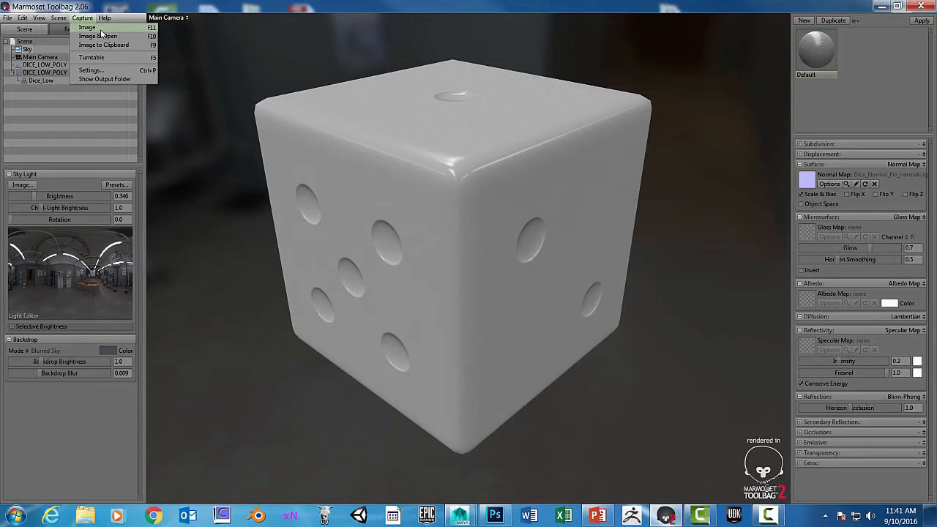
mouse_move(130, 44)
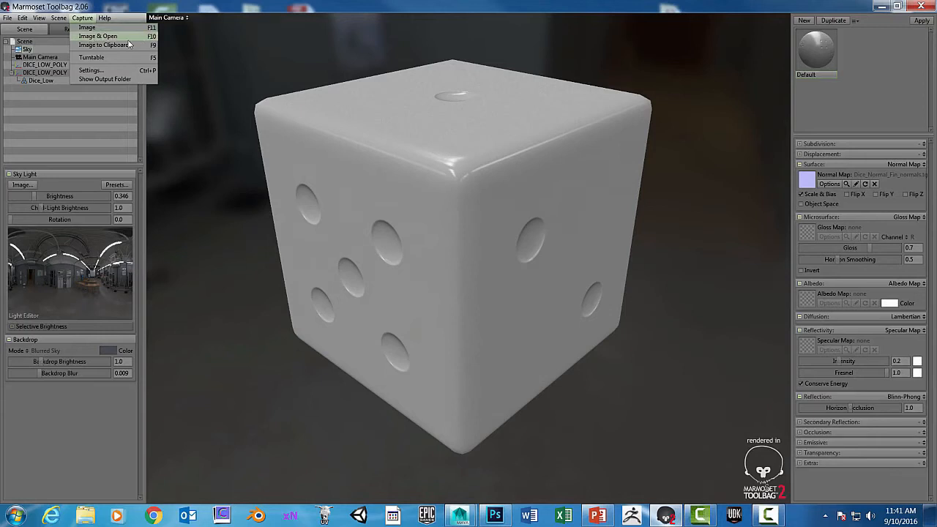
mouse_move(103, 45)
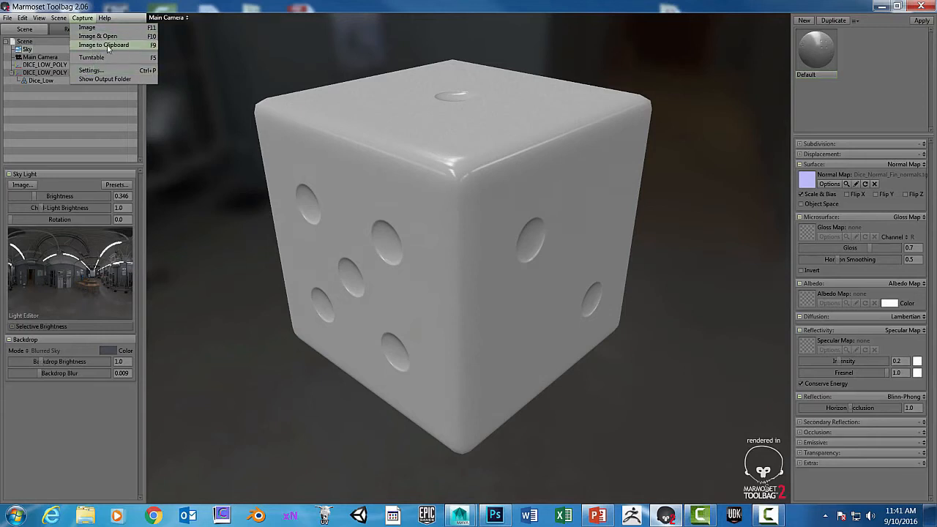
mouse_move(86, 27)
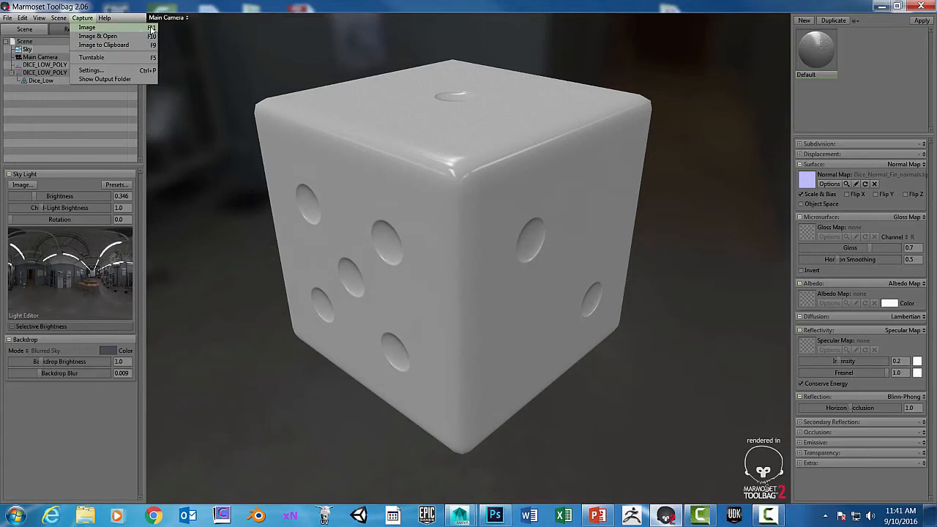
left_click(105, 17)
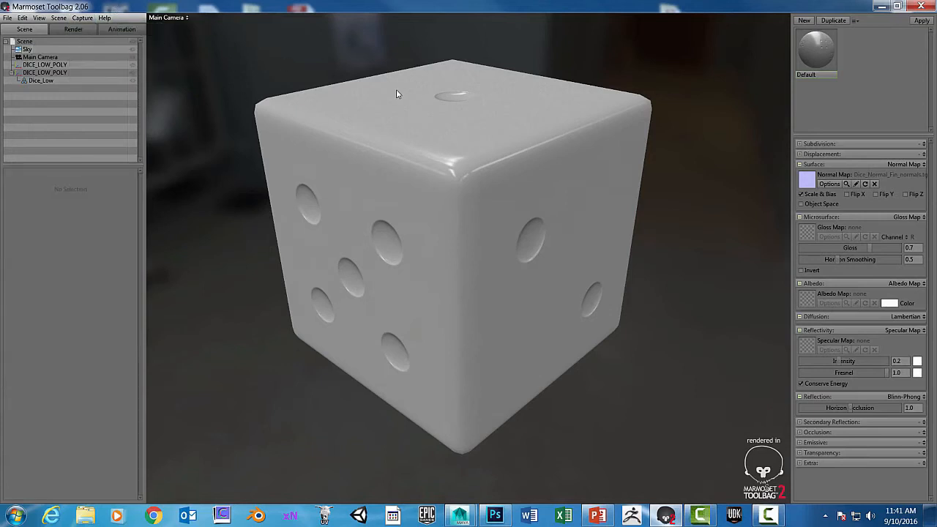
mouse_move(381, 94)
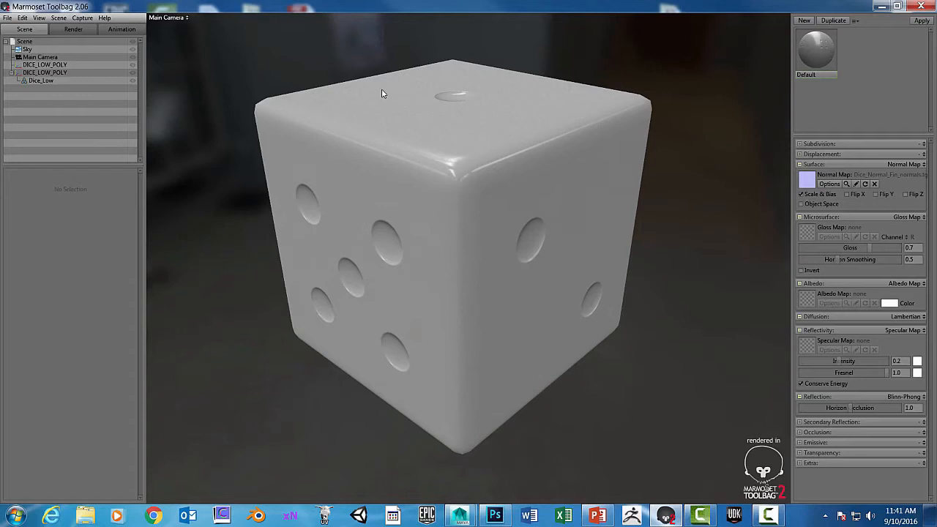
mouse_move(537, 173)
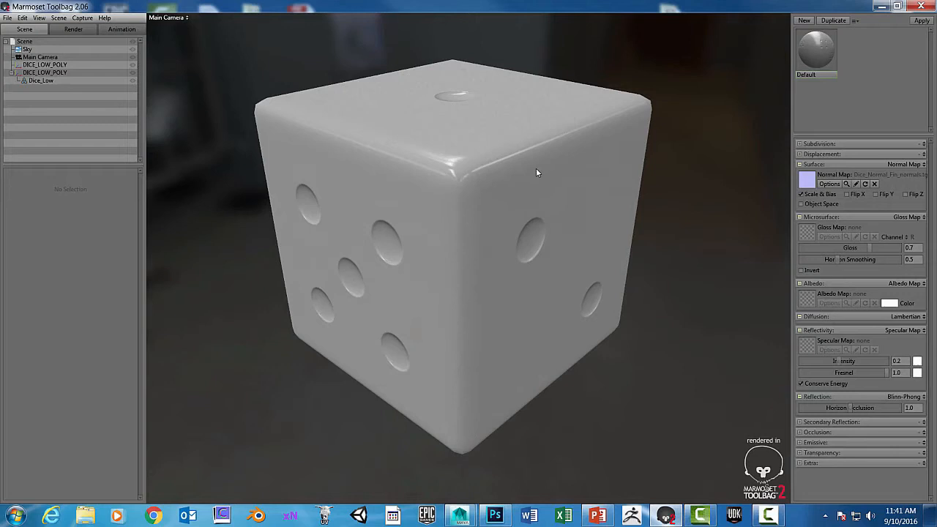
mouse_move(508, 45)
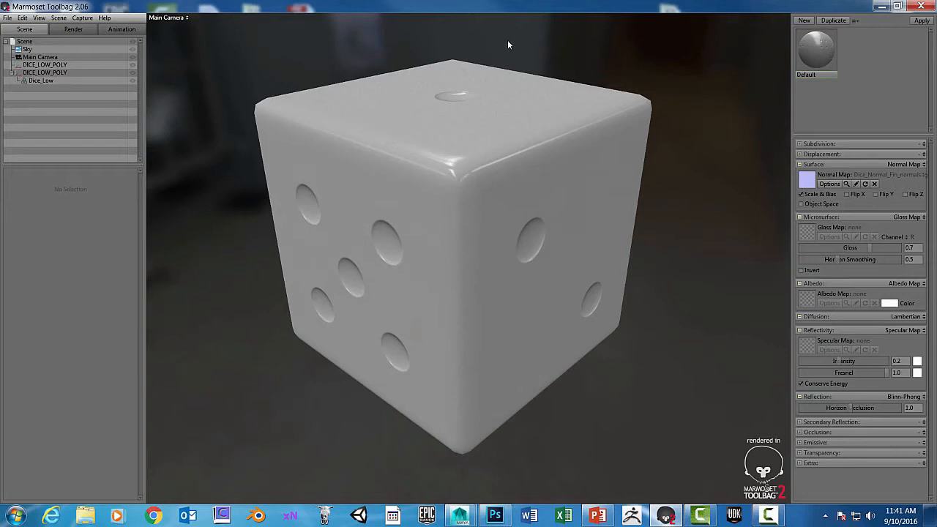
mouse_move(156, 131)
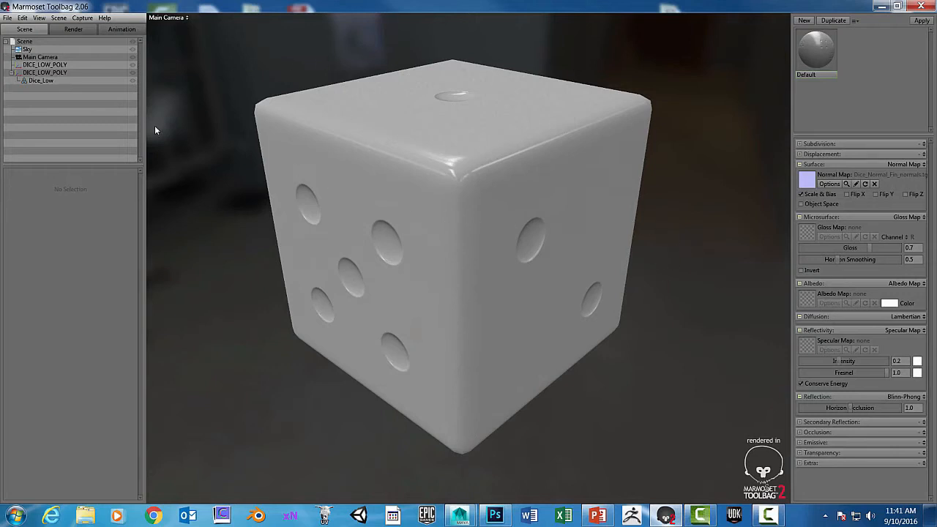
Set the Sky backdrop mode to Color with dark grey 323232, then confirm it again.
left_click(27, 49)
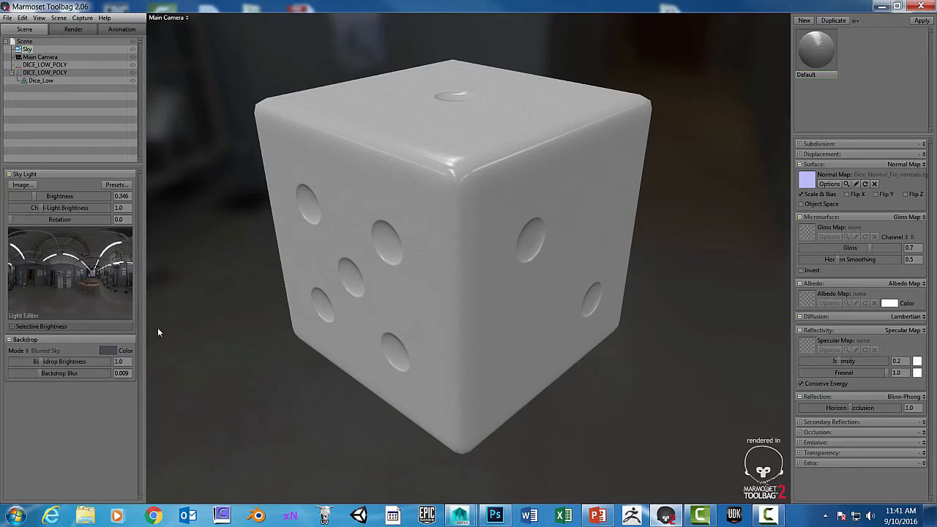
mouse_move(109, 413)
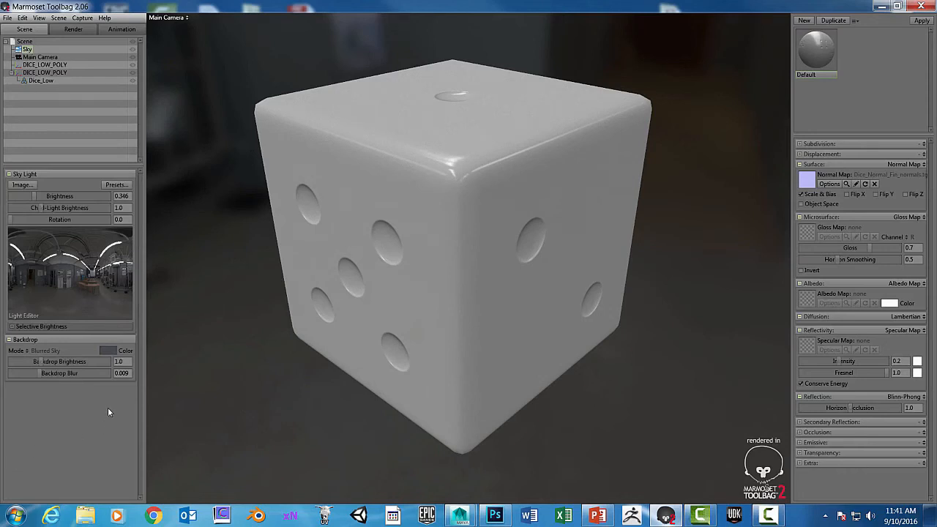
mouse_move(51, 247)
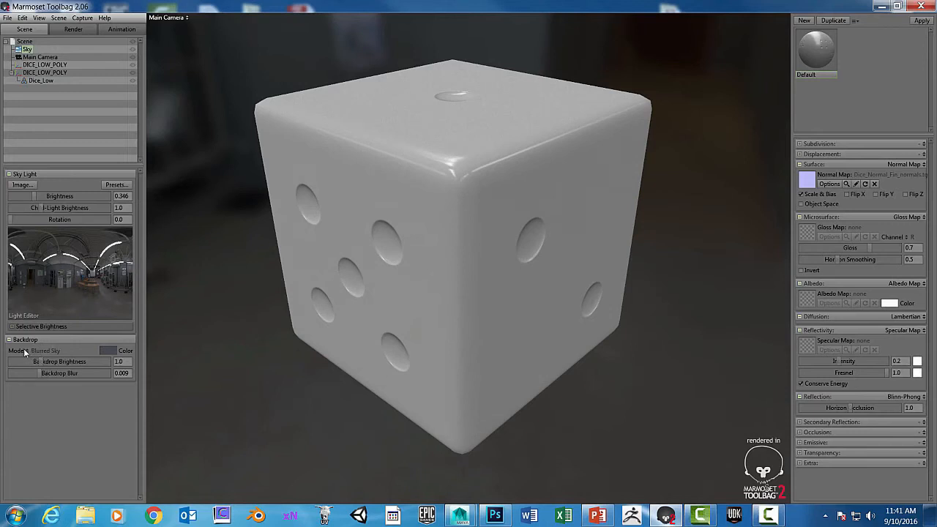
left_click(46, 350)
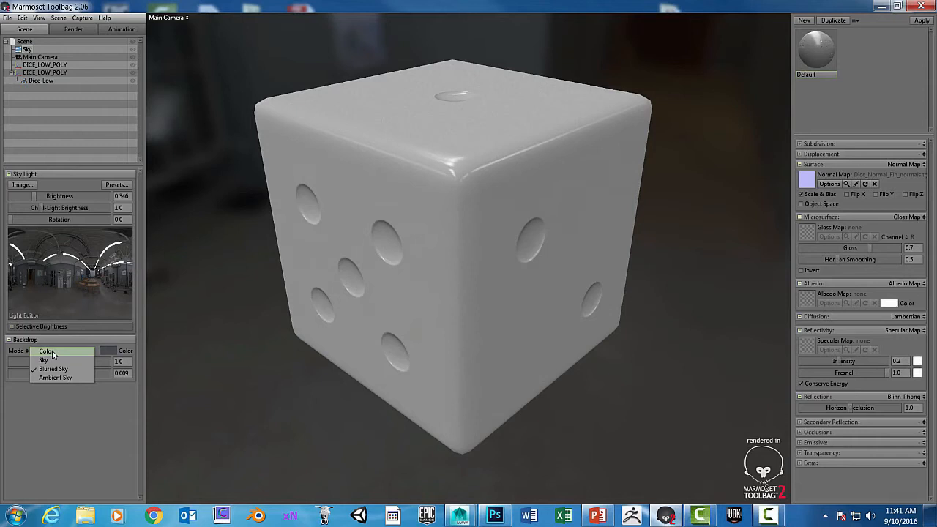
left_click(45, 352)
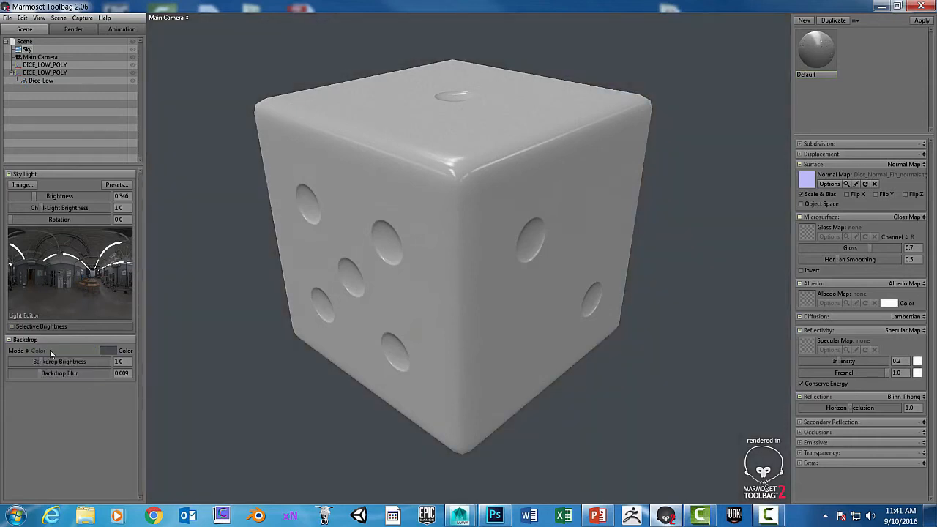
mouse_move(249, 204)
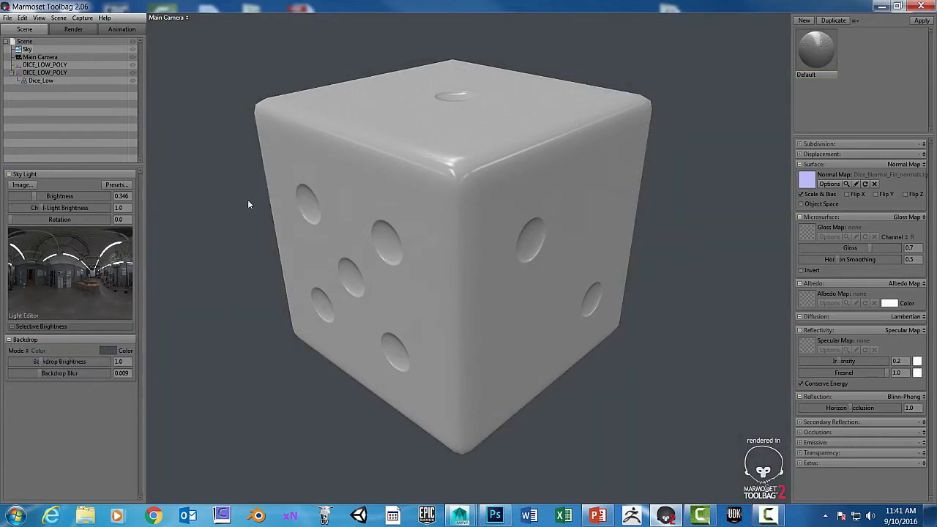
left_click(108, 351)
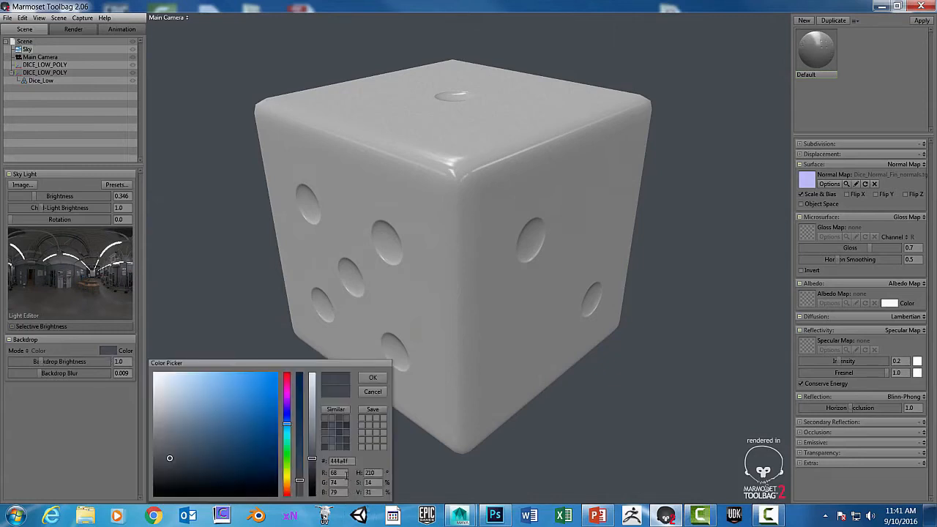
triple_click(334, 472)
type("50")
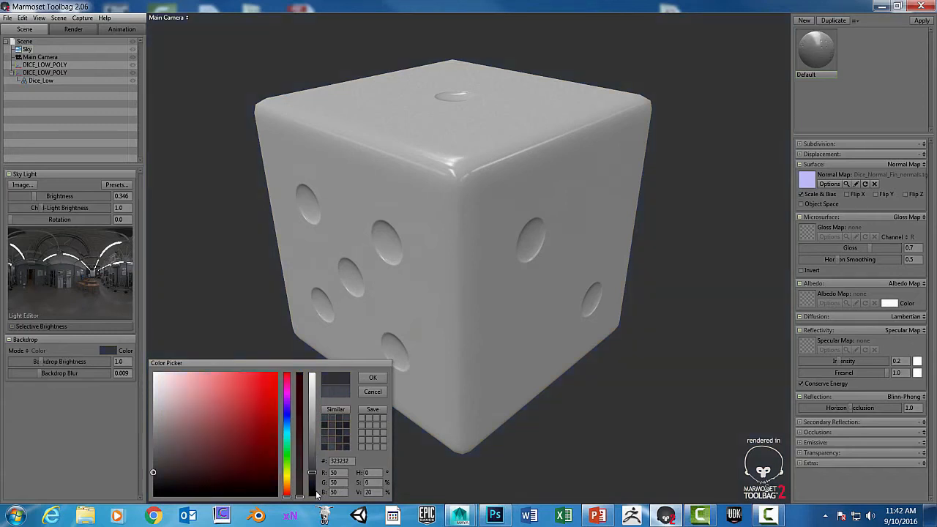
mouse_move(367, 376)
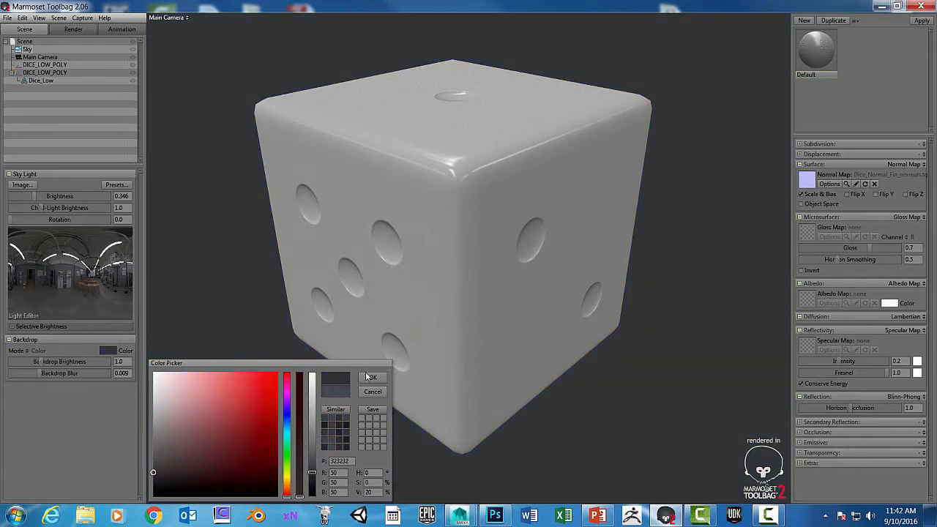
left_click(371, 377)
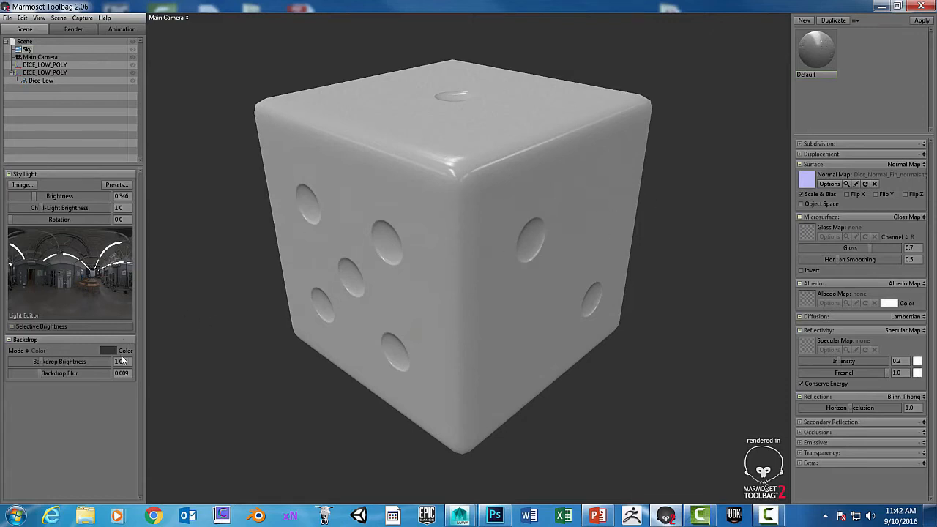
left_click(36, 351)
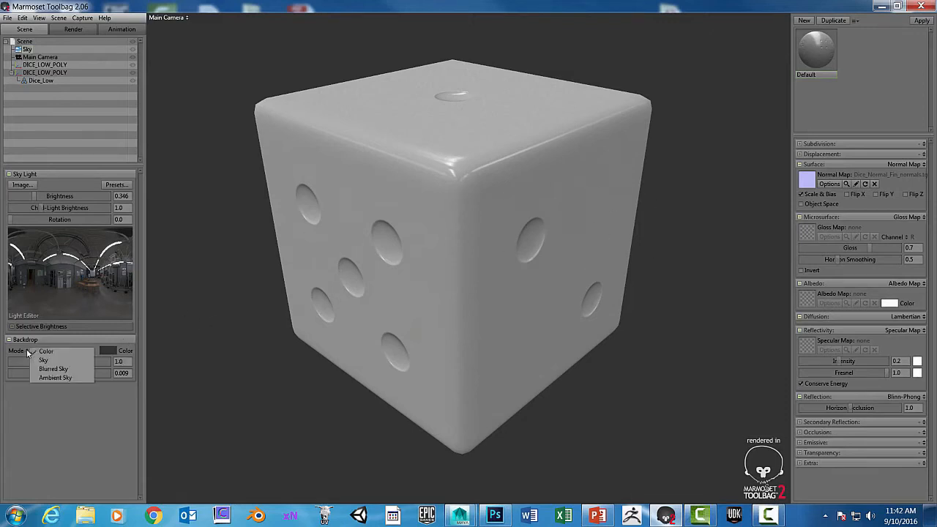
left_click(46, 351)
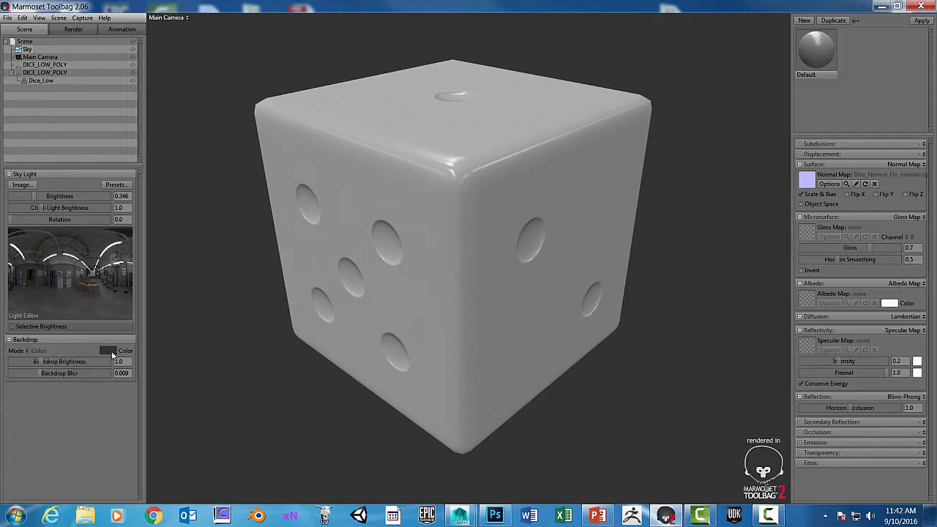
left_click(109, 350)
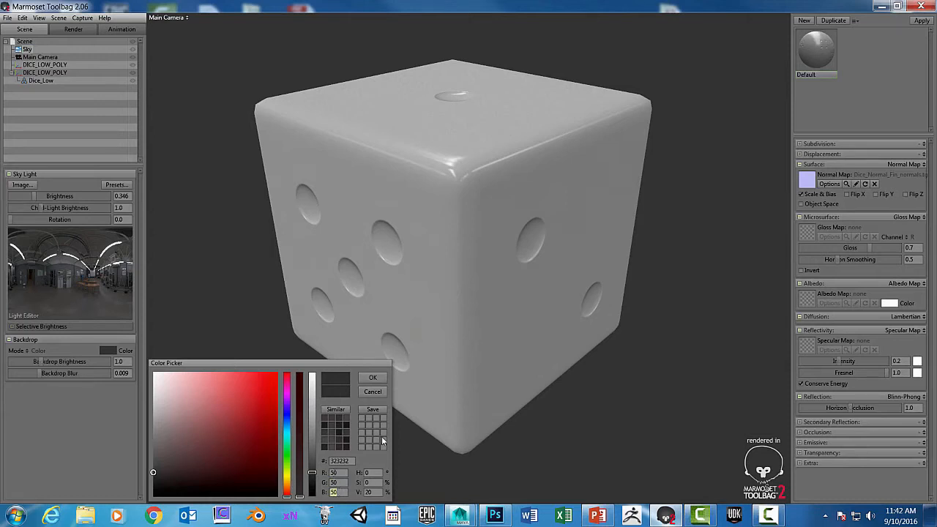
left_click(372, 377)
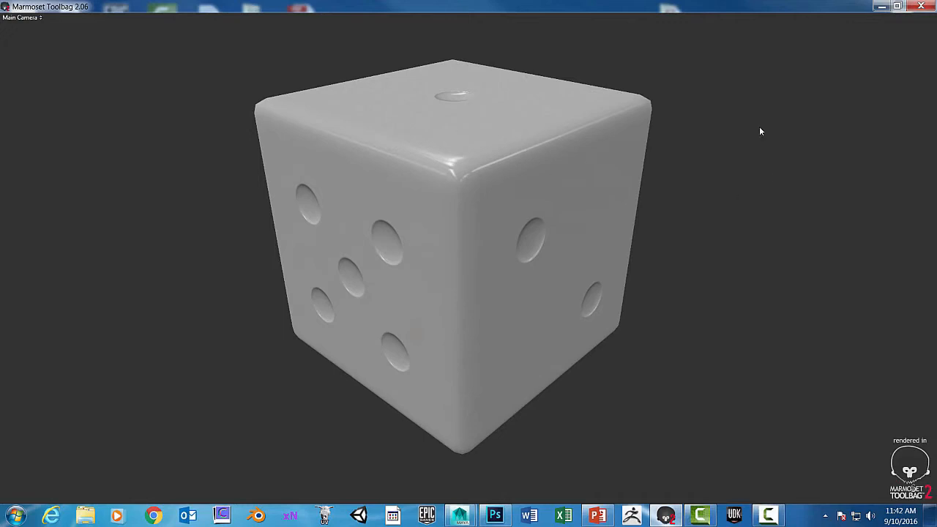
mouse_move(469, 152)
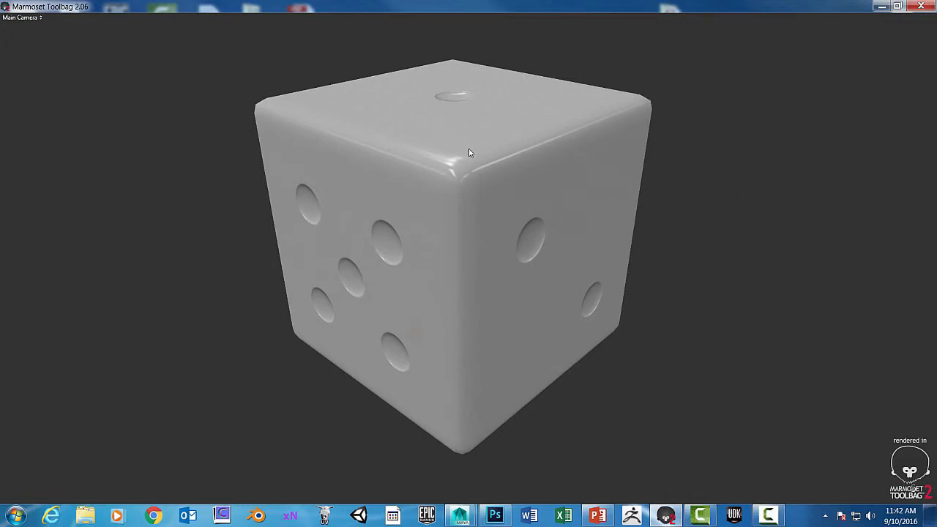
mouse_move(653, 196)
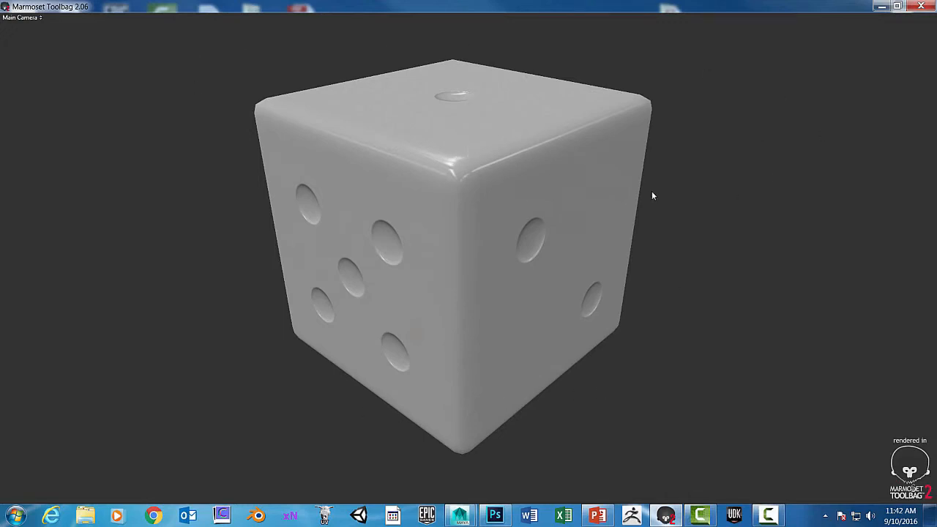
mouse_move(494, 153)
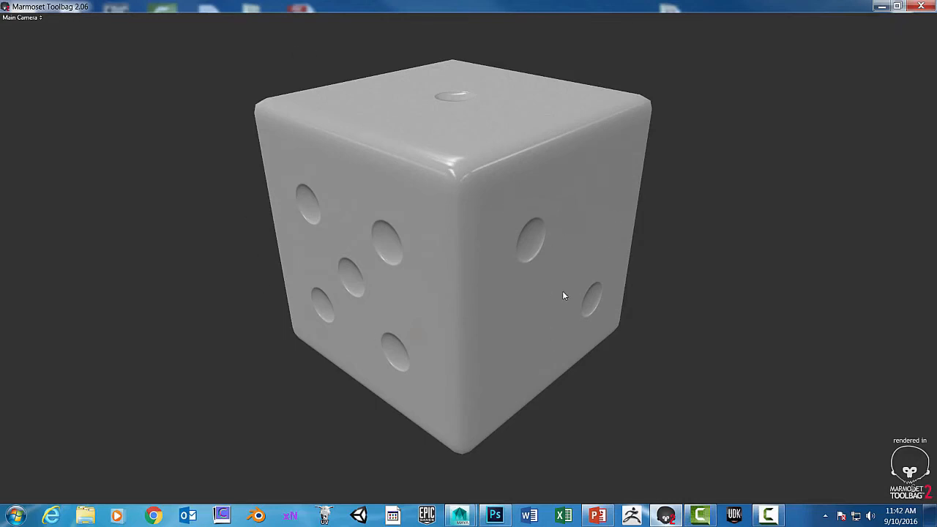
mouse_move(794, 188)
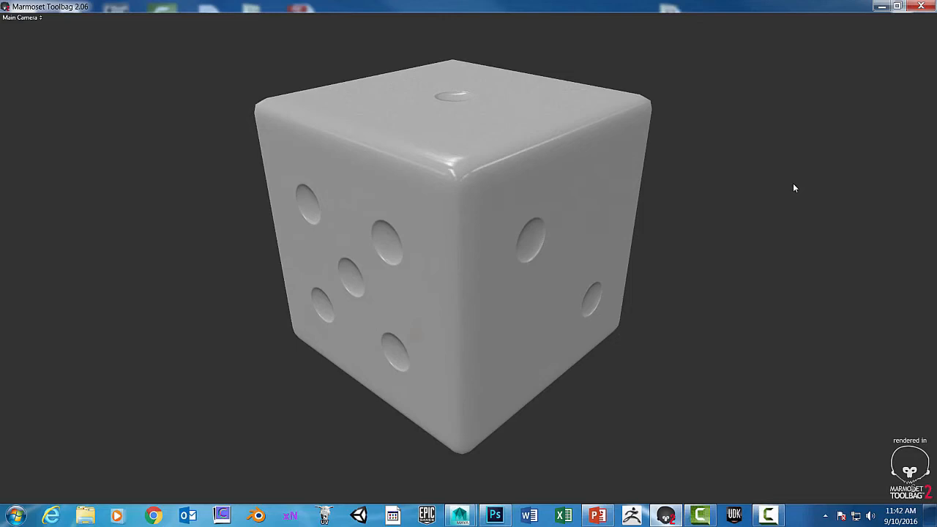
mouse_move(549, 268)
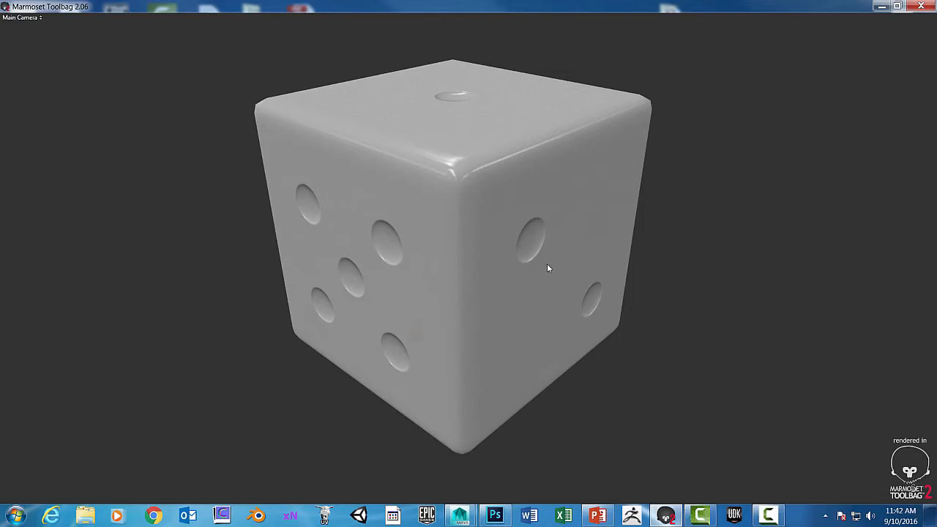
mouse_move(667, 260)
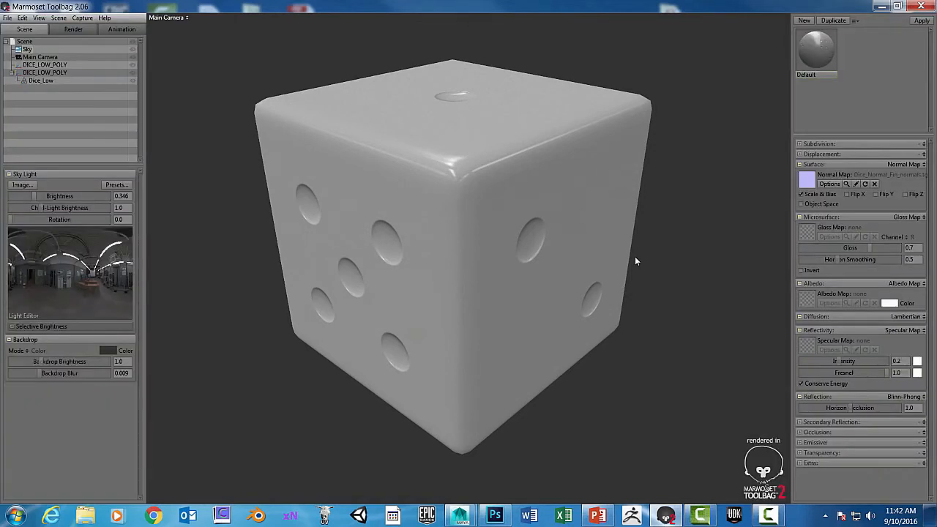
mouse_move(73, 15)
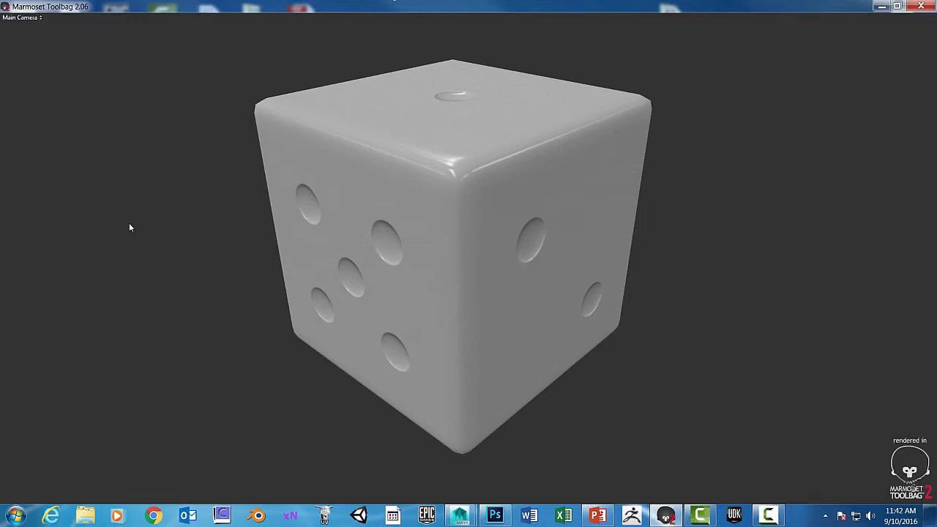
mouse_move(759, 255)
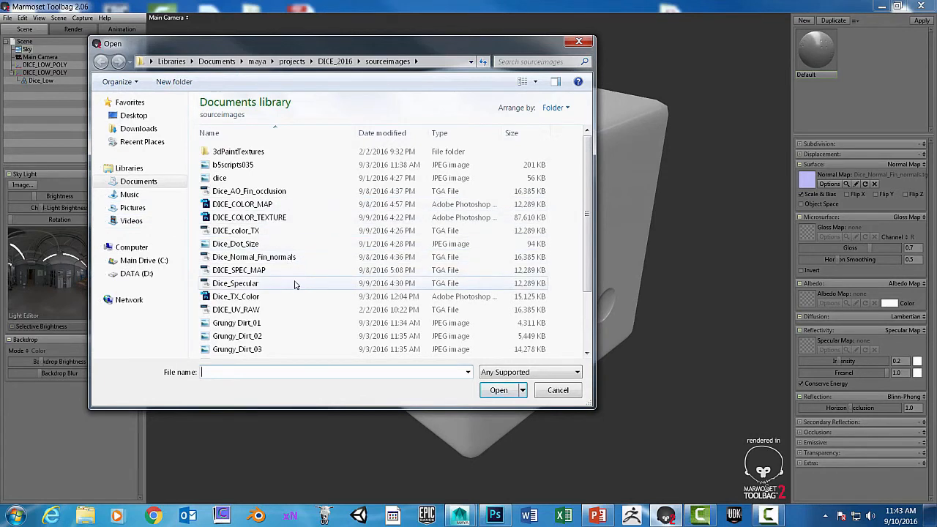
Load Dice_Specular as the specular map and orbit to inspect the weathered speckles.
left_click(235, 284)
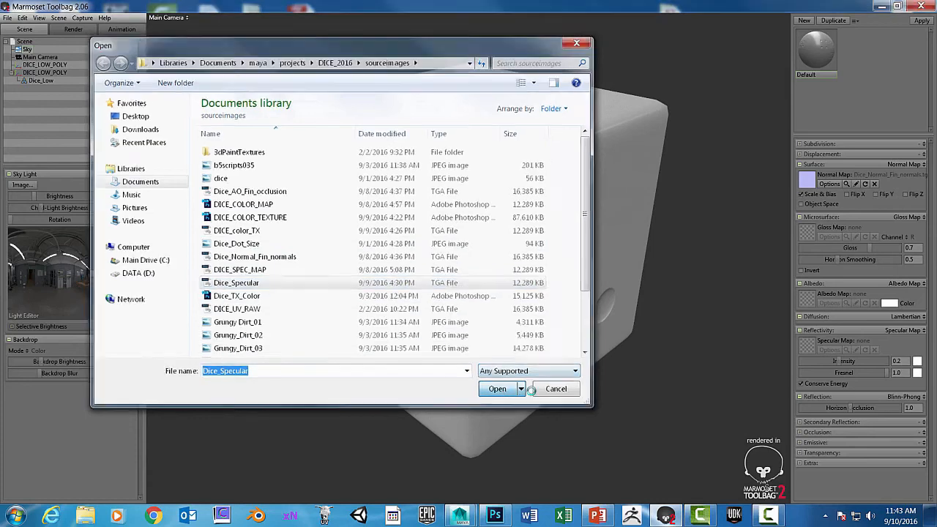
left_click(497, 389)
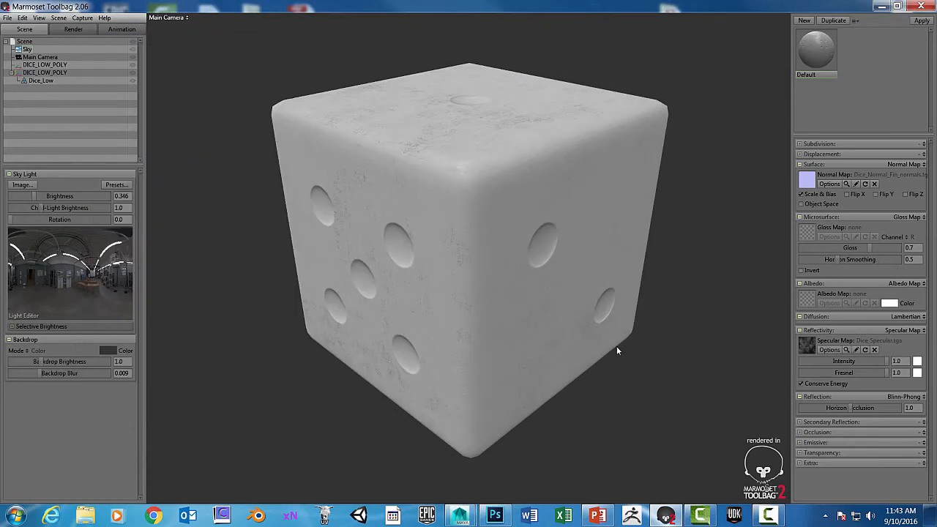
left_click_drag(619, 350, 562, 248)
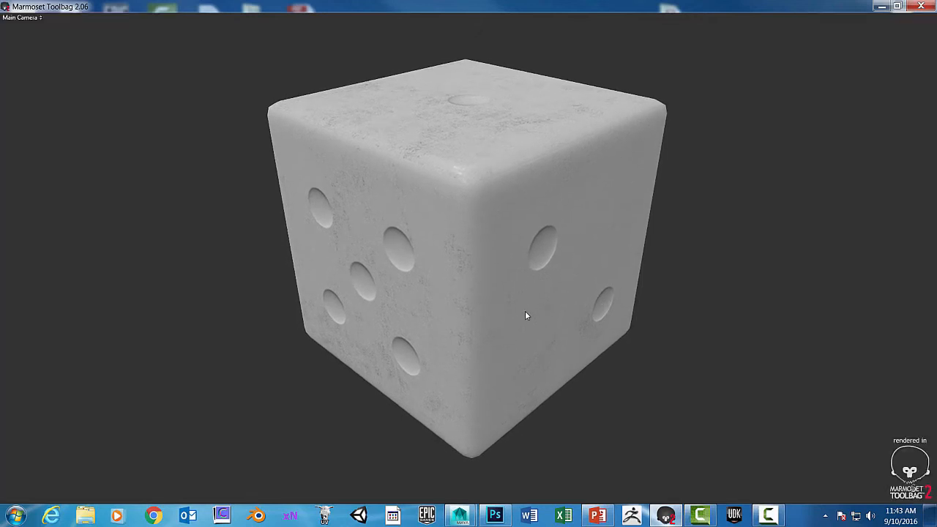
left_click_drag(526, 315, 592, 293)
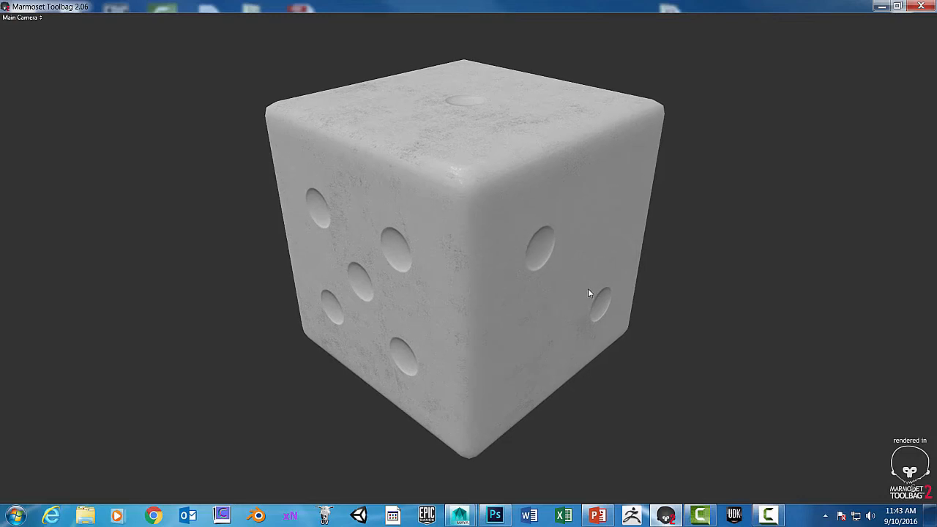
mouse_move(535, 221)
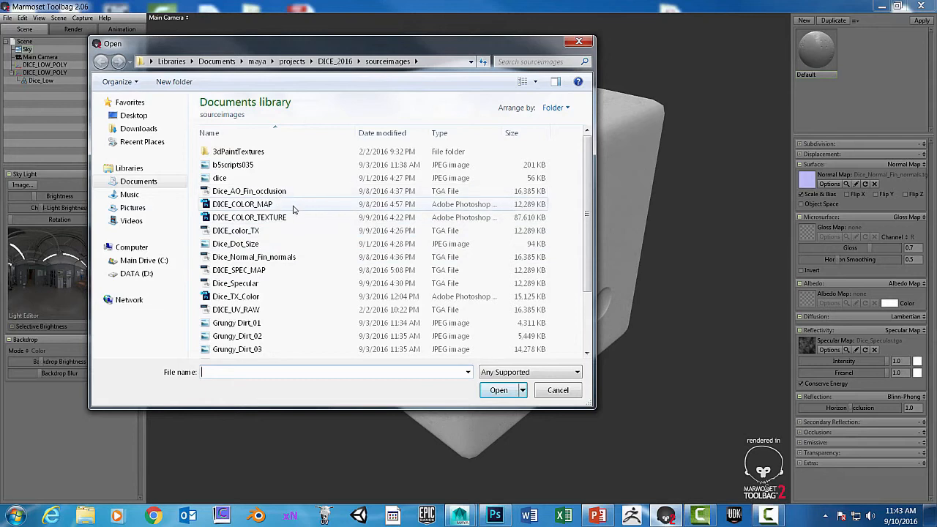
Load the DICE_color_TX texture into the dice material's Albedo Map slot.
left_click(249, 217)
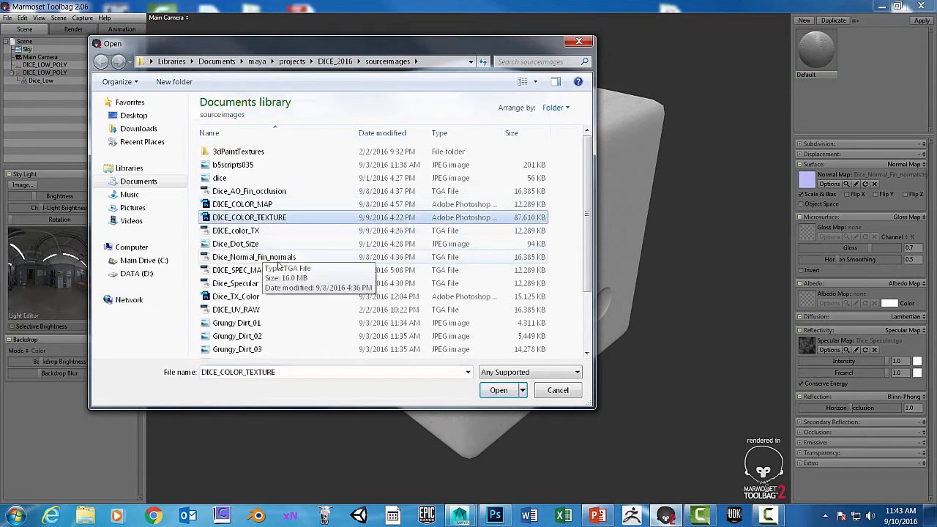
mouse_move(258, 302)
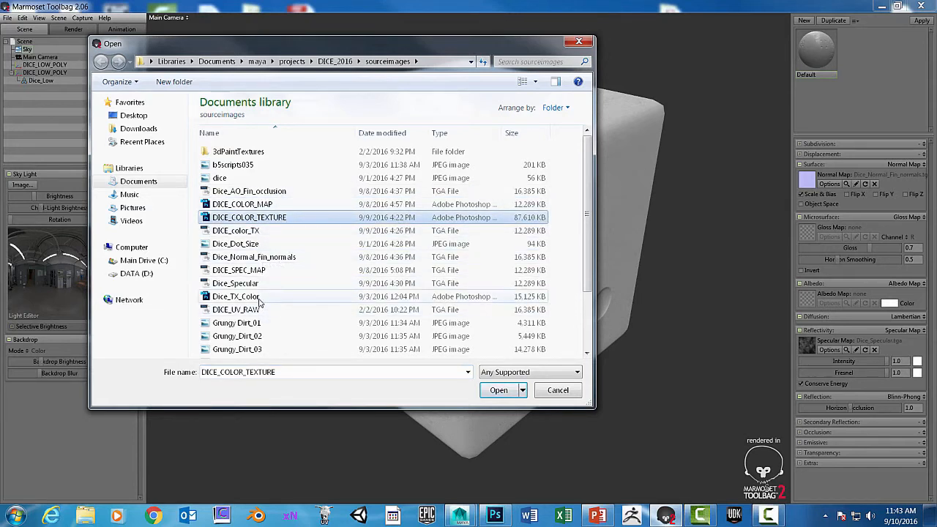
mouse_move(260, 243)
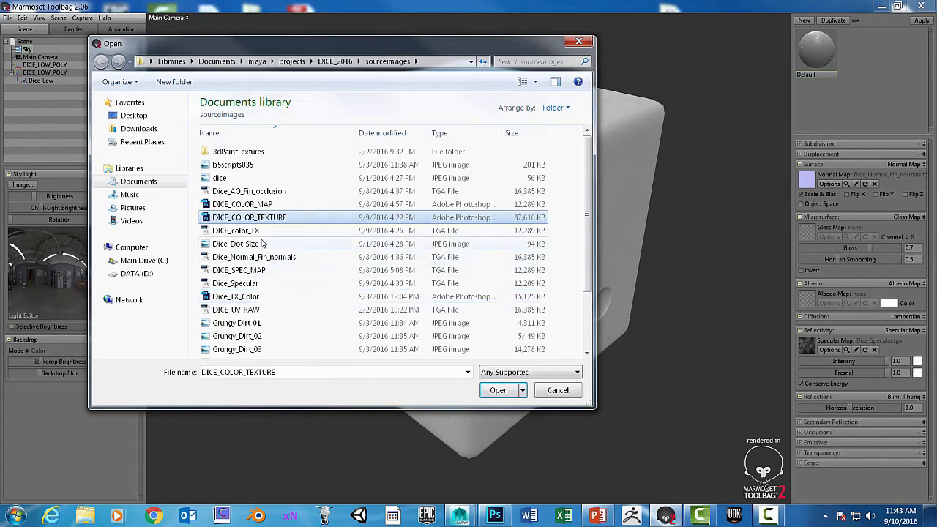
left_click(236, 230)
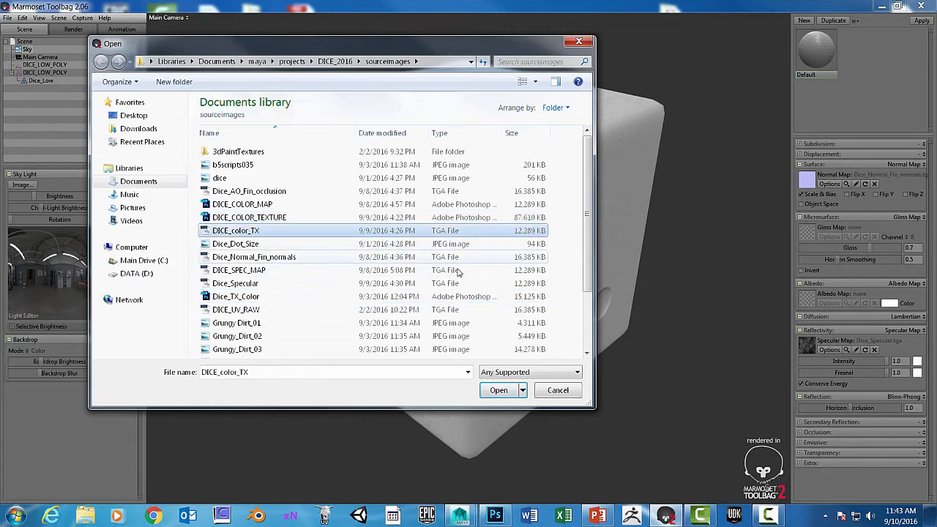
left_click(498, 389)
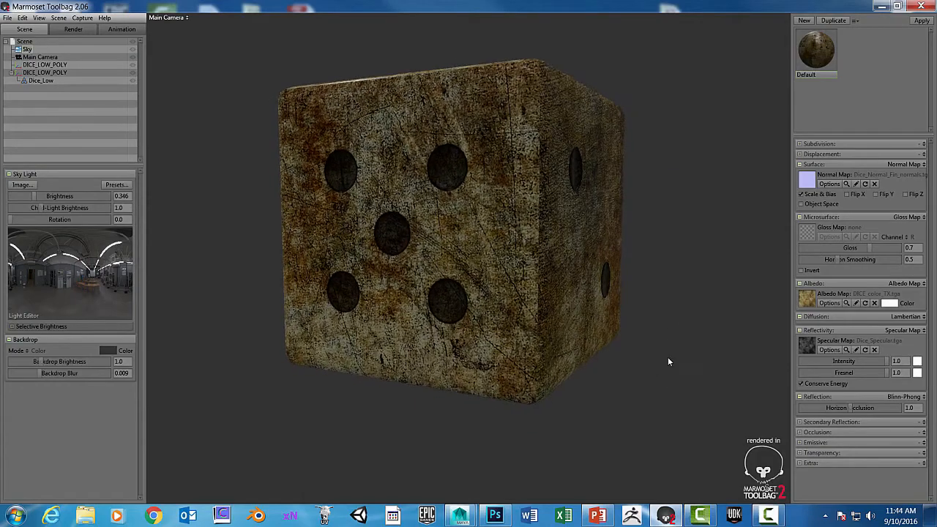
left_click_drag(668, 362, 628, 237)
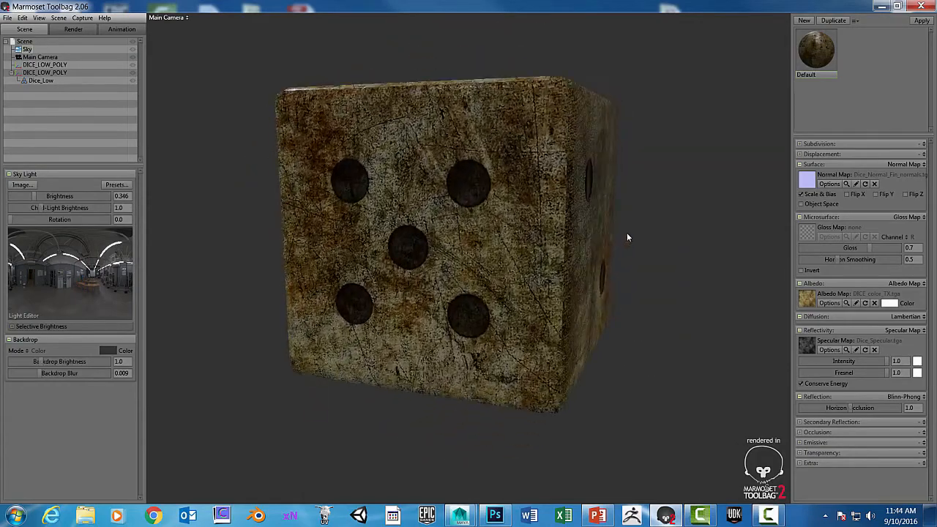
left_click_drag(628, 237, 585, 247)
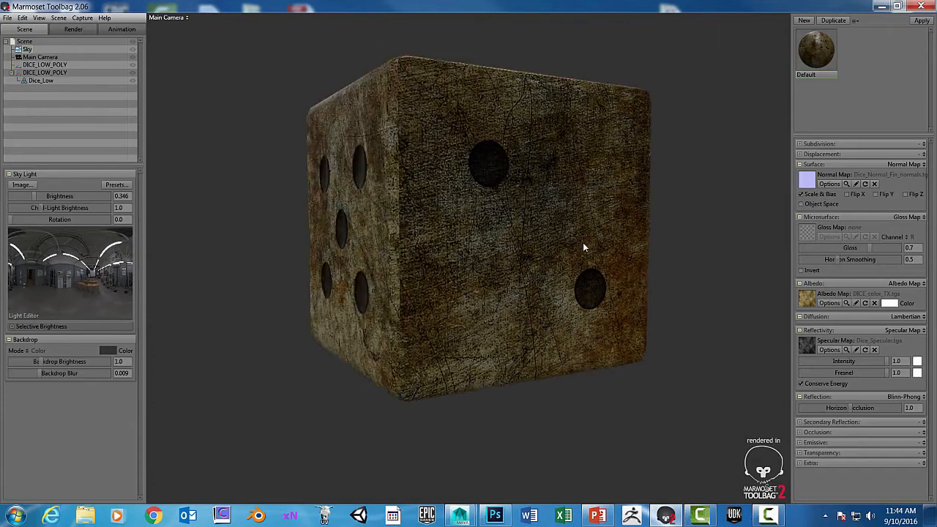
left_click_drag(585, 247, 560, 280)
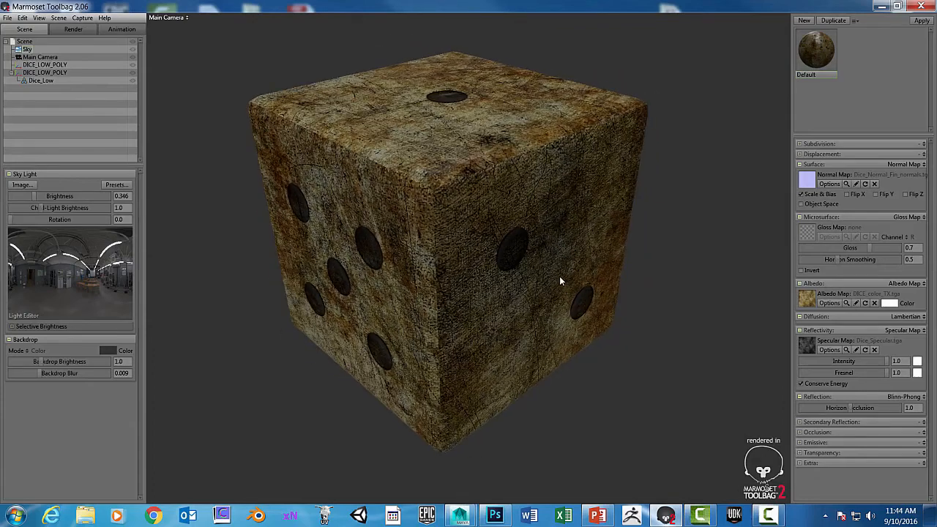
left_click_drag(560, 280, 582, 286)
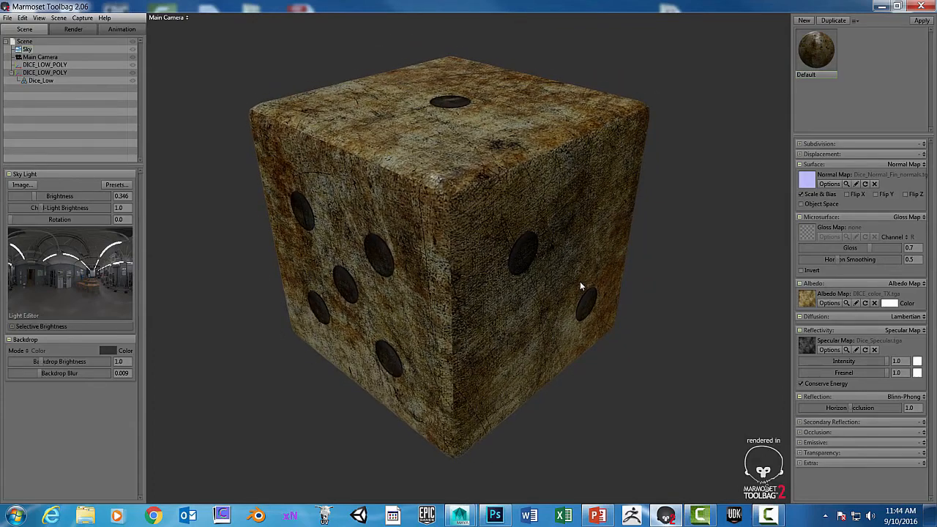
left_click_drag(580, 285, 498, 272)
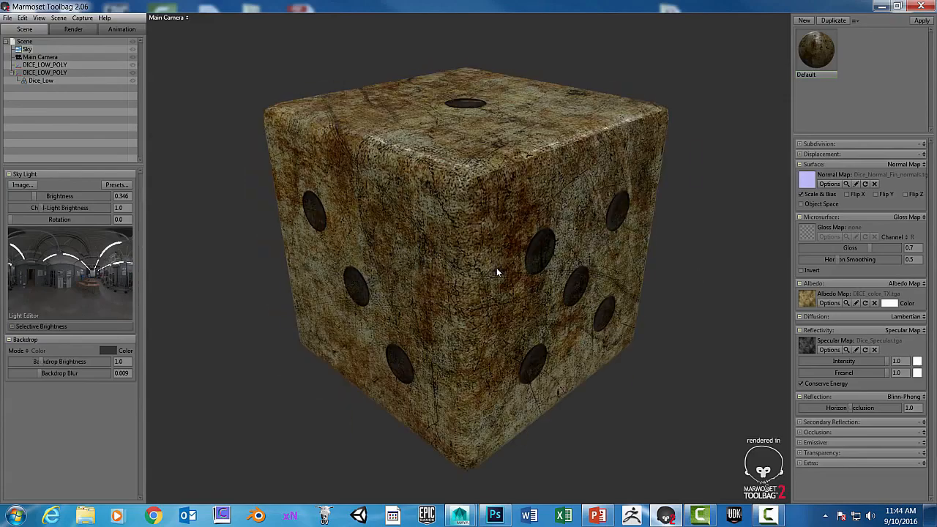
left_click_drag(498, 272, 472, 280)
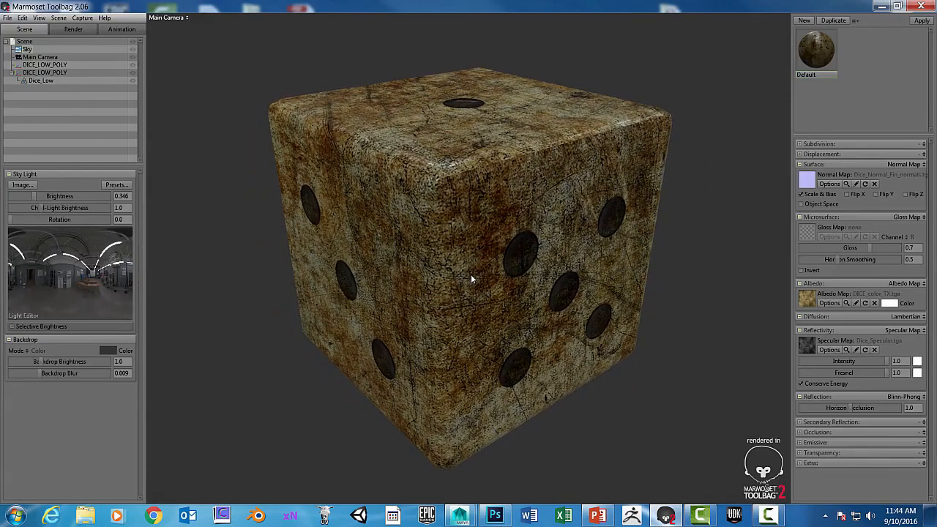
left_click_drag(473, 279, 480, 296)
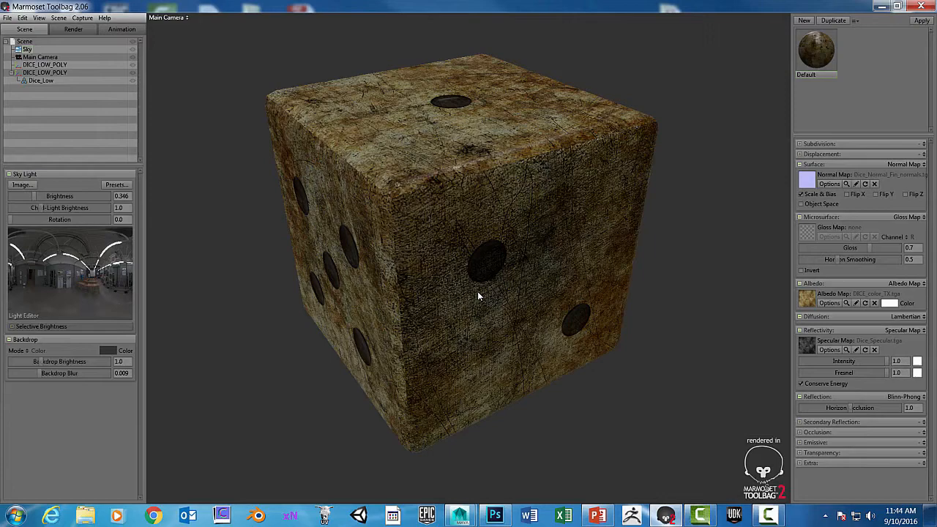
left_click_drag(480, 297, 247, 298)
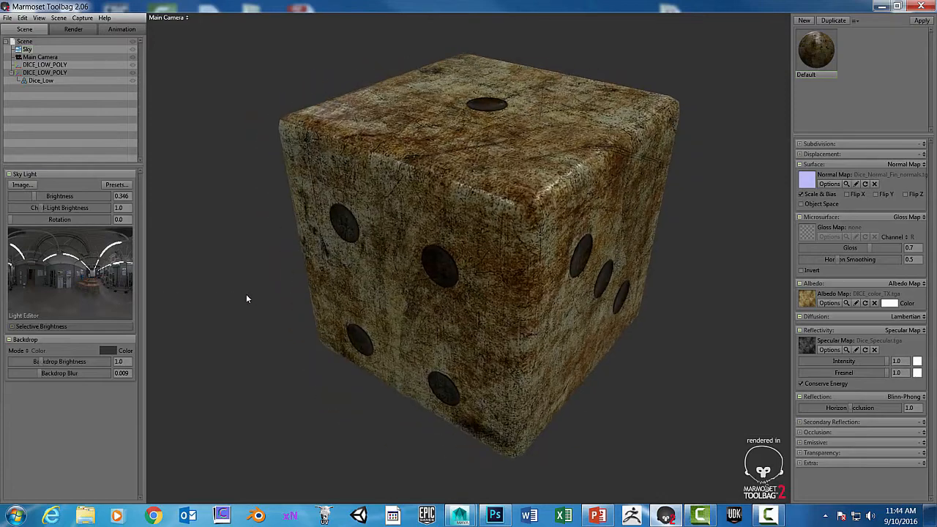
left_click_drag(247, 299, 452, 273)
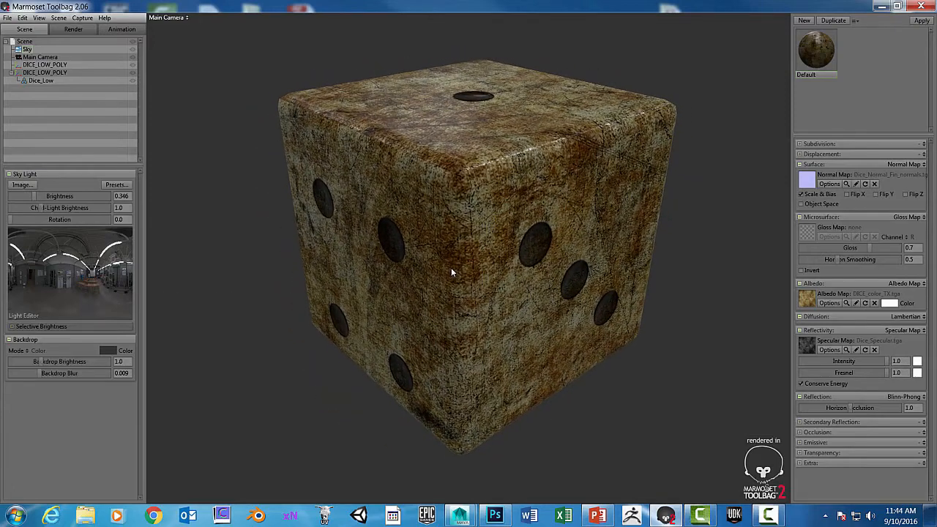
left_click_drag(451, 273, 489, 286)
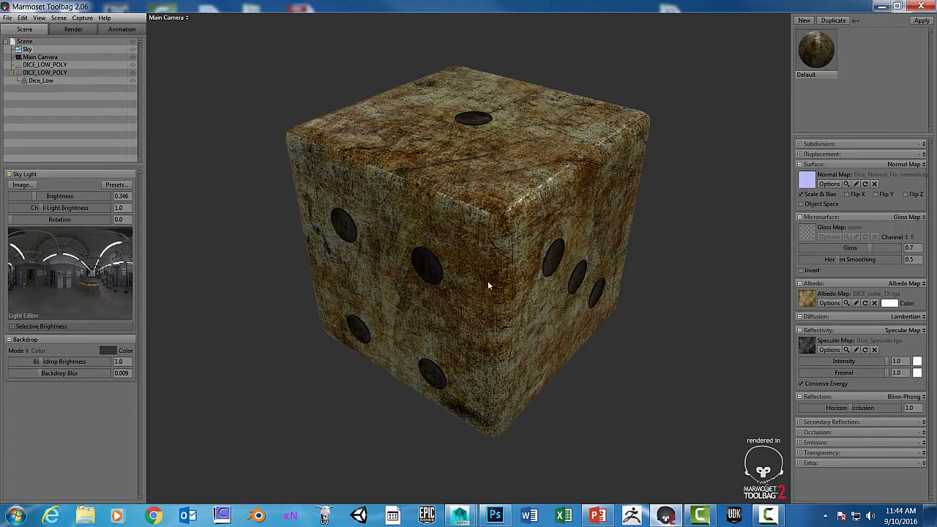
left_click_drag(490, 286, 449, 276)
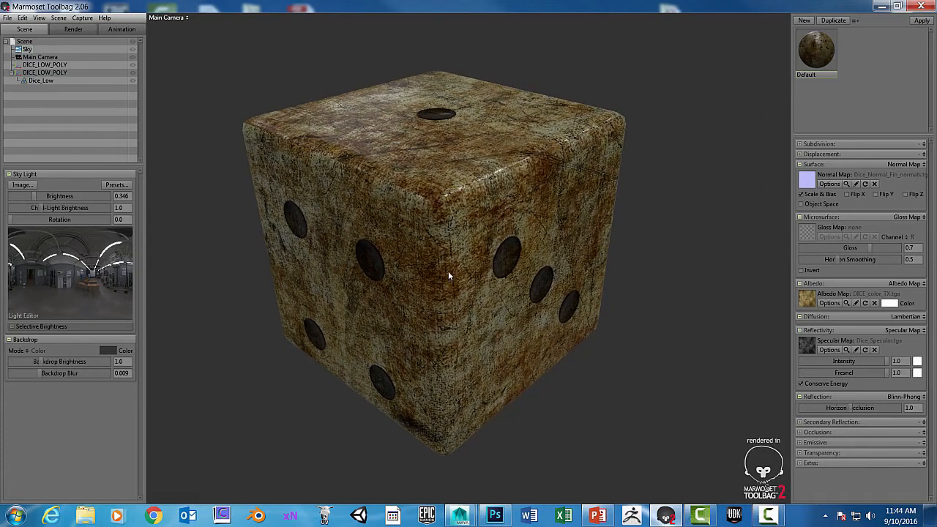
left_click_drag(449, 277, 447, 282)
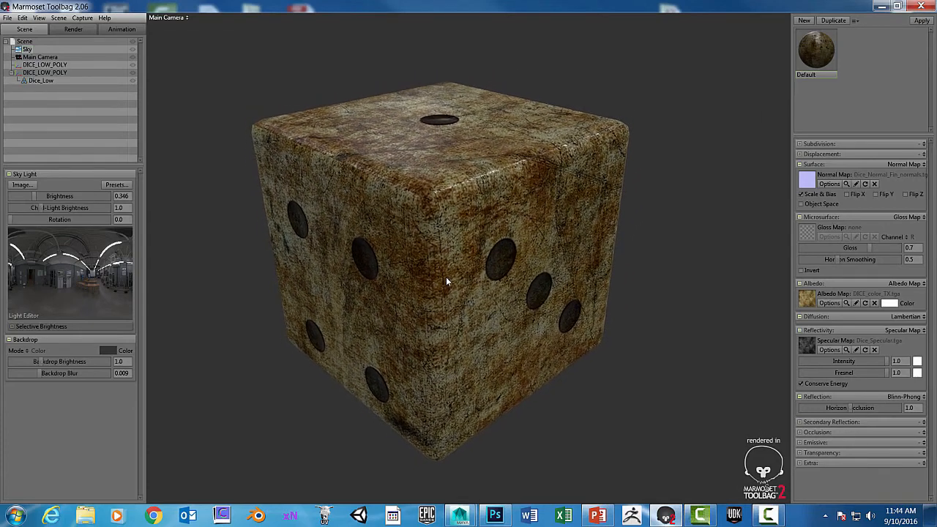
left_click_drag(446, 282, 487, 274)
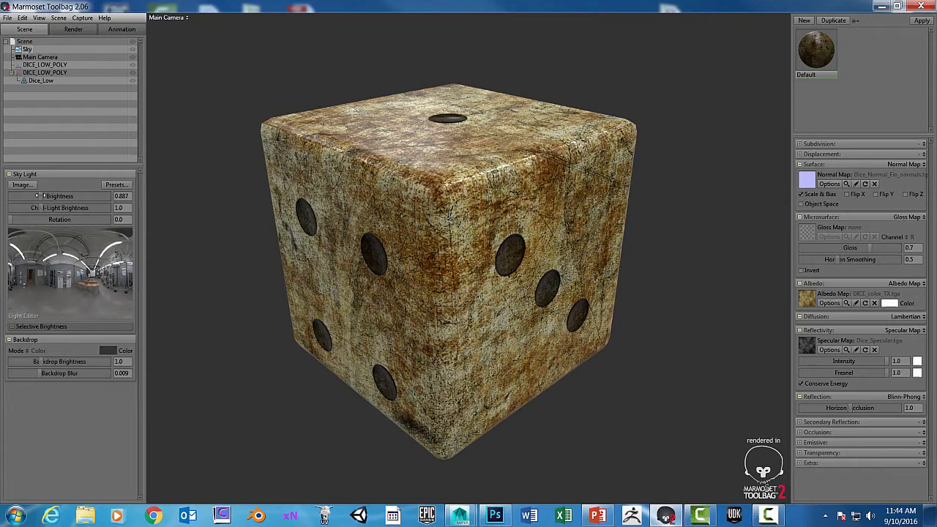
Set the Sky Light brightness to about 0.51, passing through 0.47.
left_click_drag(88, 195, 66, 196)
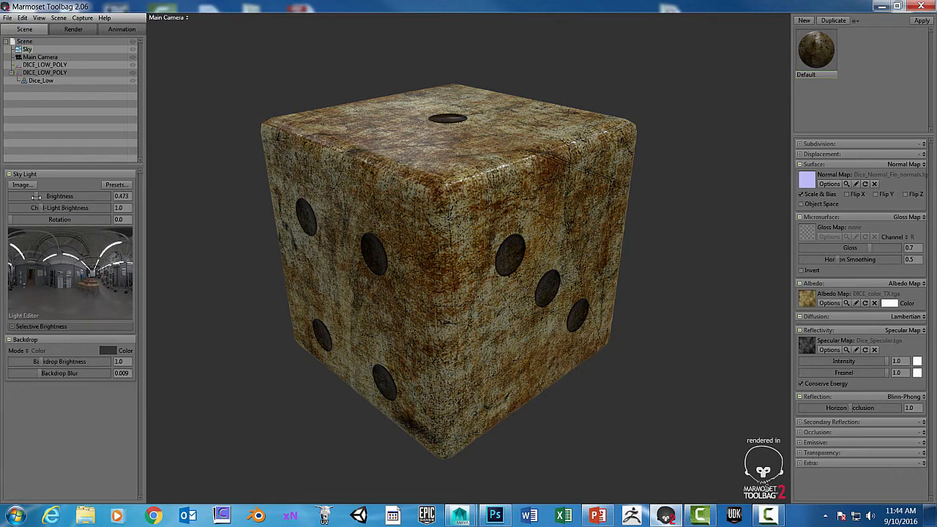
left_click_drag(120, 195, 95, 195)
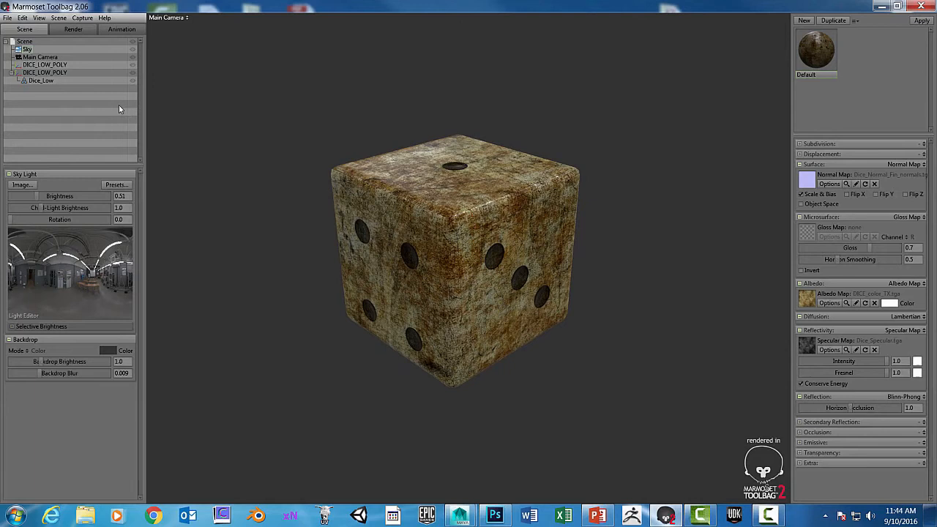
mouse_move(58, 24)
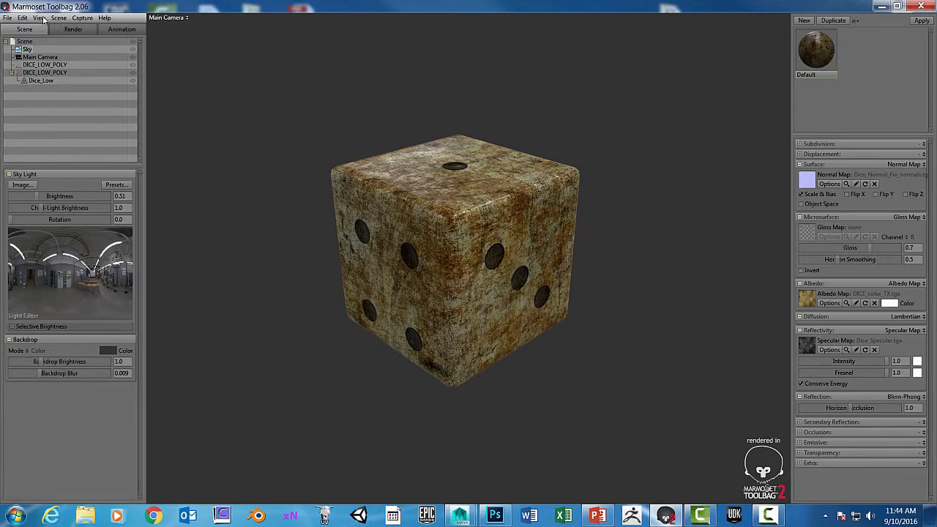
Add an omni light to the scene.
left_click(39, 18)
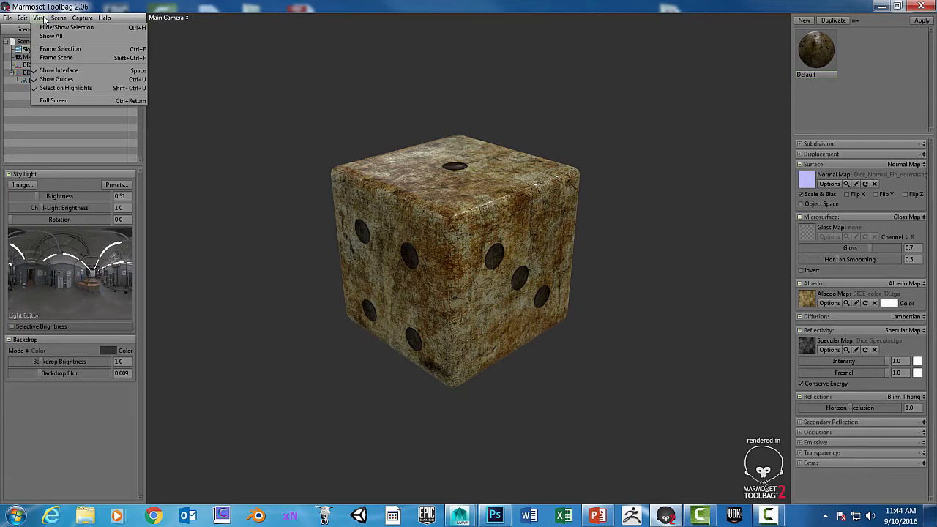
left_click(58, 17)
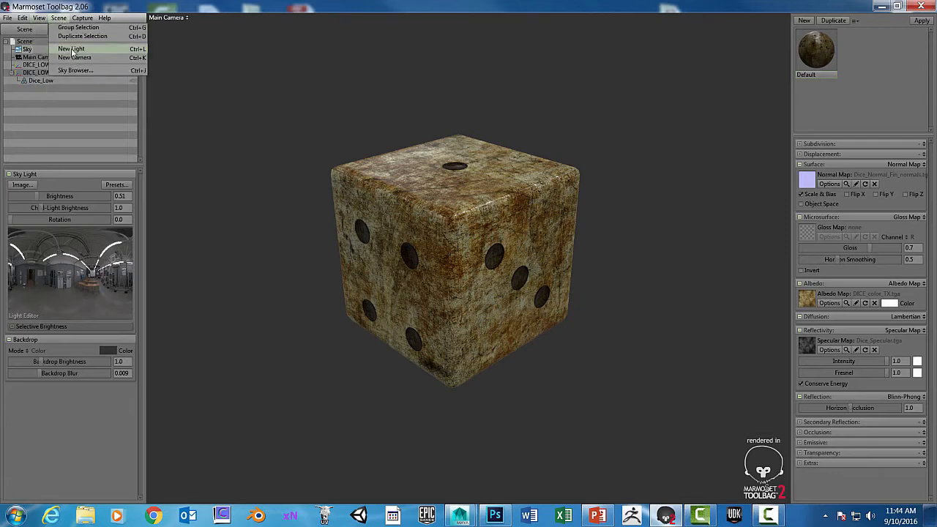
left_click(71, 48)
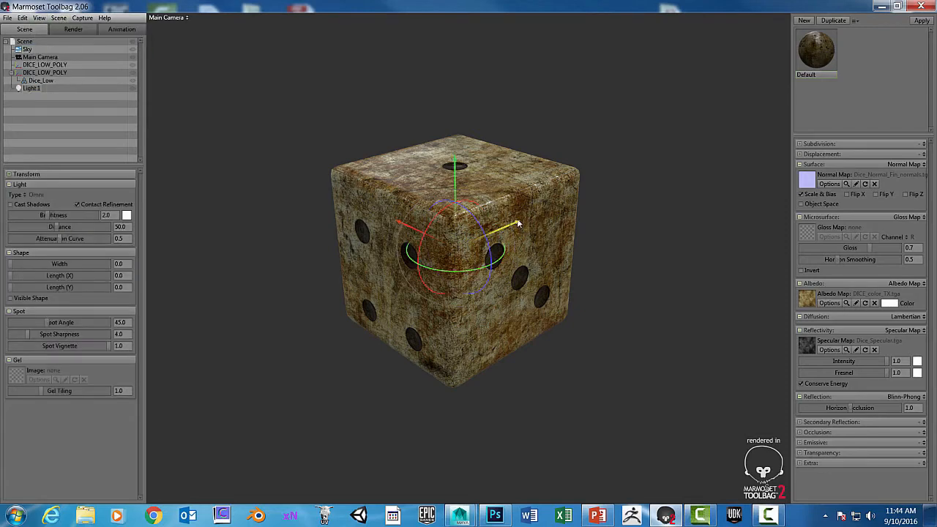
Move the omni light to the dice's left side, slightly below centre.
left_click_drag(454, 249, 318, 304)
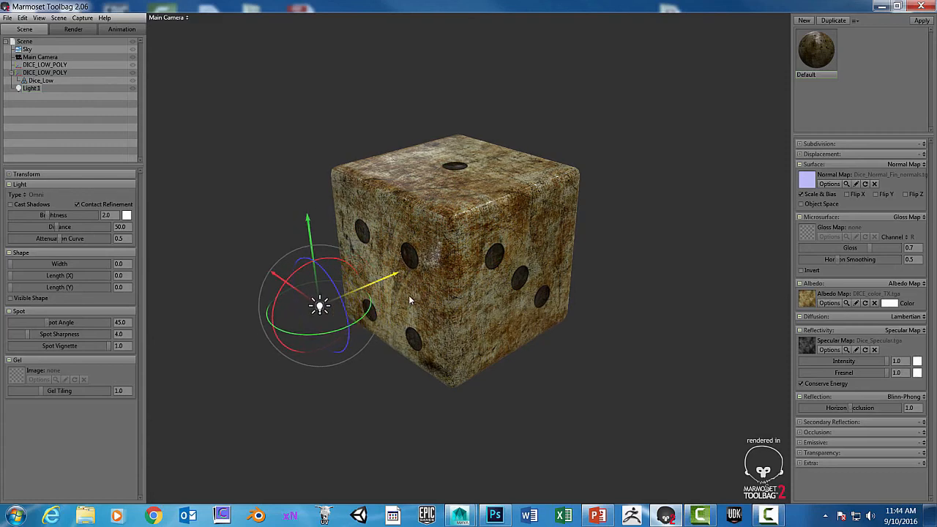
left_click_drag(319, 306, 407, 392)
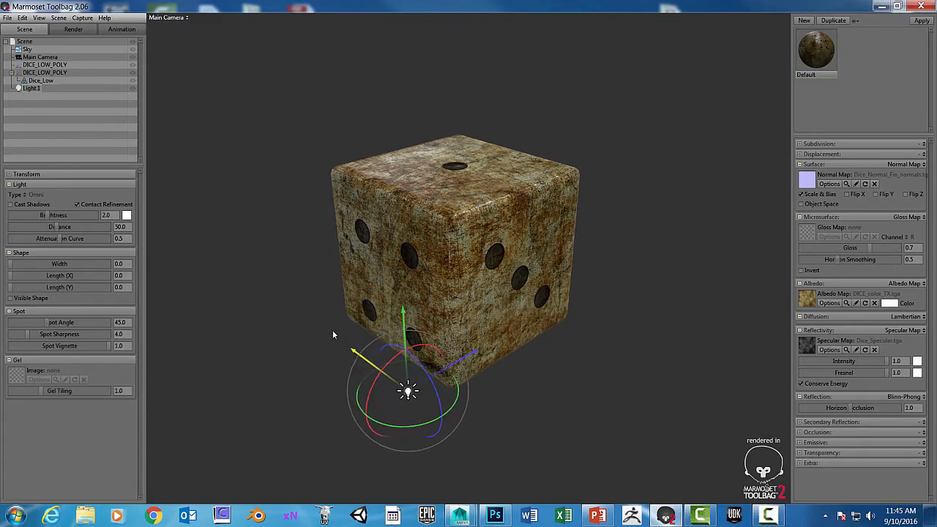
left_click_drag(409, 390, 319, 324)
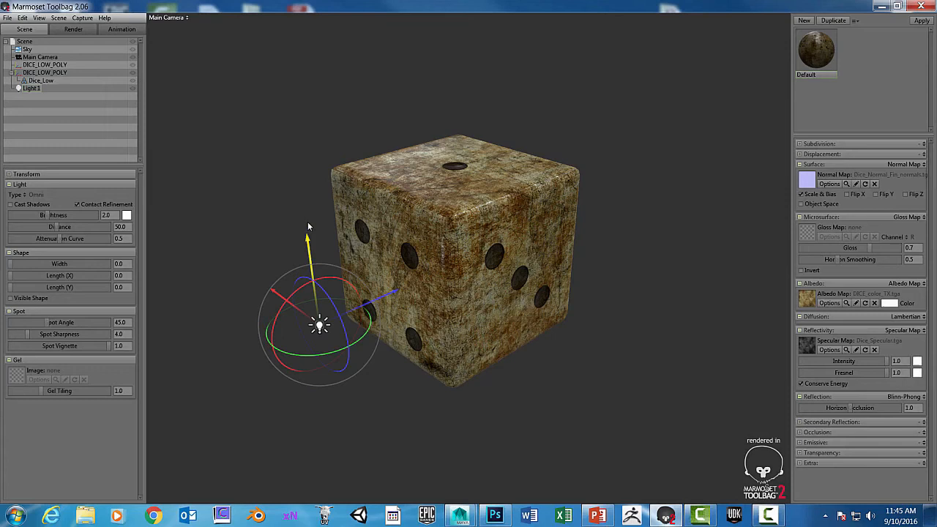
left_click_drag(318, 324, 274, 324)
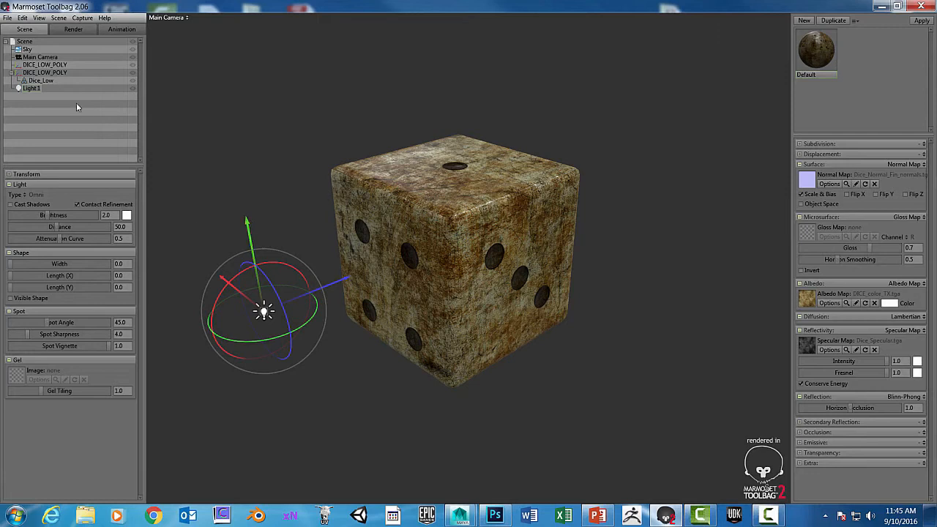
Select Light 1 and raise its brightness and reach distance.
left_click(31, 88)
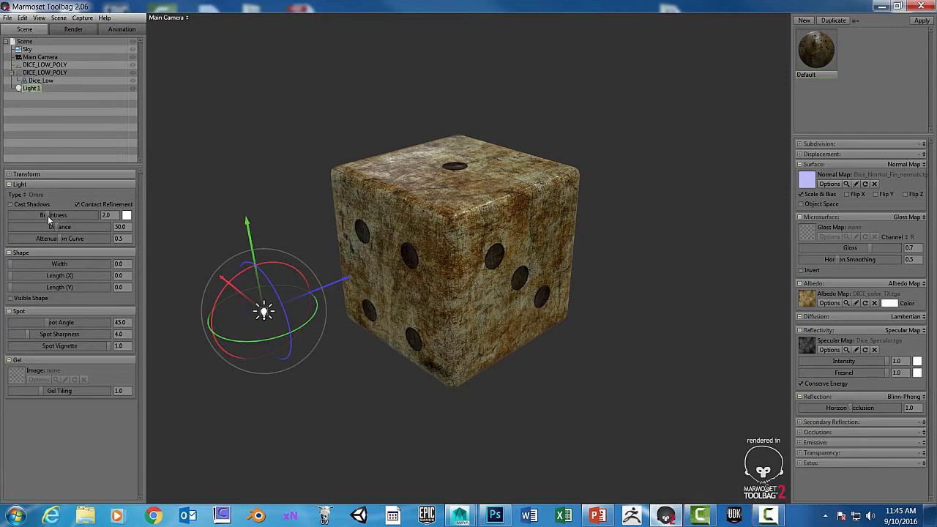
left_click_drag(95, 215, 73, 215)
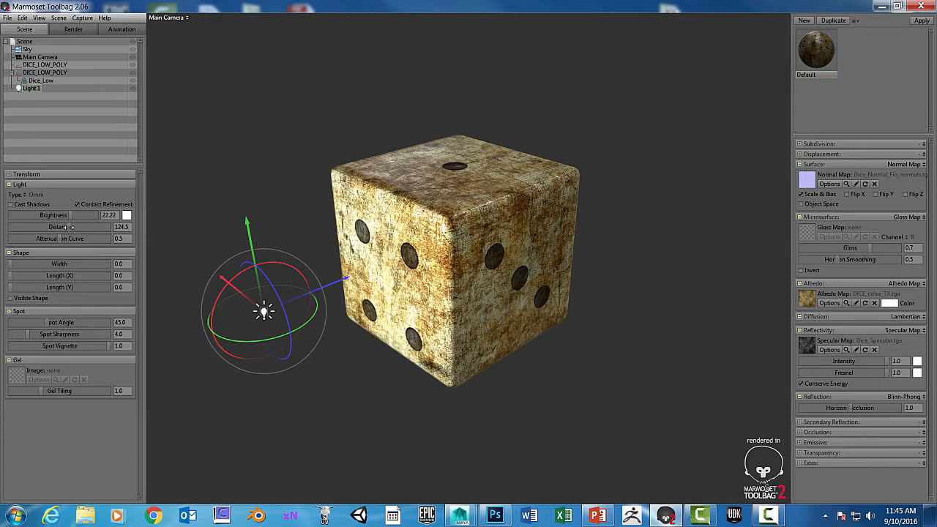
left_click_drag(110, 226, 81, 226)
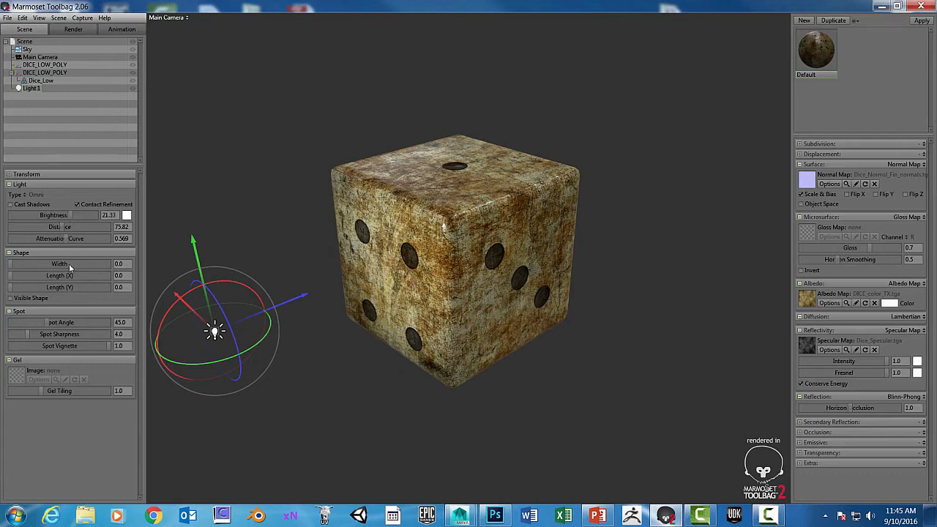
mouse_move(47, 328)
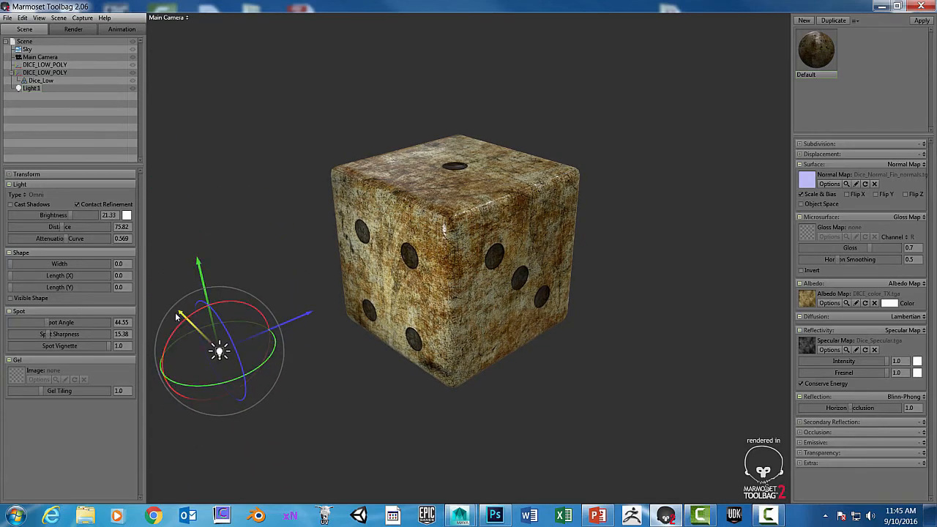
Reposition Light 1 to the dice's left and dim it to 12.2.
left_click_drag(219, 351, 331, 463)
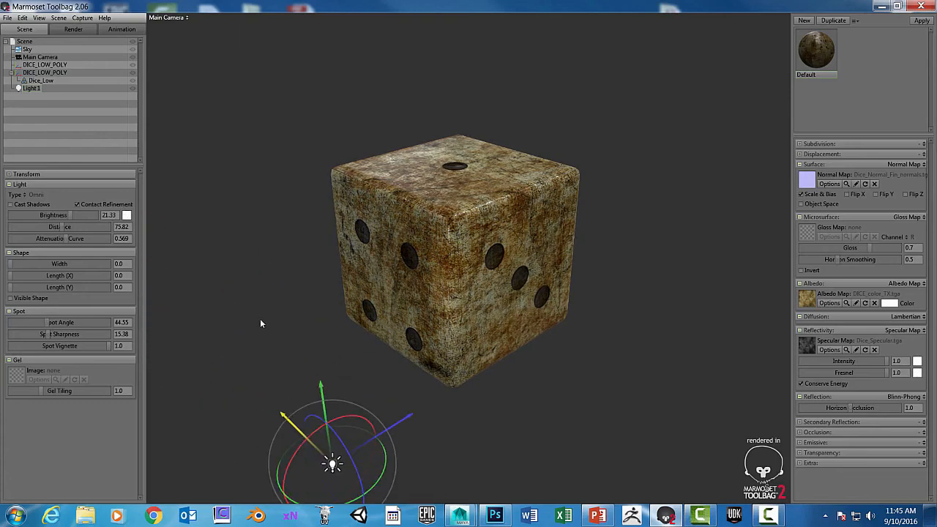
left_click_drag(331, 462, 216, 348)
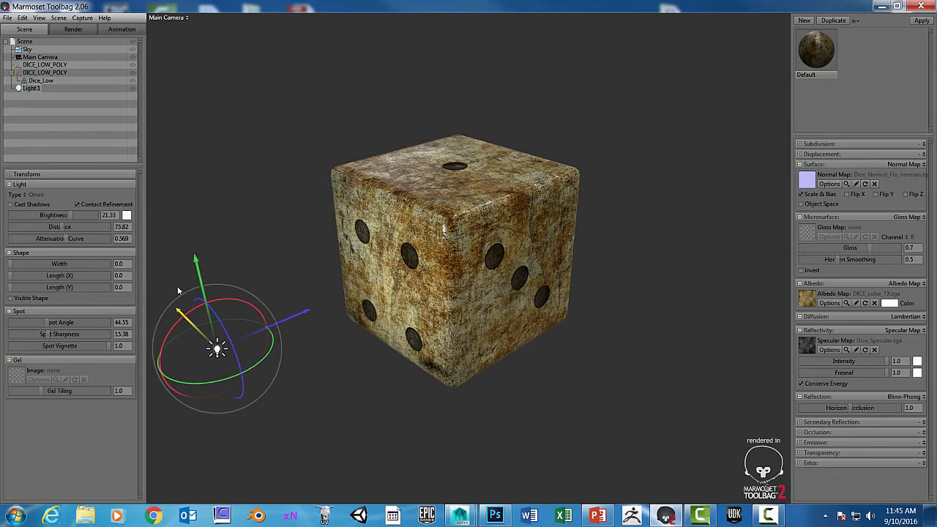
left_click_drag(216, 347, 205, 315)
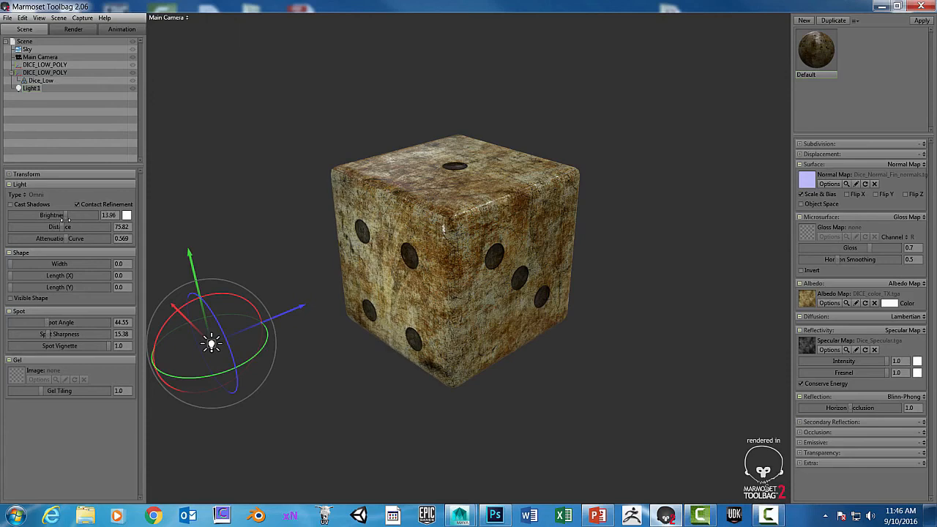
left_click_drag(95, 215, 74, 215)
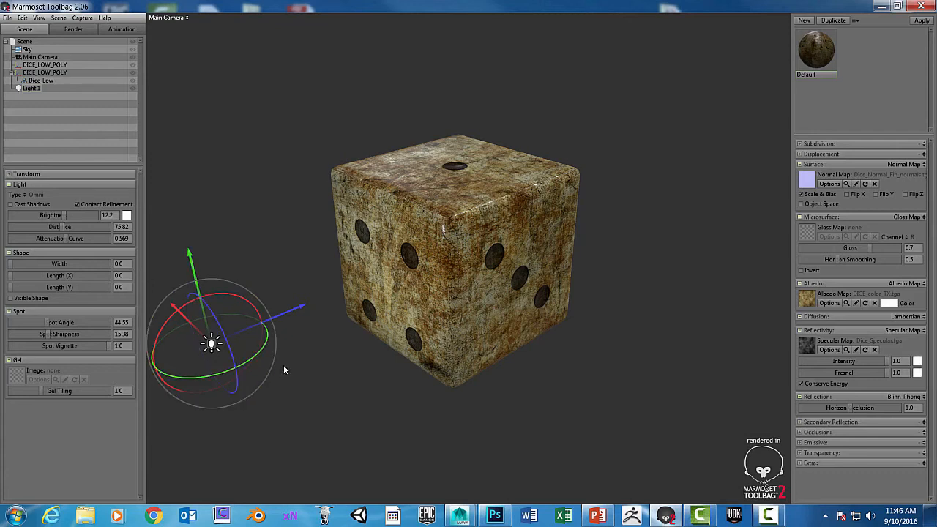
mouse_move(300, 329)
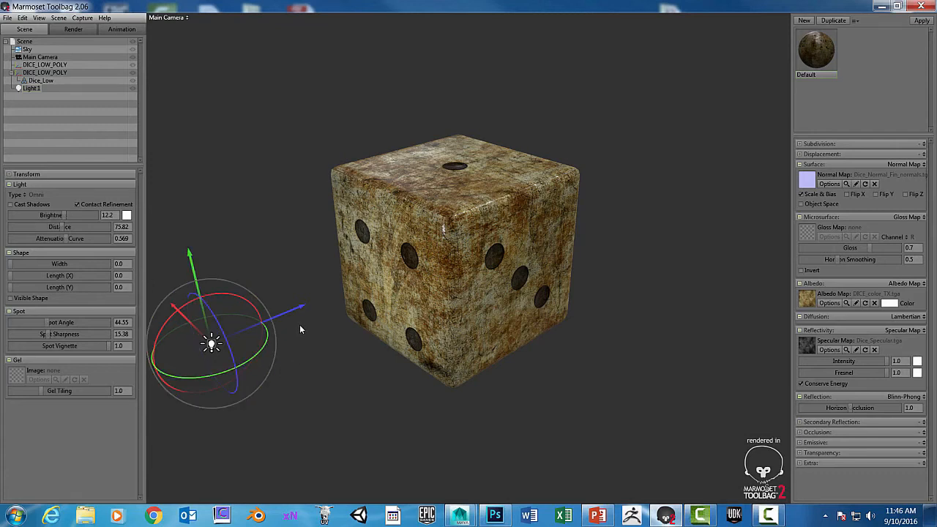
Duplicate Light 1, move the copy to the dice's right, then dim and extend it.
left_click(832, 20)
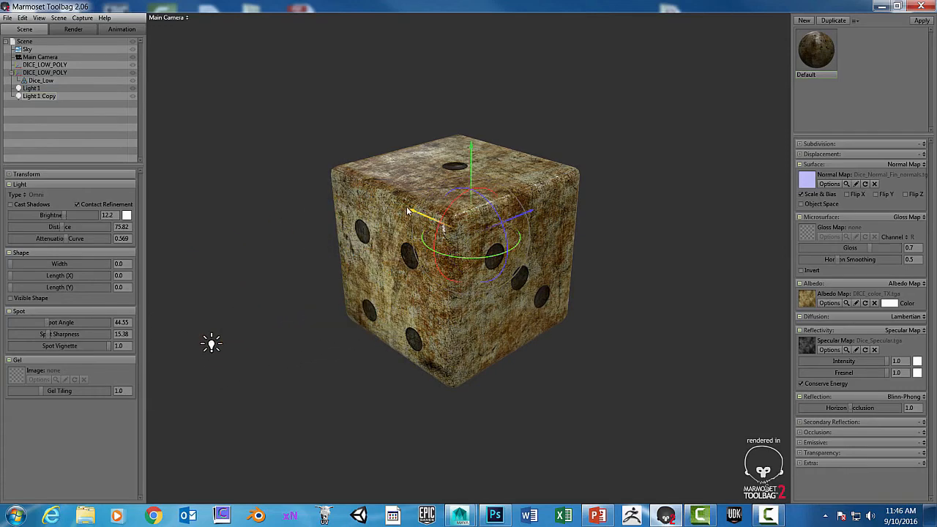
left_click_drag(472, 220, 618, 300)
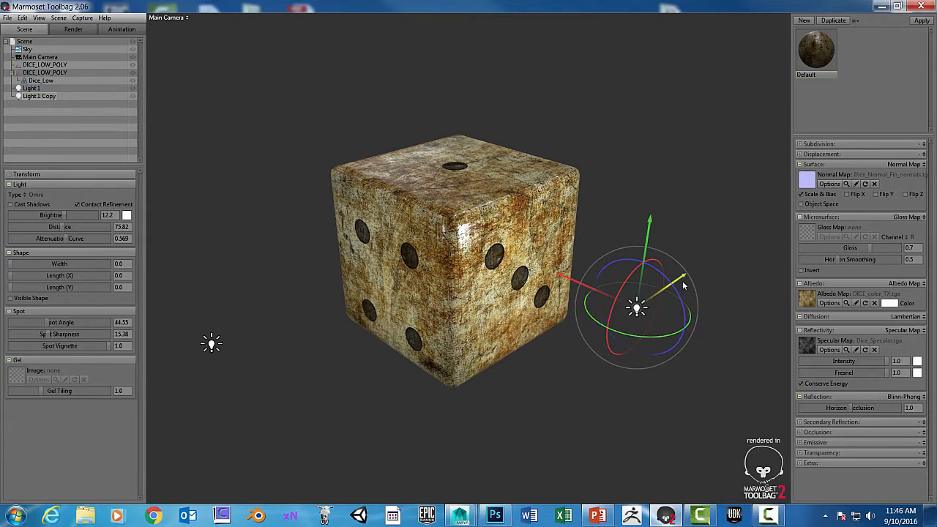
left_click_drag(637, 308, 678, 278)
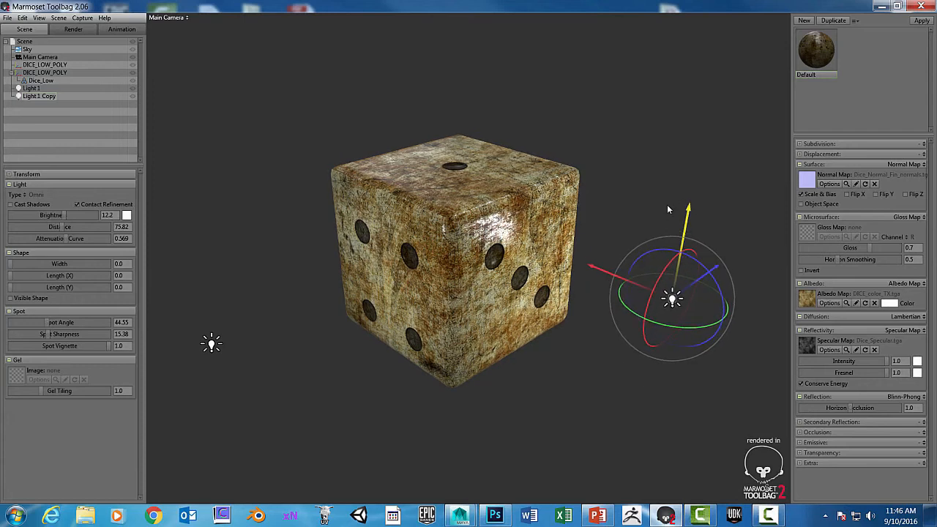
left_click_drag(672, 297, 647, 317)
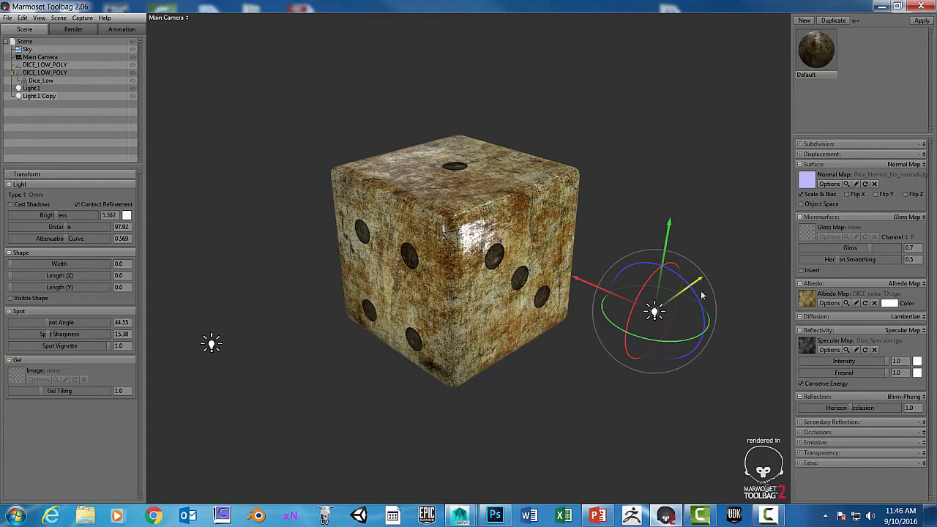
Fine-tune Light 1 Copy's position to sit right of and near the dice.
left_click_drag(655, 311, 600, 349)
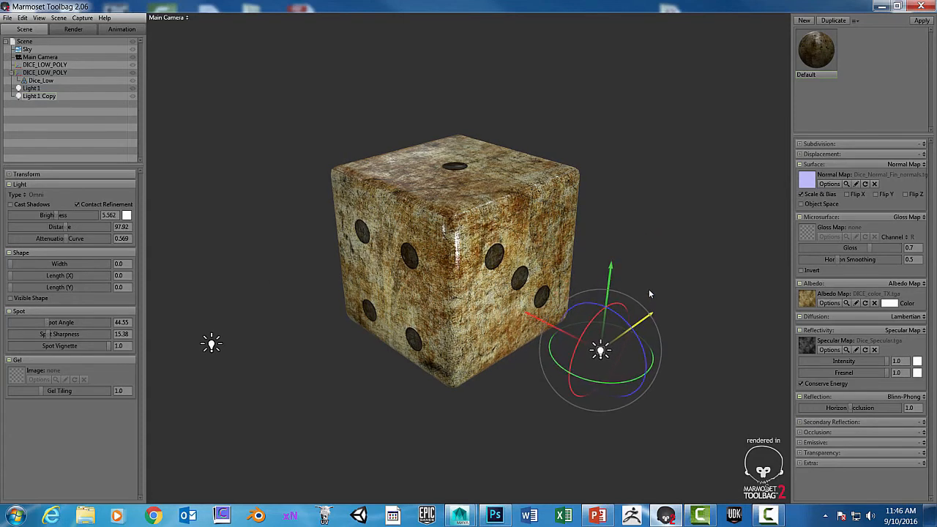
left_click_drag(600, 350, 665, 303)
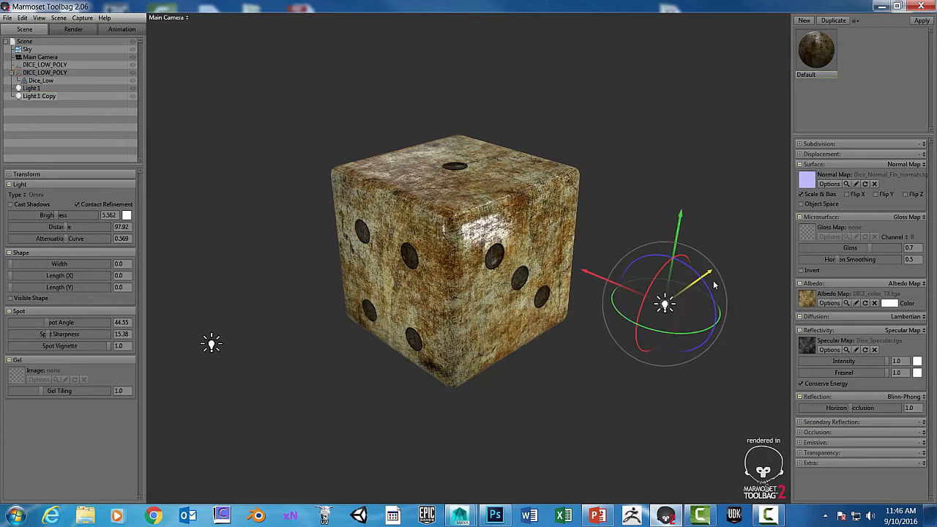
left_click_drag(663, 304, 662, 355)
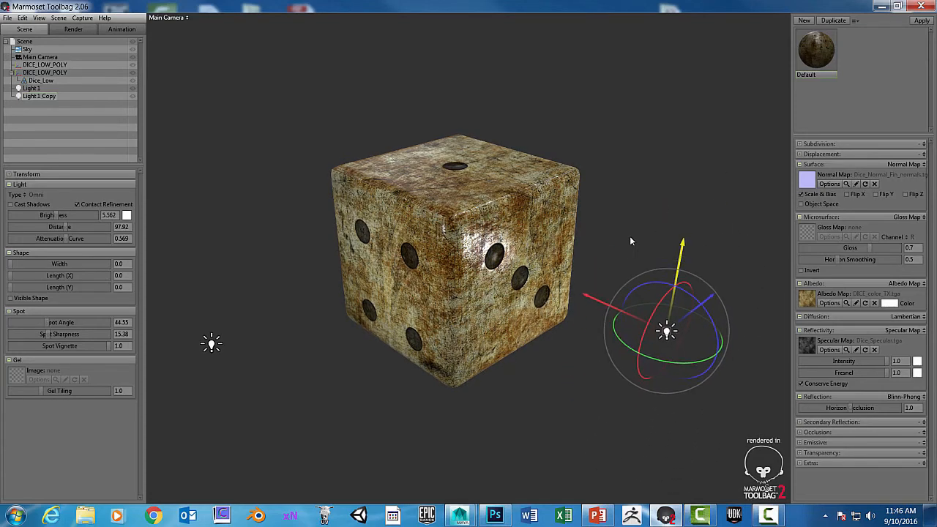
left_click_drag(666, 331, 631, 337)
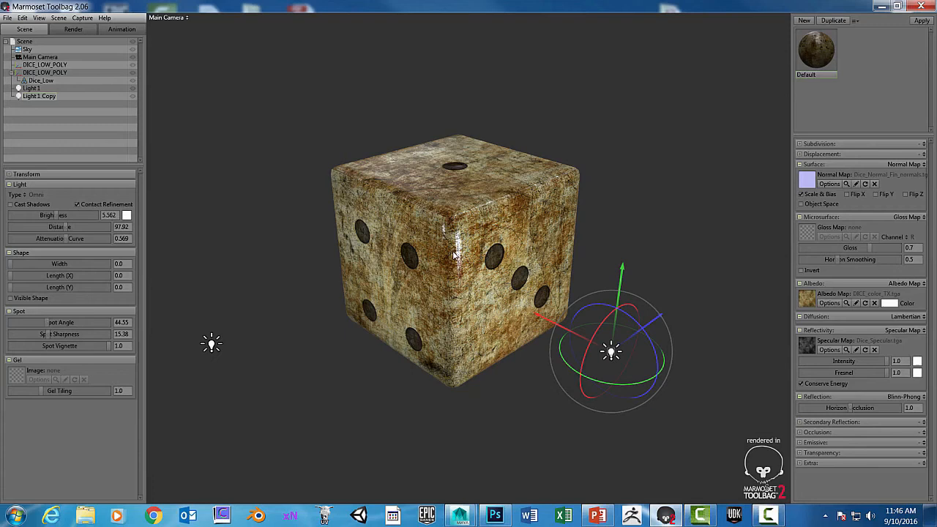
mouse_move(677, 333)
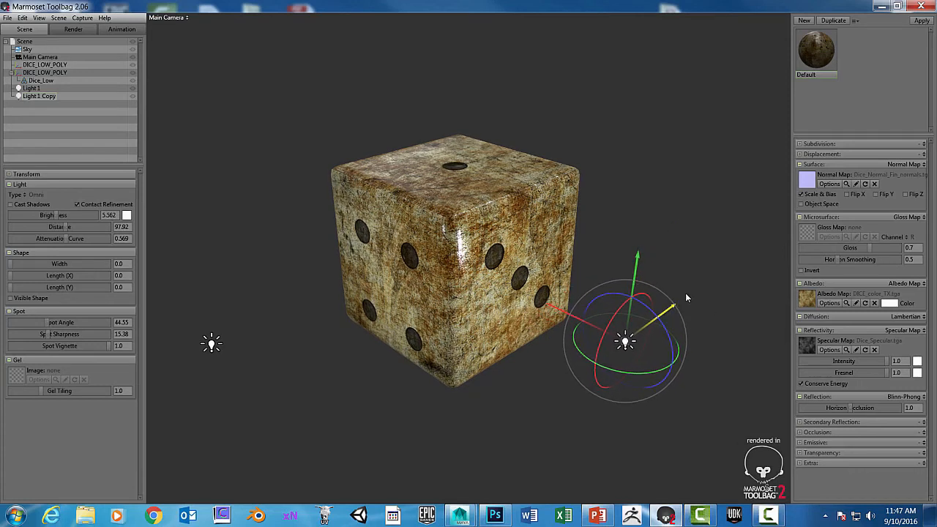
Deselect the light, then orbit and zoom so the dice fills the view.
left_click(534, 366)
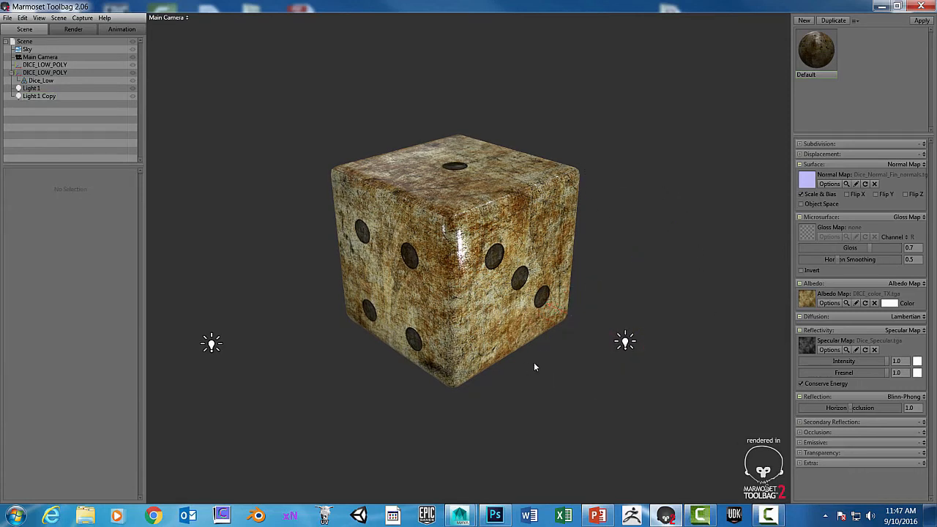
left_click_drag(534, 366, 520, 355)
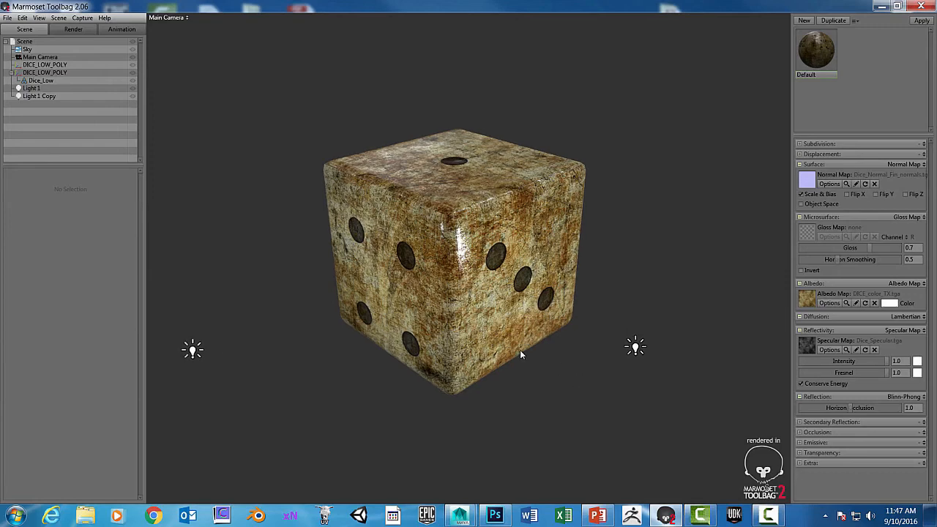
left_click_drag(522, 354, 621, 412)
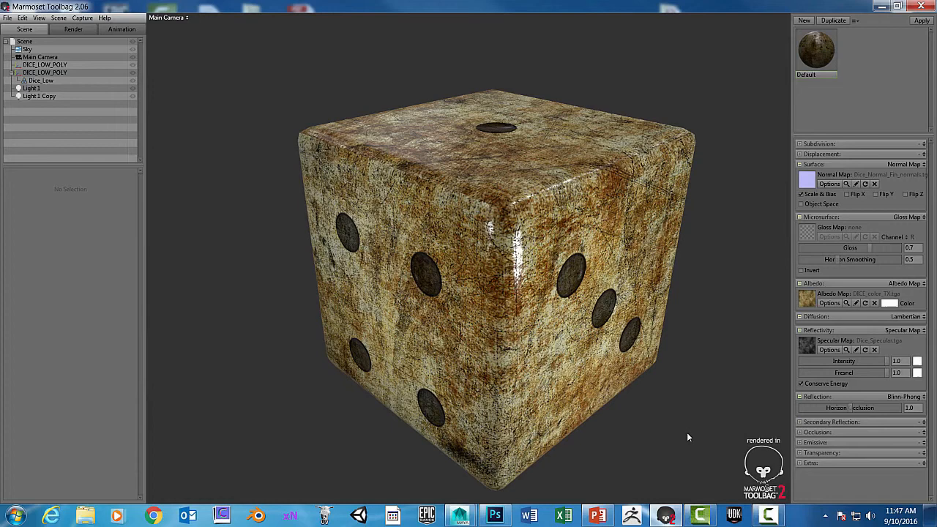
left_click_drag(689, 437, 634, 361)
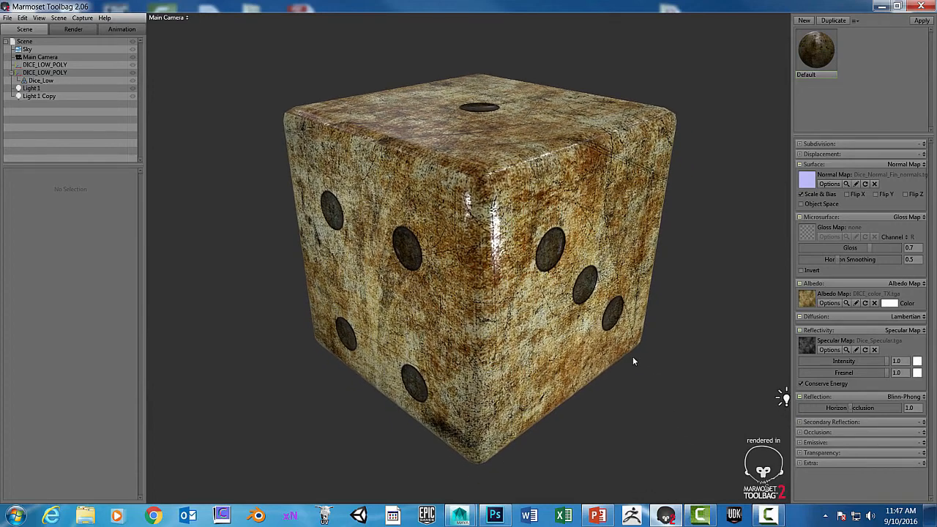
left_click_drag(634, 361, 590, 355)
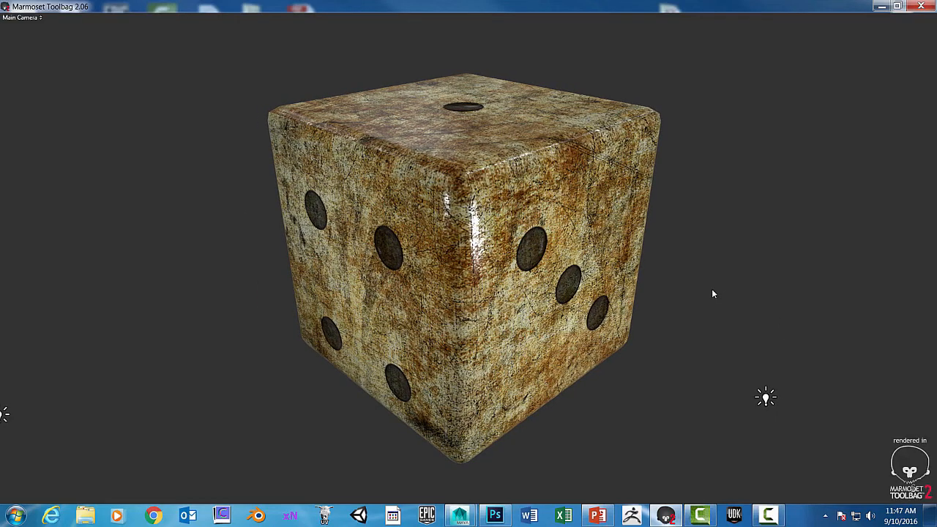
mouse_move(707, 268)
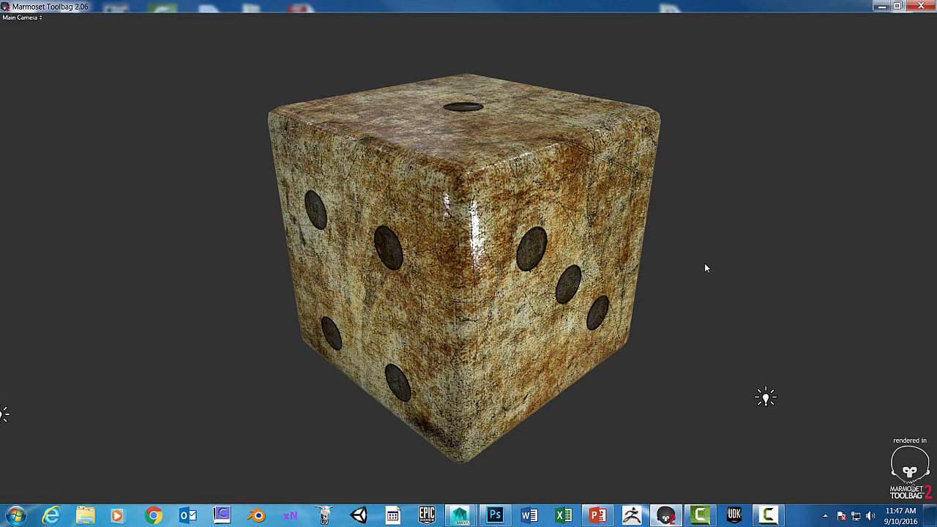
mouse_move(872, 32)
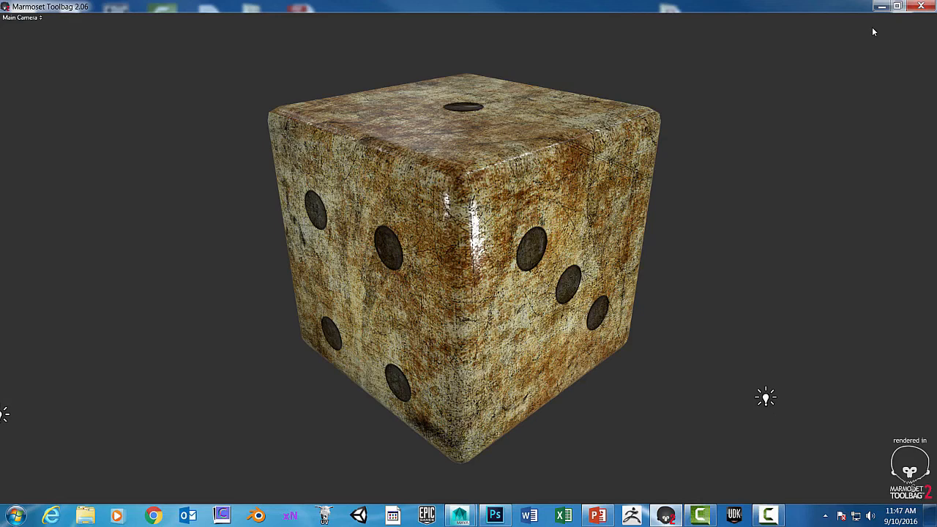
mouse_move(708, 170)
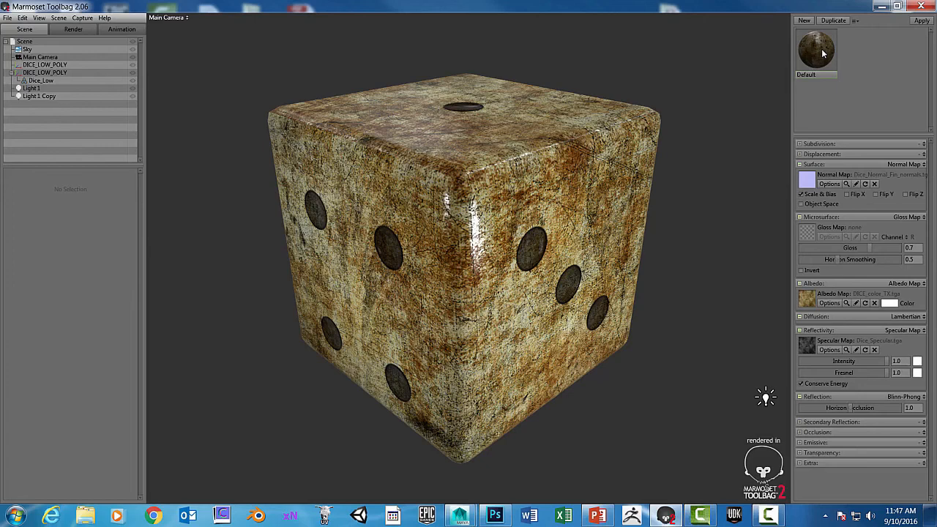
mouse_move(860, 362)
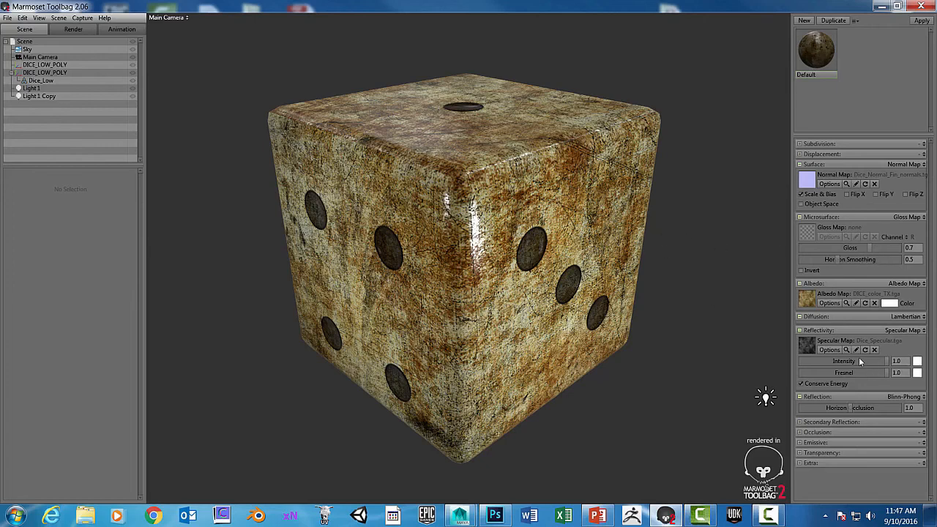
mouse_move(875, 306)
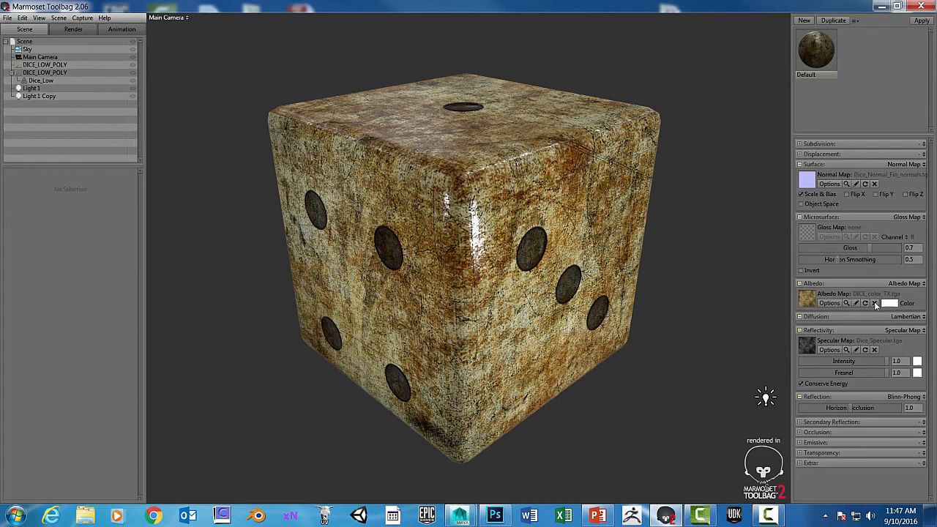
Clear the albedo, specular and normal textures from the default material.
left_click(874, 303)
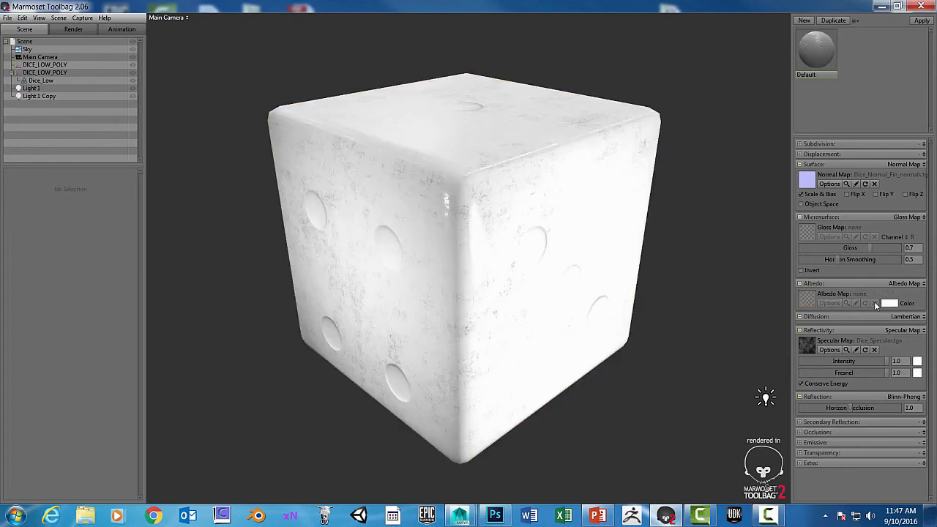
mouse_move(877, 352)
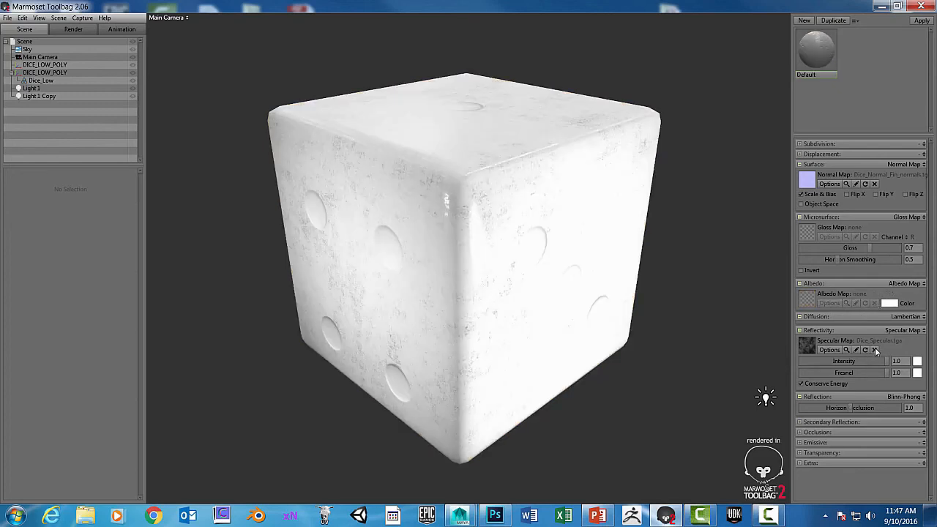
left_click(874, 349)
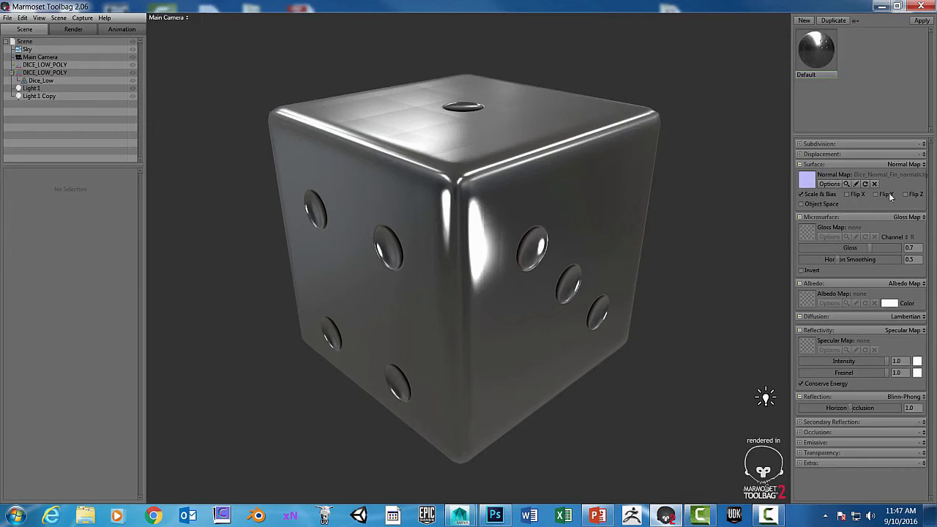
left_click(874, 184)
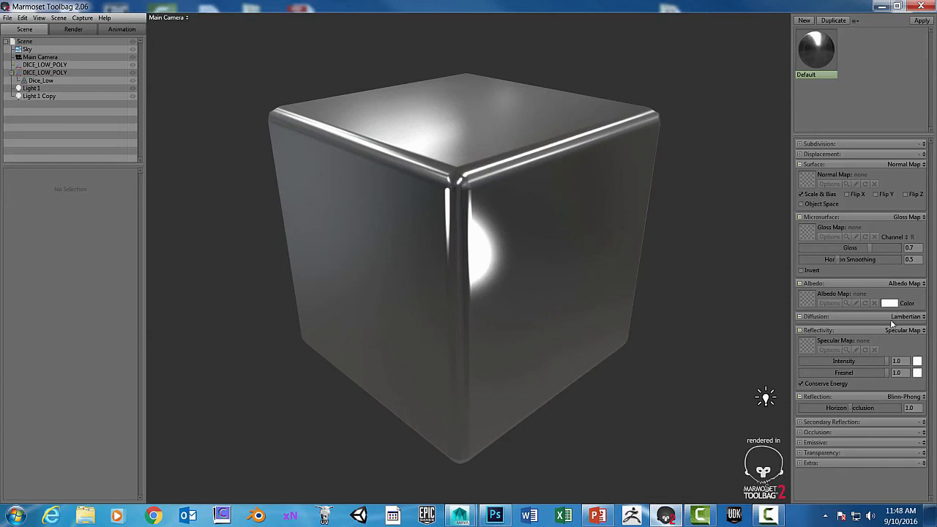
mouse_move(827, 48)
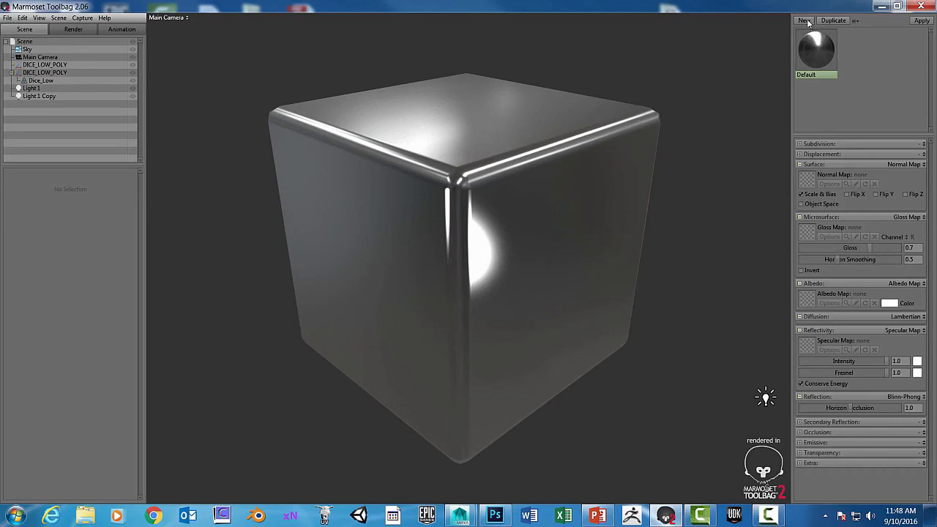
Create NewMat01, apply it to the cube, and select the lights for removal.
left_click(803, 20)
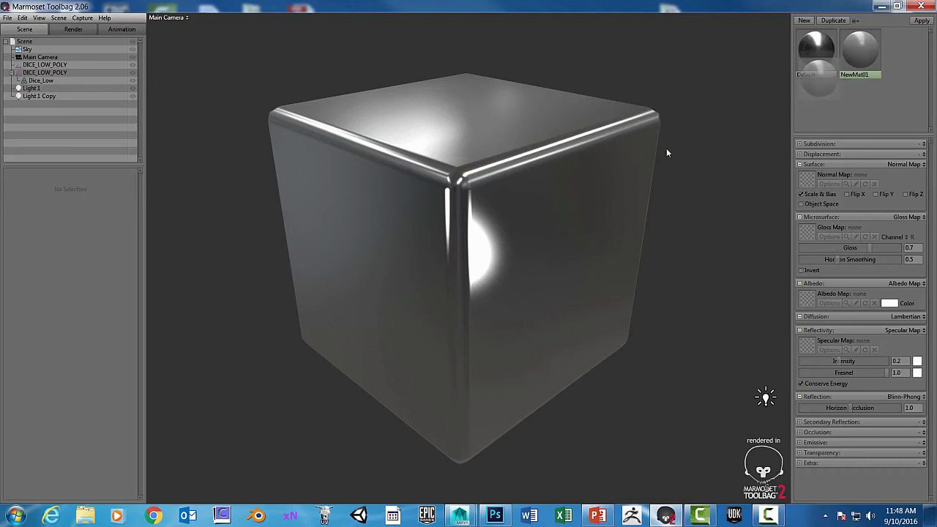
left_click(815, 49)
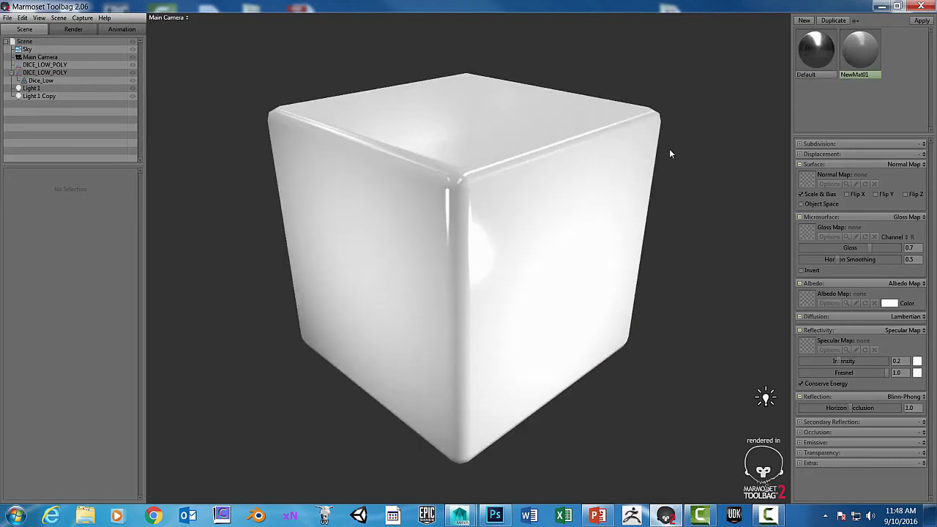
mouse_move(645, 229)
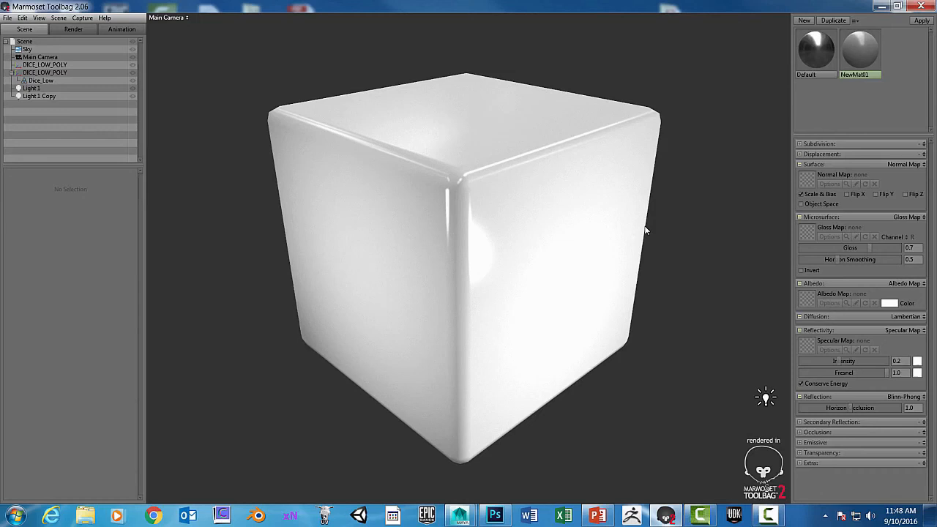
mouse_move(426, 345)
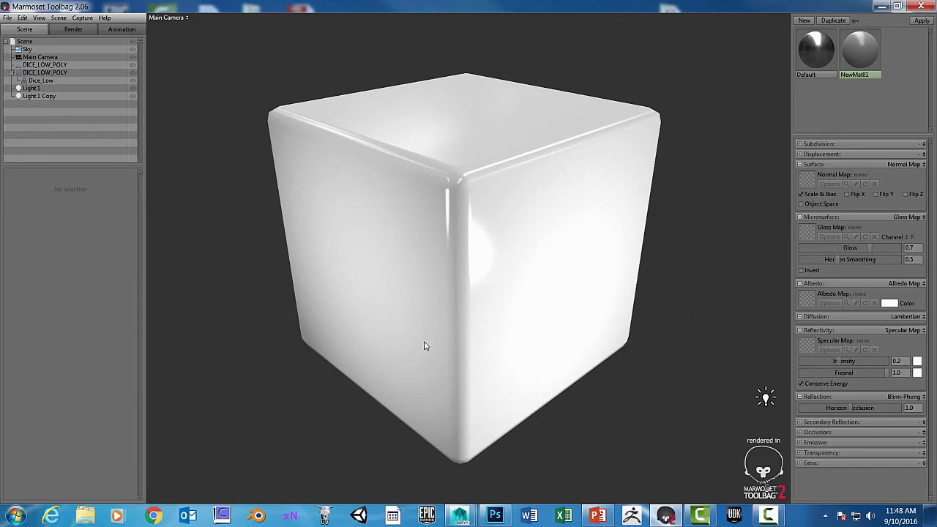
left_click(32, 88)
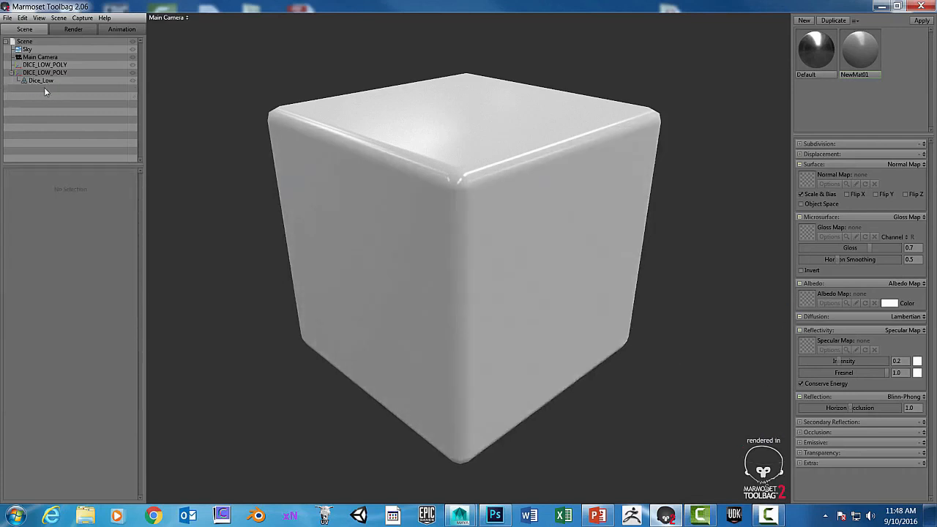
mouse_move(520, 136)
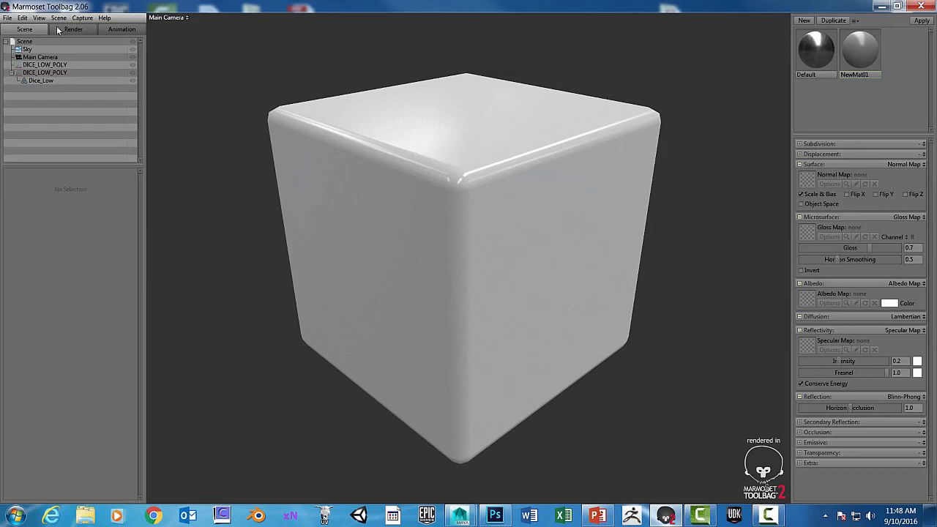
mouse_move(36, 84)
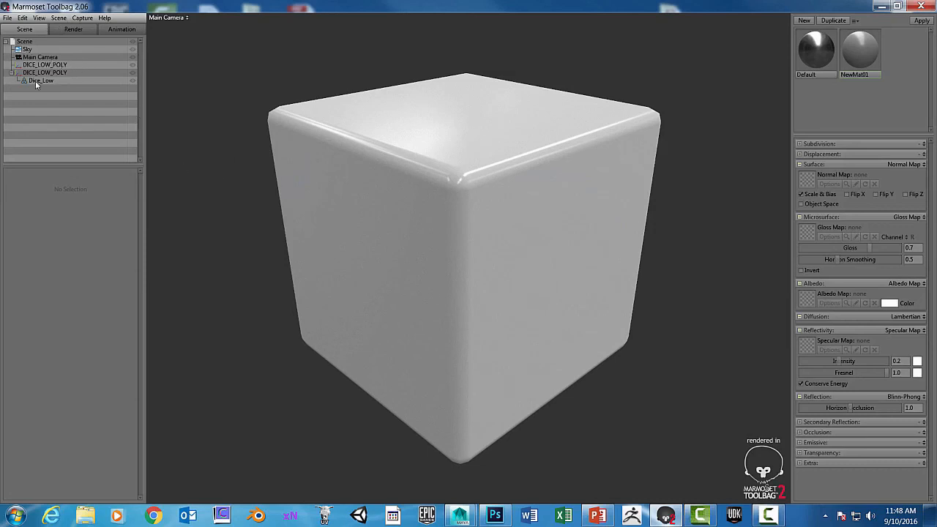
Select Dice_Low and enable a black wireframe overlay of thickness 2.0.
left_click(41, 81)
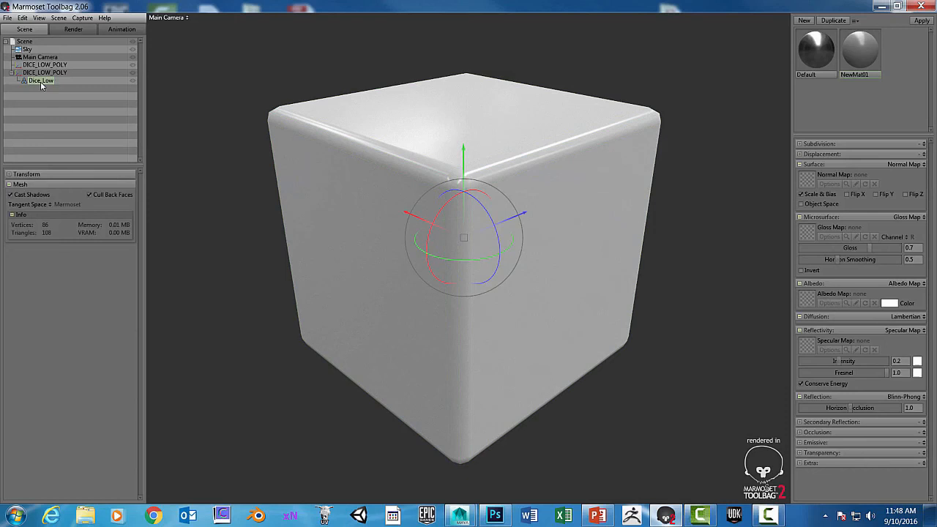
left_click(72, 29)
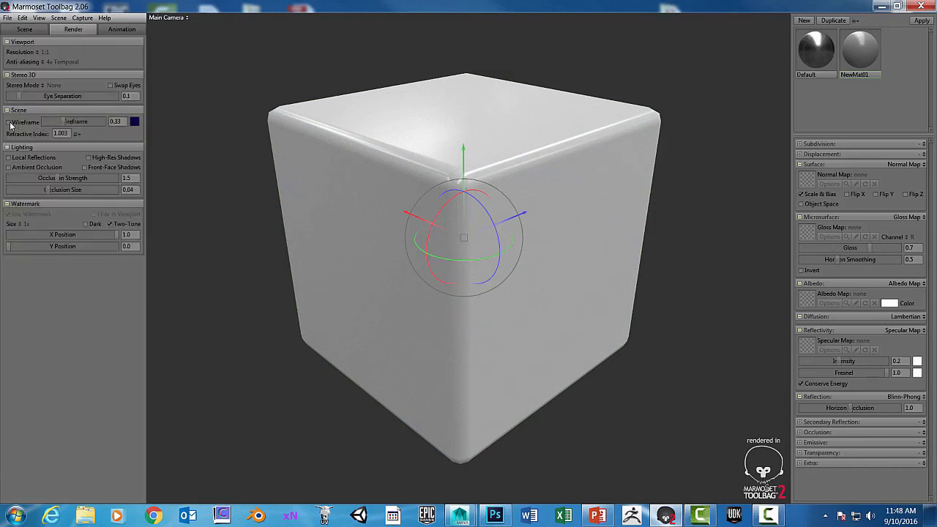
left_click(8, 122)
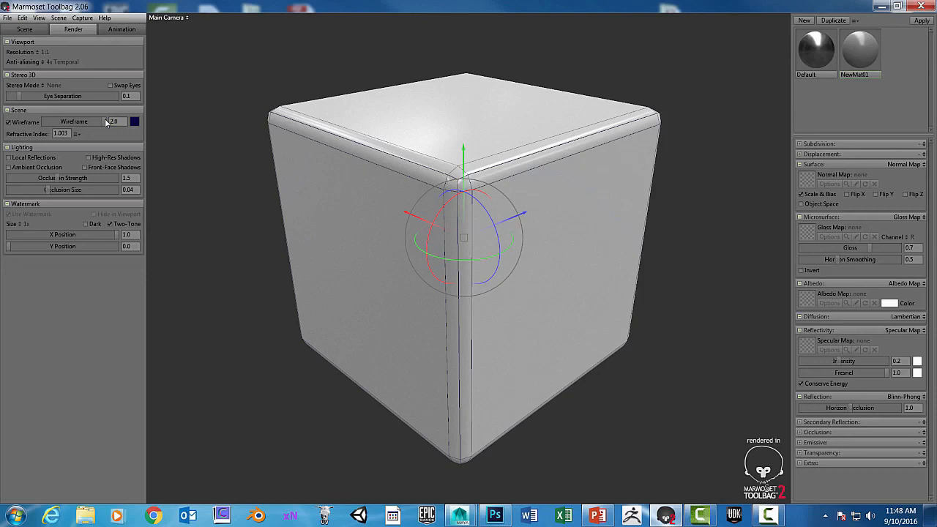
mouse_move(77, 154)
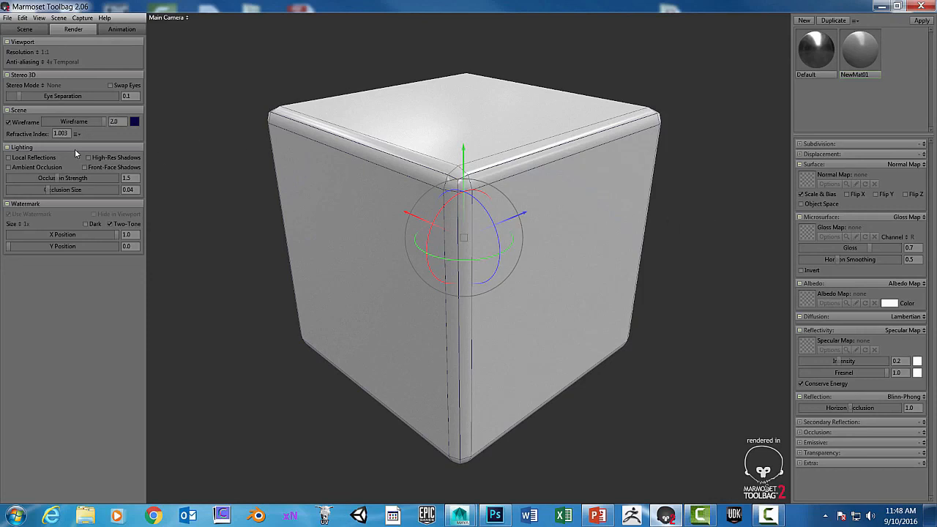
left_click(134, 122)
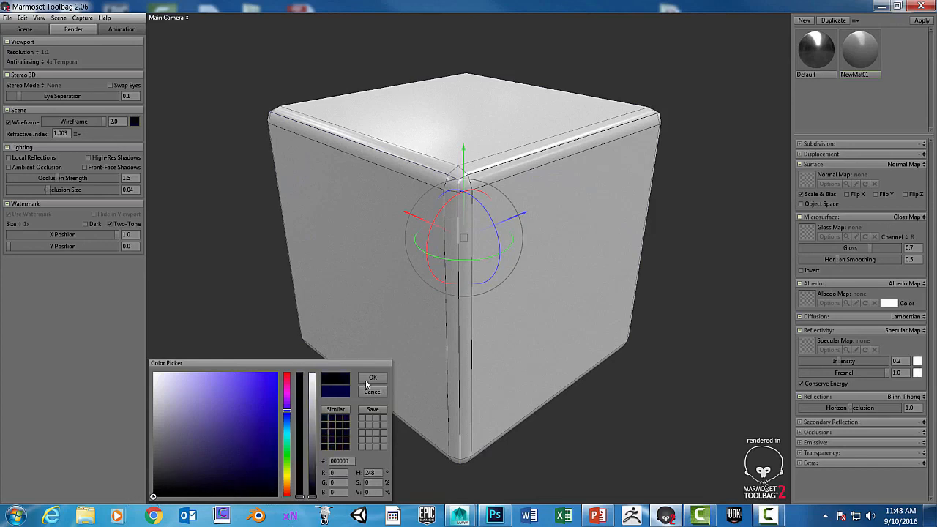
left_click(372, 377)
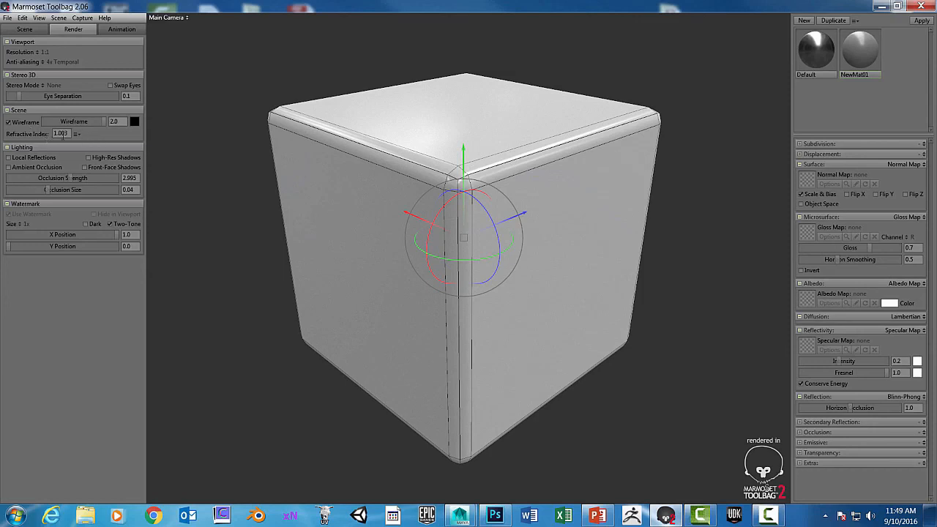
mouse_move(88, 128)
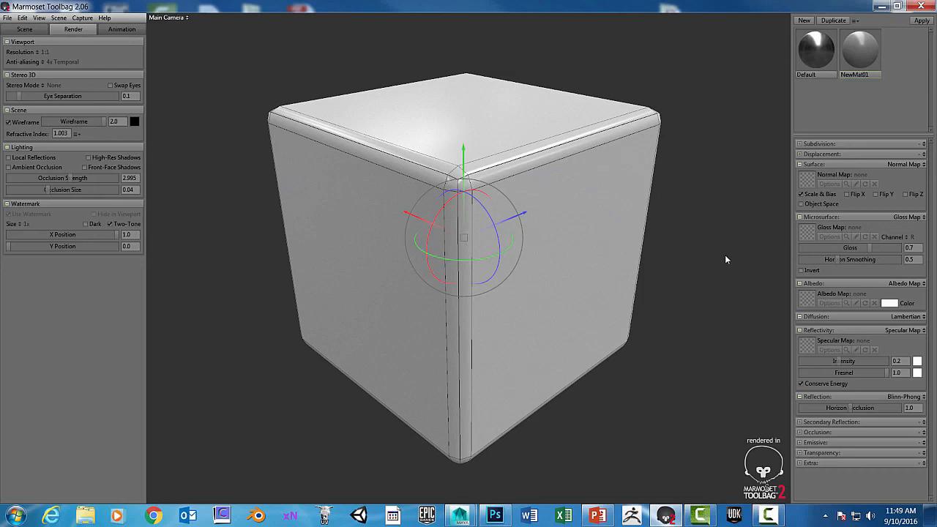
mouse_move(613, 203)
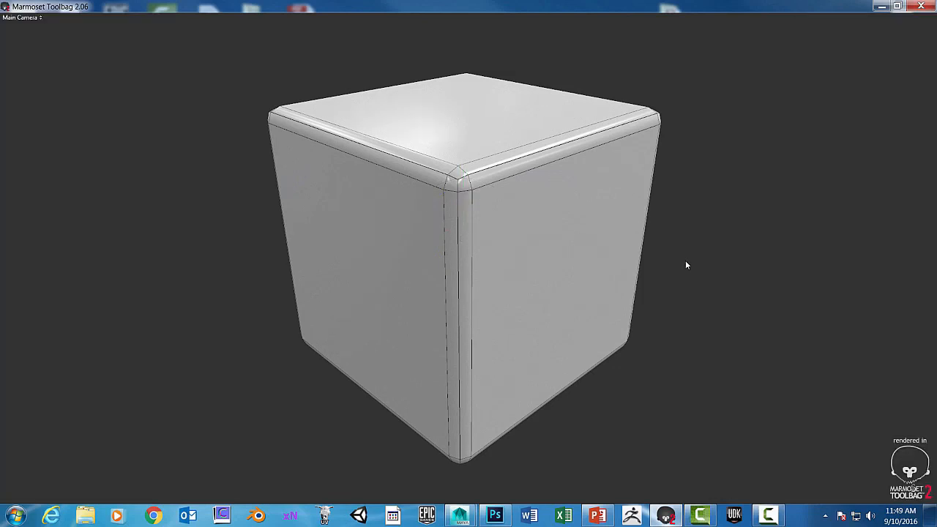
mouse_move(678, 262)
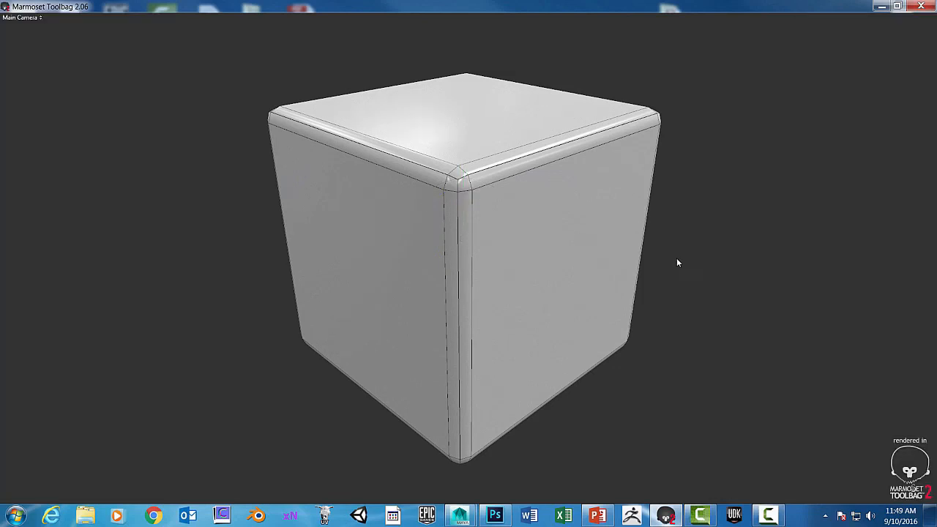
mouse_move(730, 170)
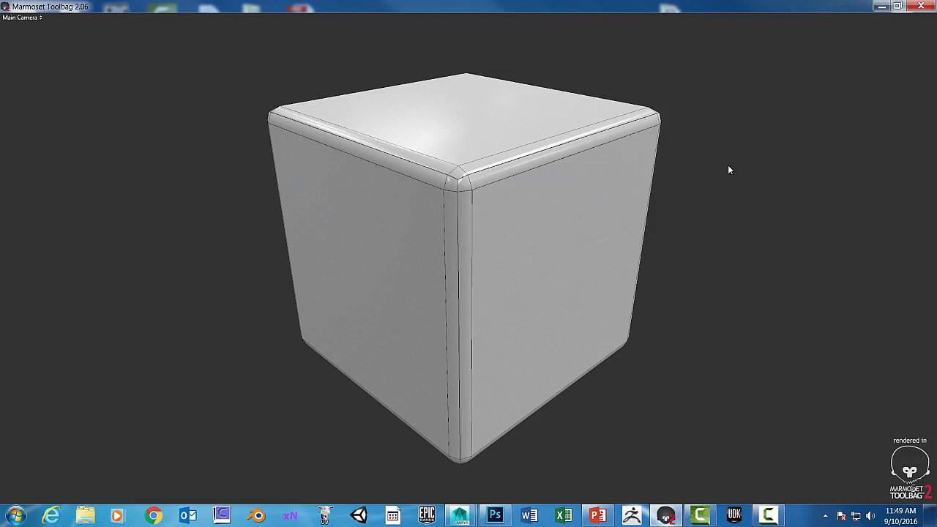
mouse_move(734, 169)
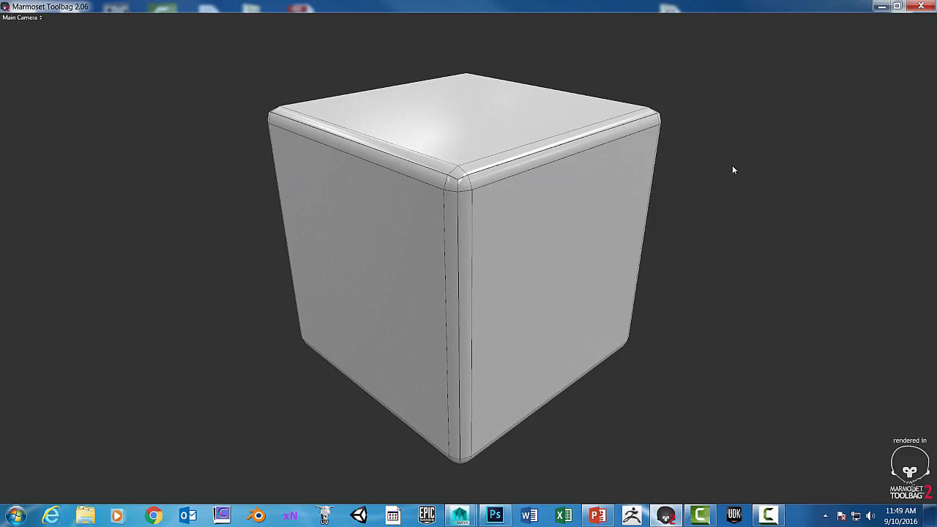